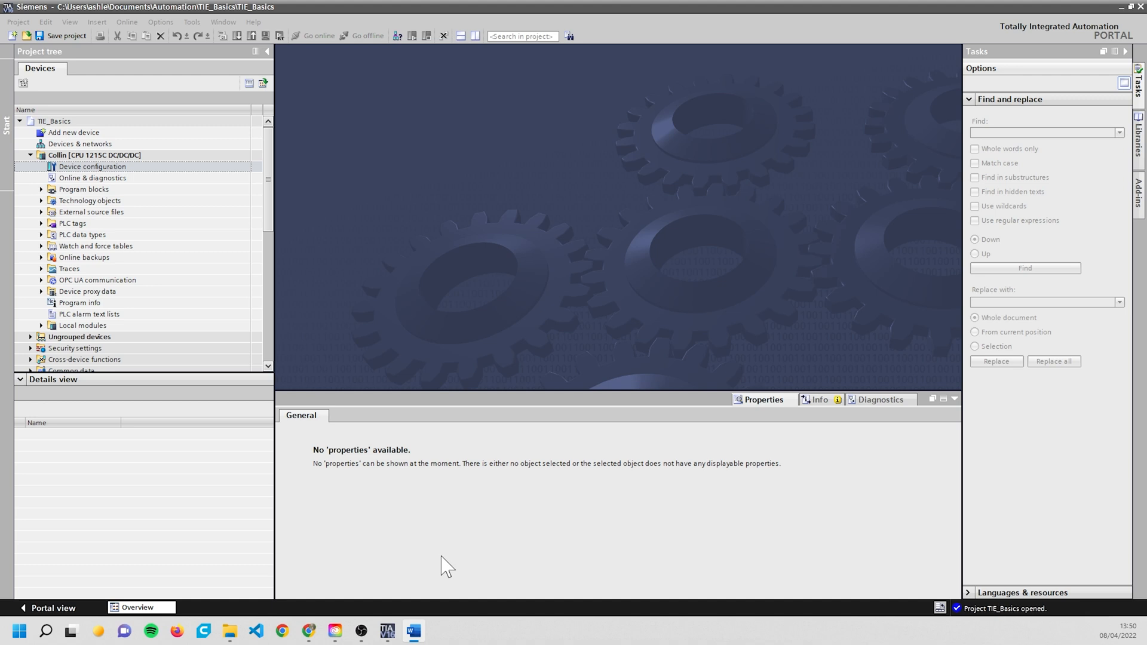
{"action": "mouse_move", "coordinate": [419, 478]}
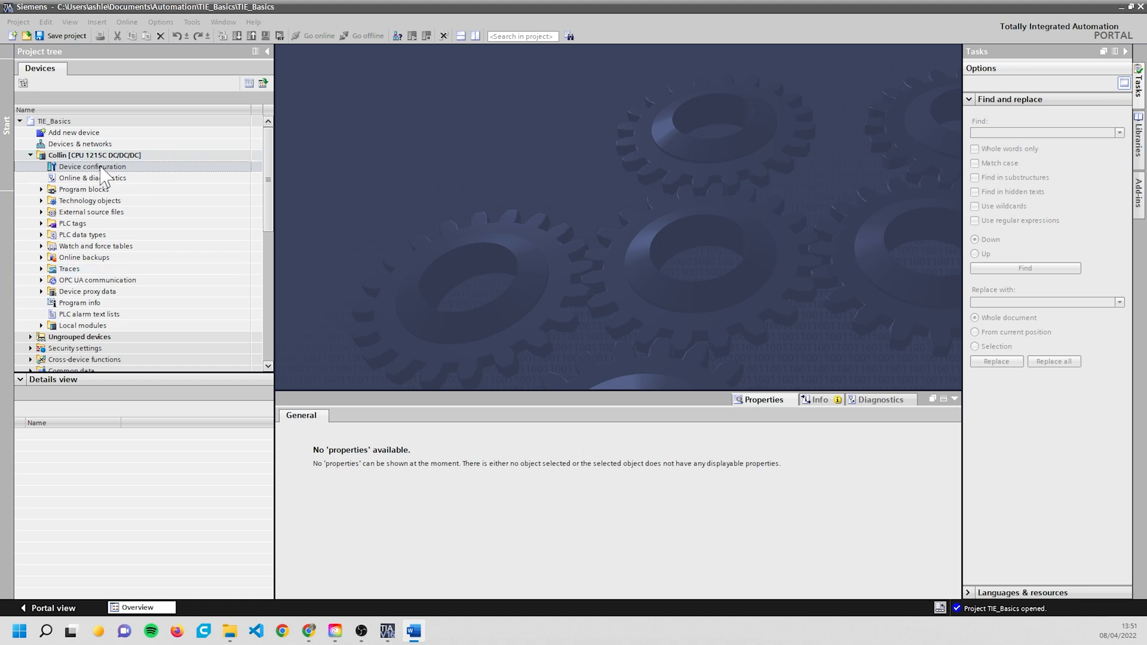
Step: Show the CPU 1215C device view zoomed to 400% so the I/O address labels are readable
{"action": "double_click", "coordinate": [92, 166]}
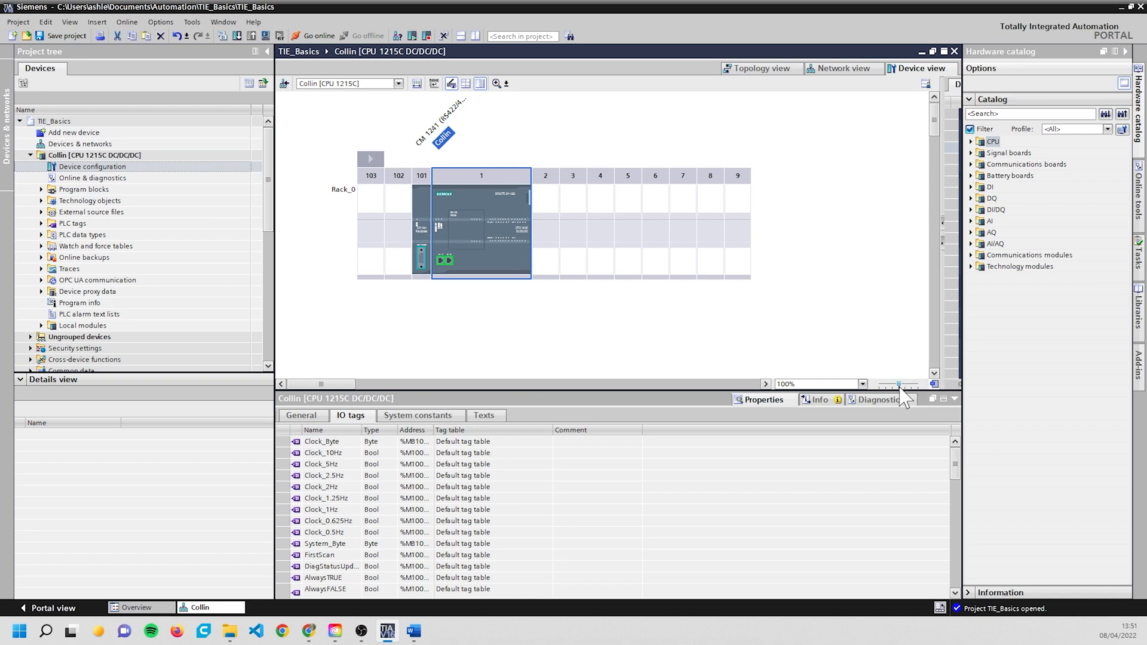
{"action": "left_click", "coordinate": [861, 383]}
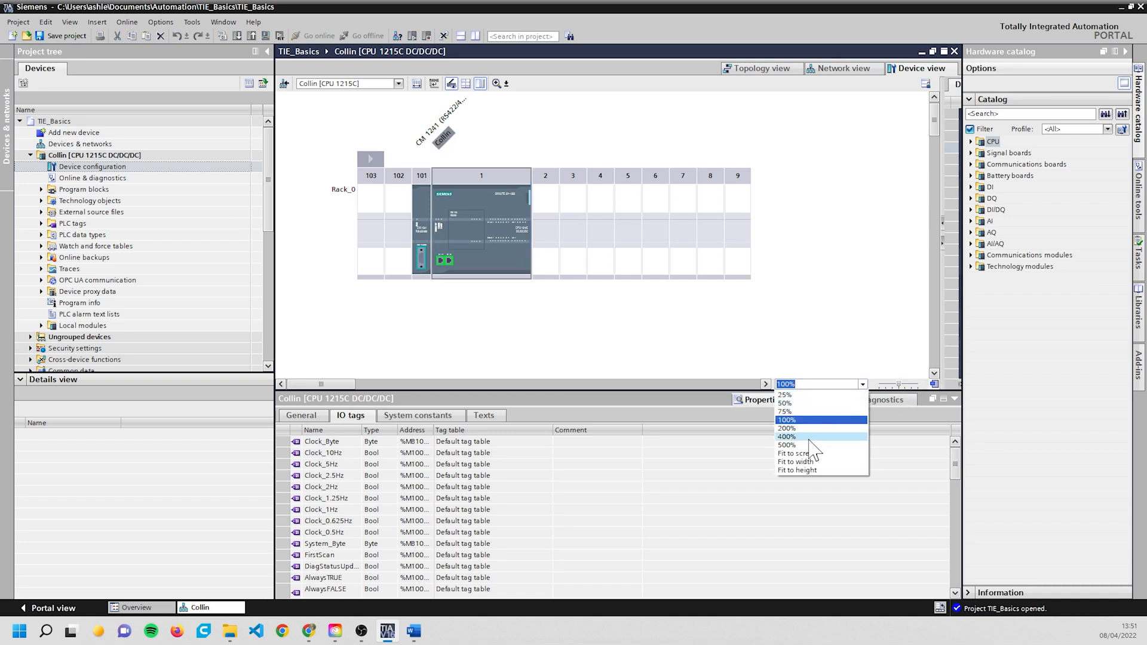
{"action": "left_click", "coordinate": [787, 436]}
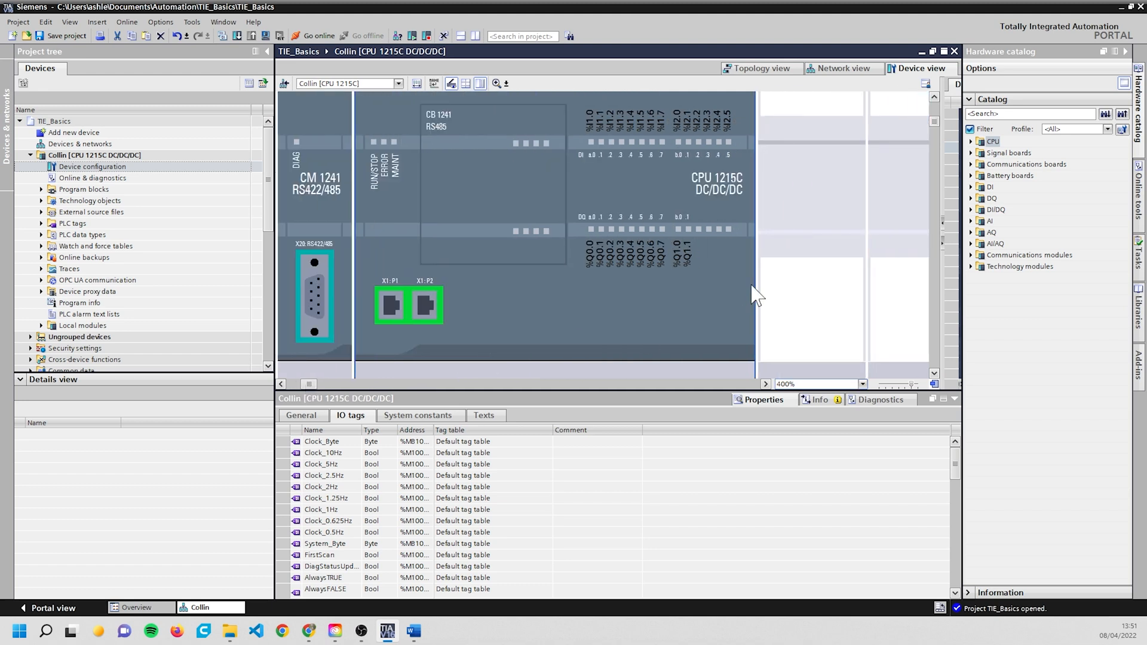
{"action": "scroll", "scroll_direction": "up", "scroll_amount": 3}
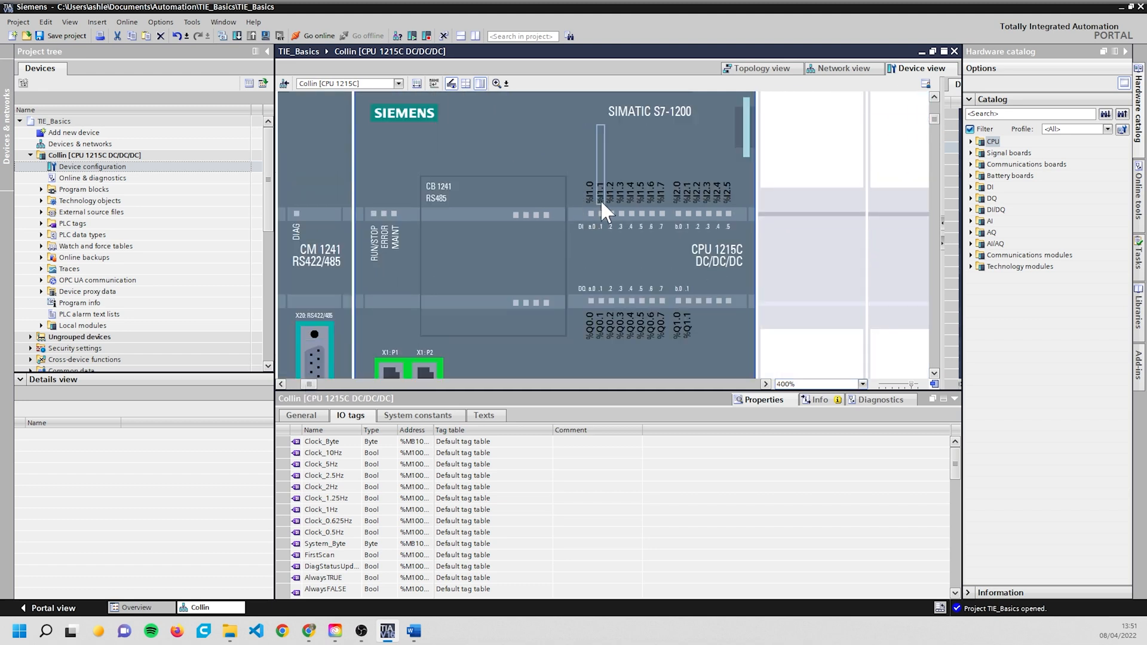
{"action": "mouse_move", "coordinate": [613, 337]}
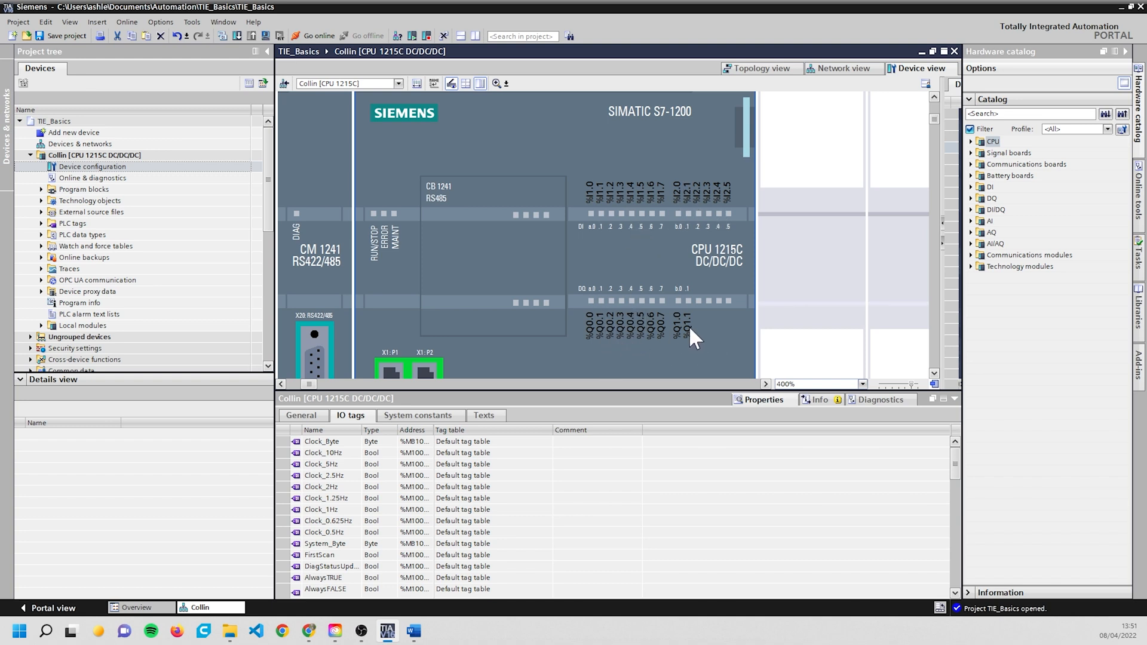
{"action": "mouse_move", "coordinate": [680, 358]}
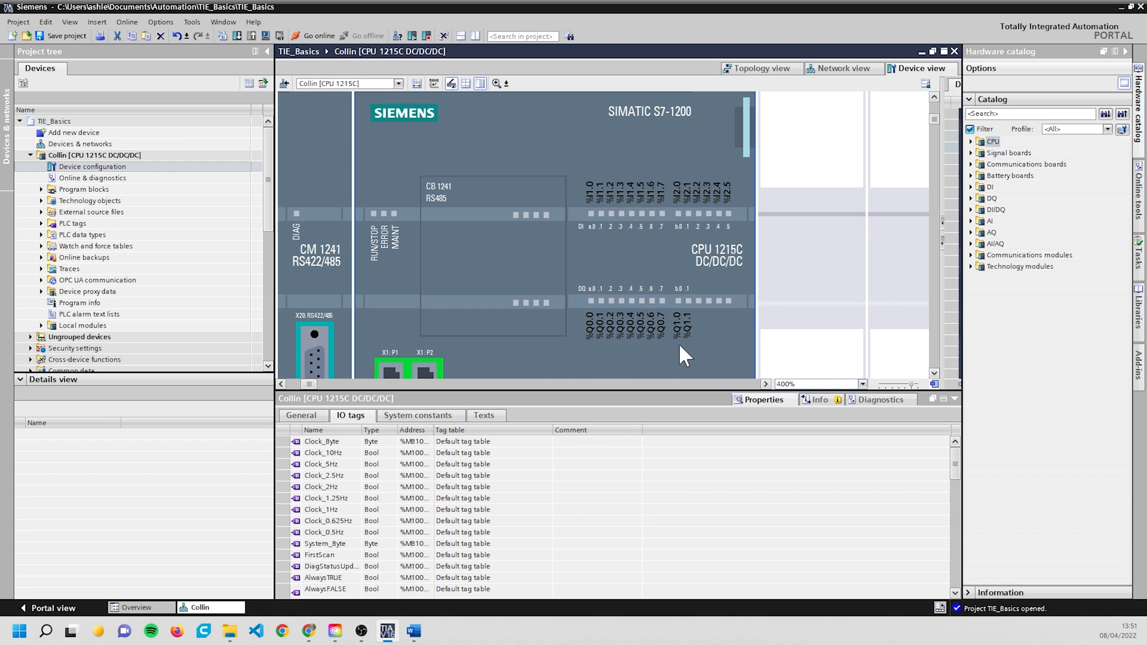
{"action": "mouse_move", "coordinate": [681, 288]}
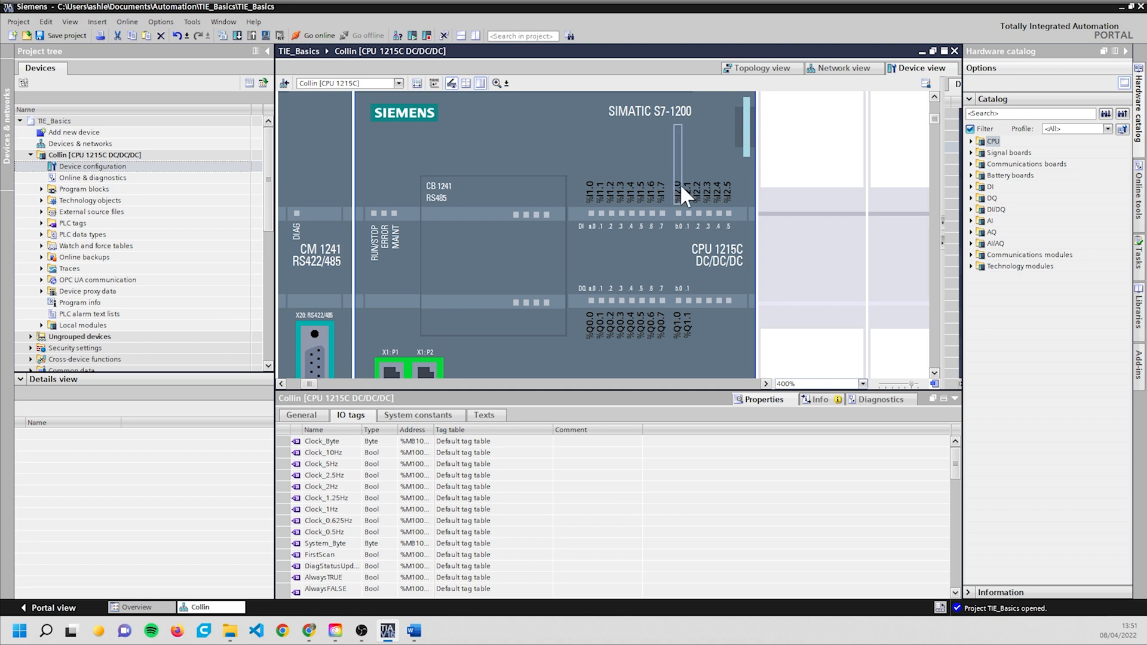
{"action": "mouse_move", "coordinate": [689, 224]}
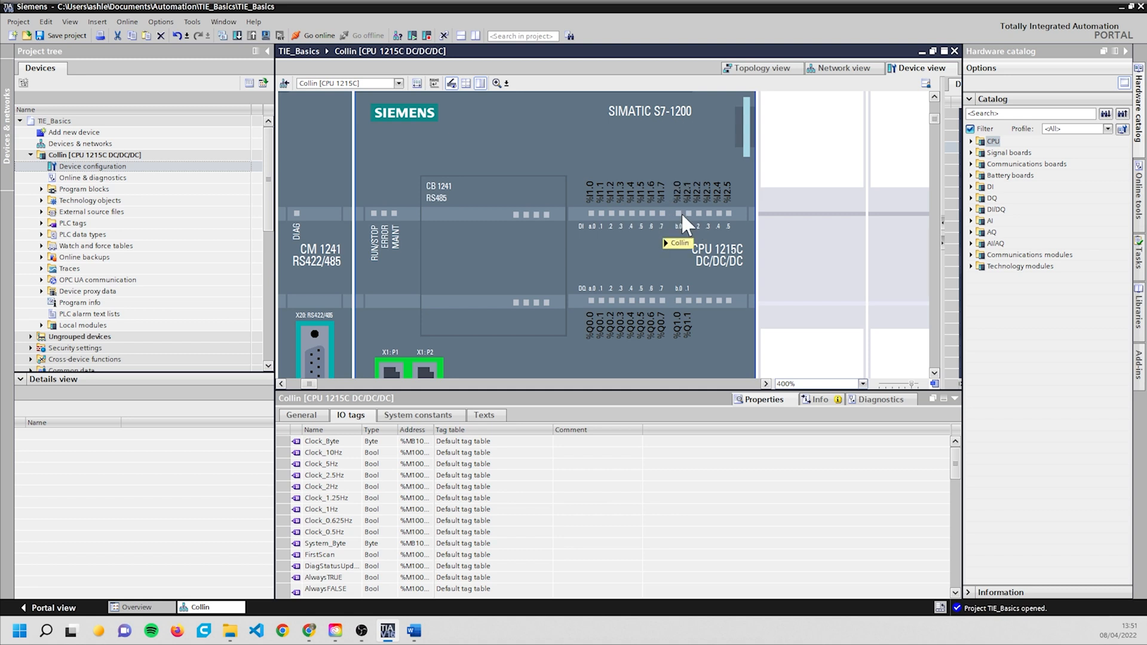
{"action": "mouse_move", "coordinate": [768, 238]}
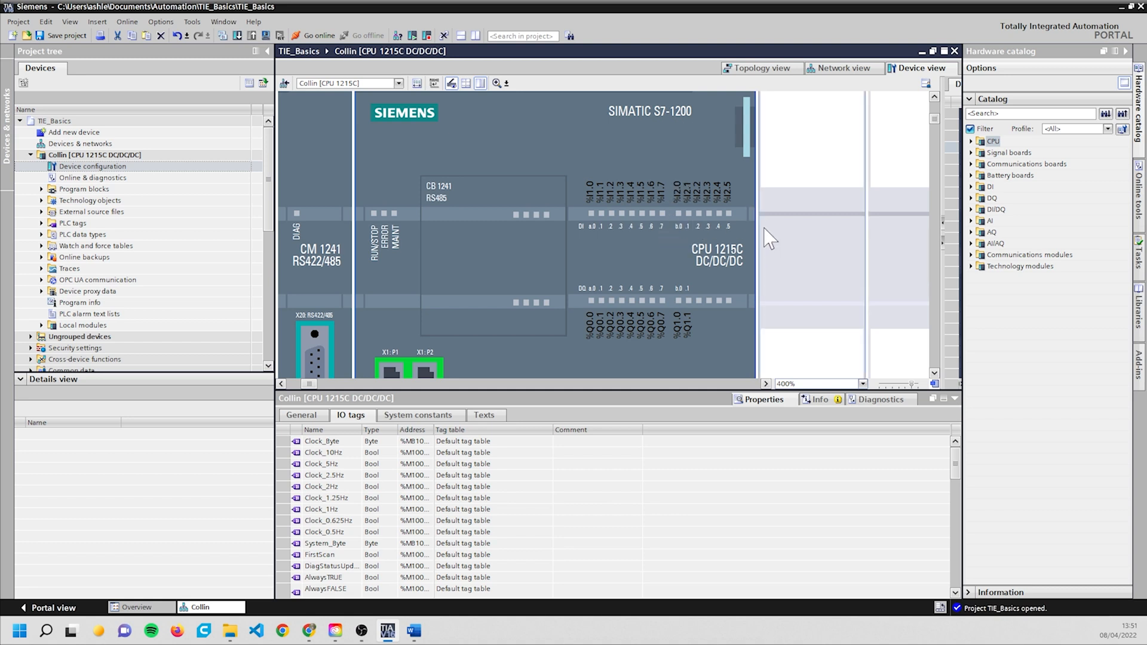
{"action": "mouse_move", "coordinate": [640, 190]}
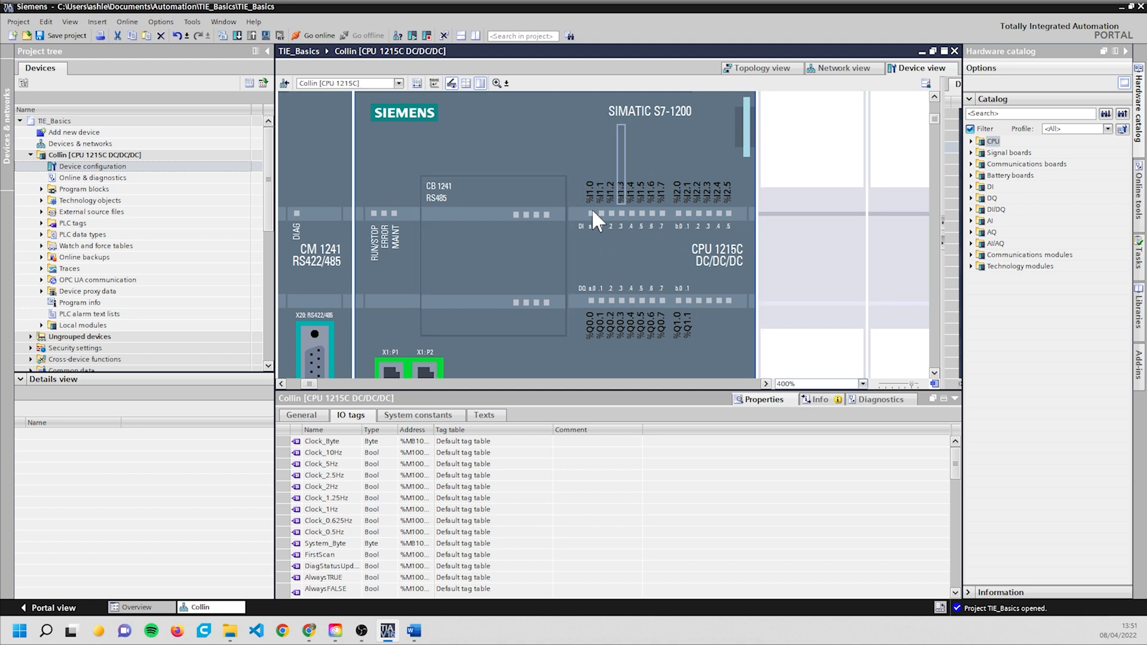
{"action": "mouse_move", "coordinate": [763, 265]}
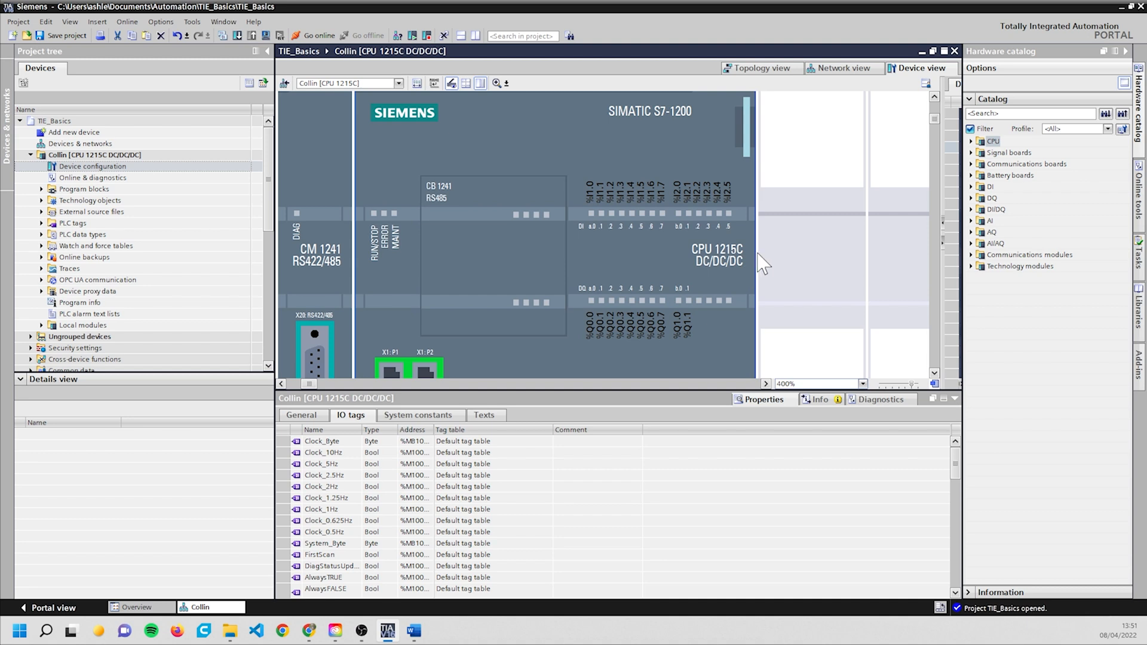
{"action": "mouse_move", "coordinate": [674, 310]}
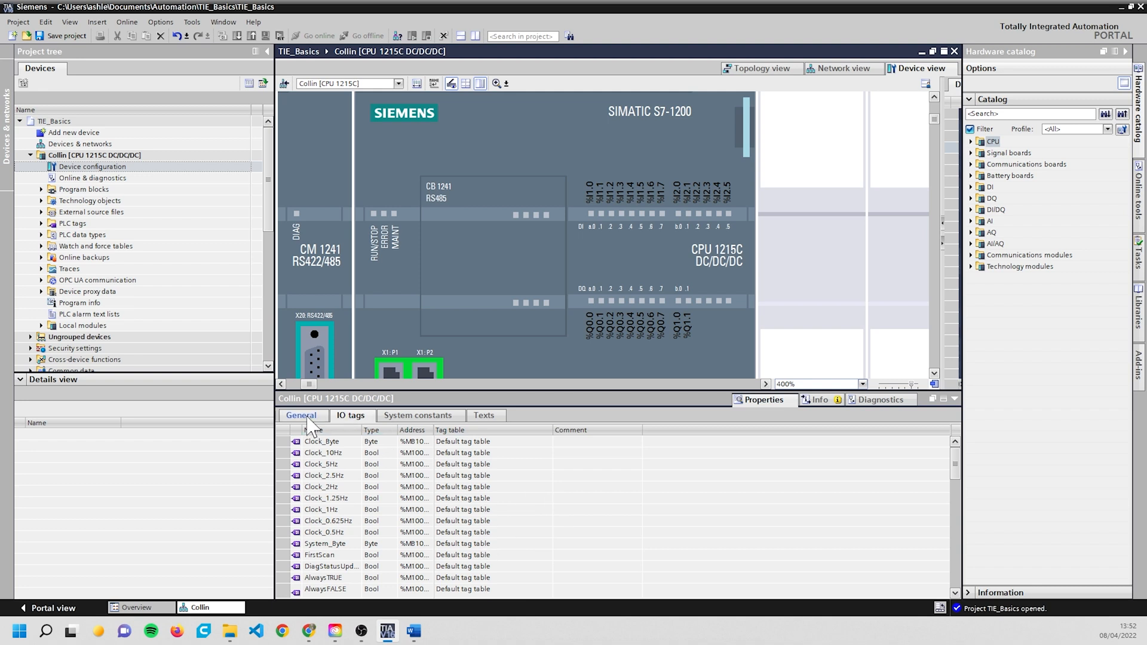
Step: Browse the CPU's General properties down to the DI 14/DQ 10 onboard I/O settings
{"action": "left_click", "coordinate": [301, 414]}
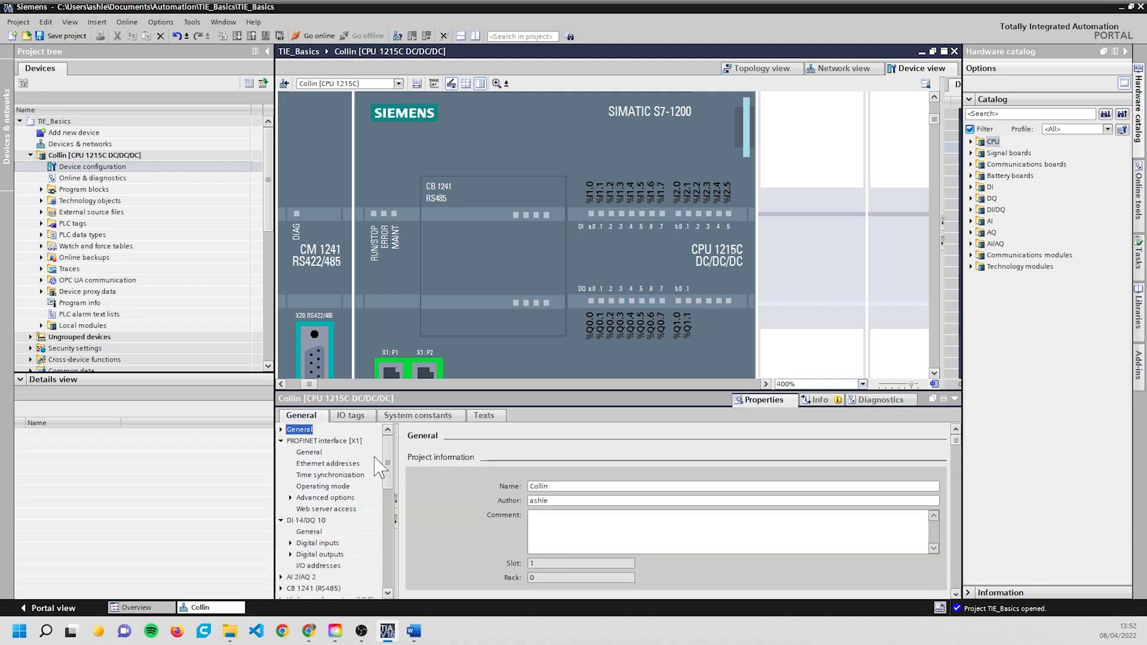
{"action": "scroll", "scroll_direction": "down", "scroll_amount": 3}
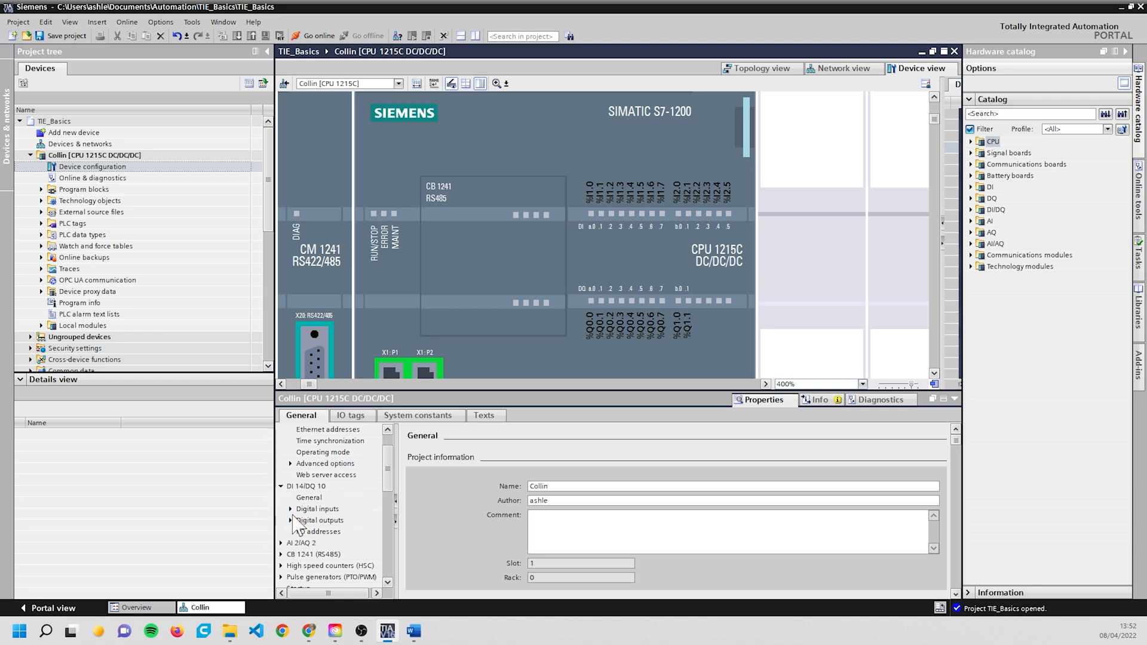
{"action": "mouse_move", "coordinate": [310, 458]}
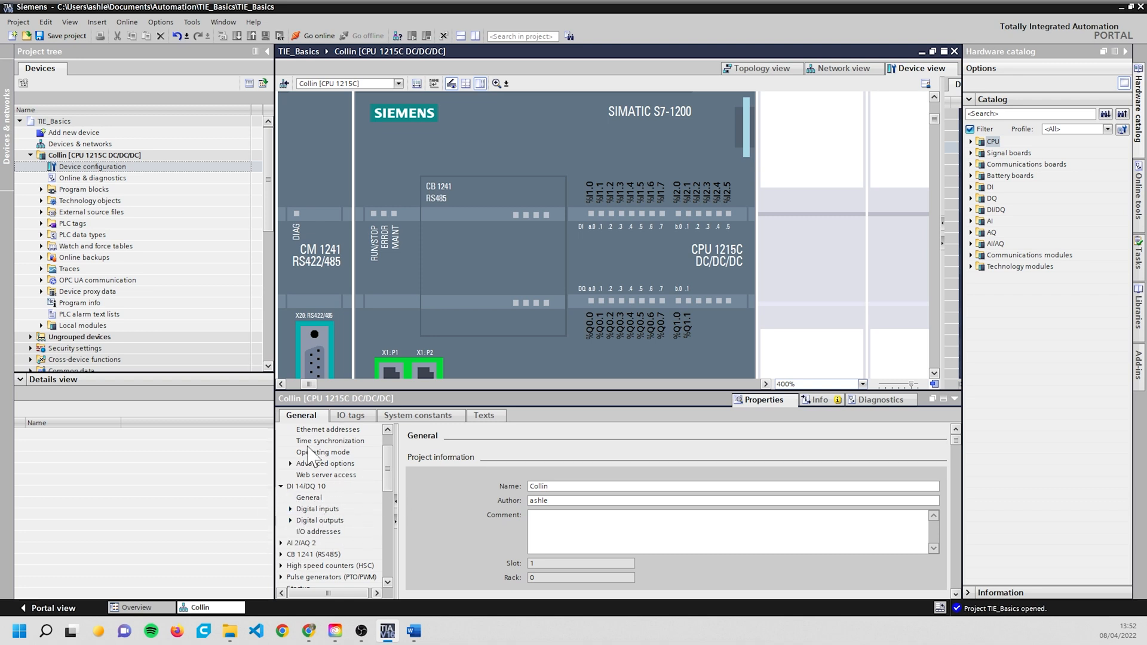
{"action": "mouse_move", "coordinate": [313, 521]}
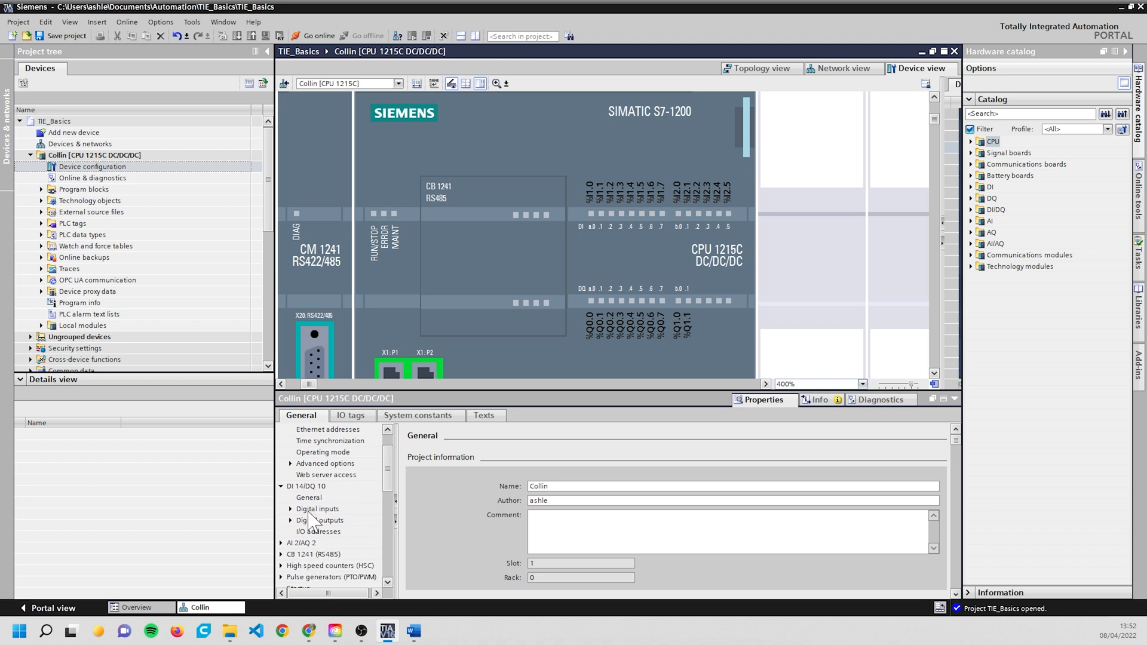
{"action": "mouse_move", "coordinate": [335, 505]}
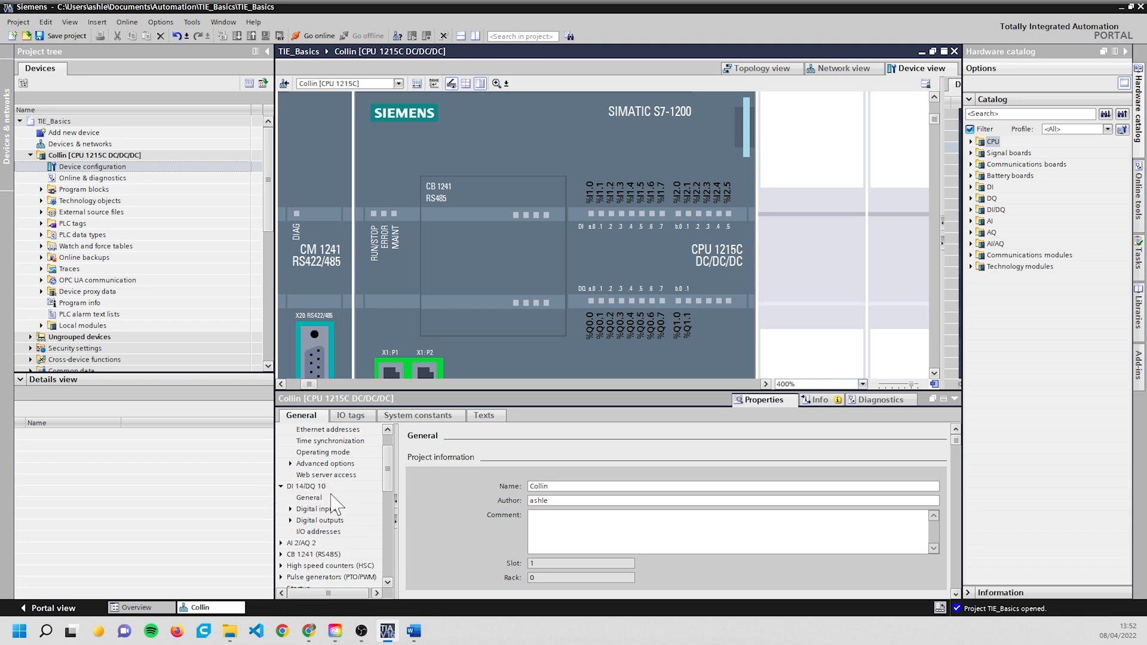
{"action": "mouse_move", "coordinate": [293, 552]}
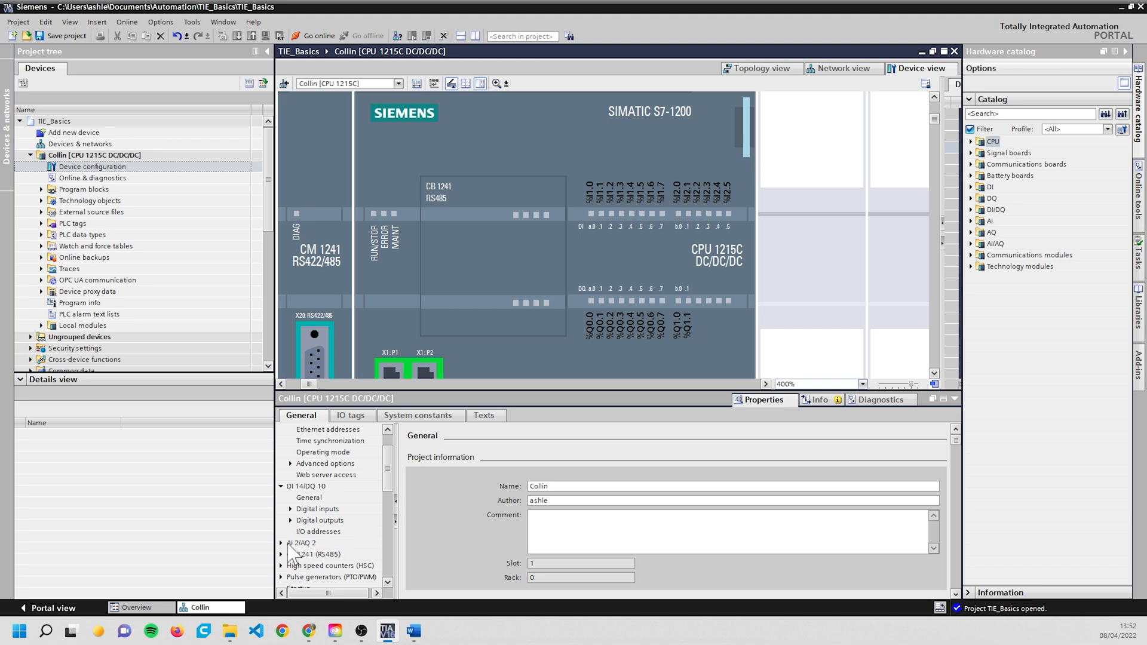
{"action": "mouse_move", "coordinate": [310, 497]}
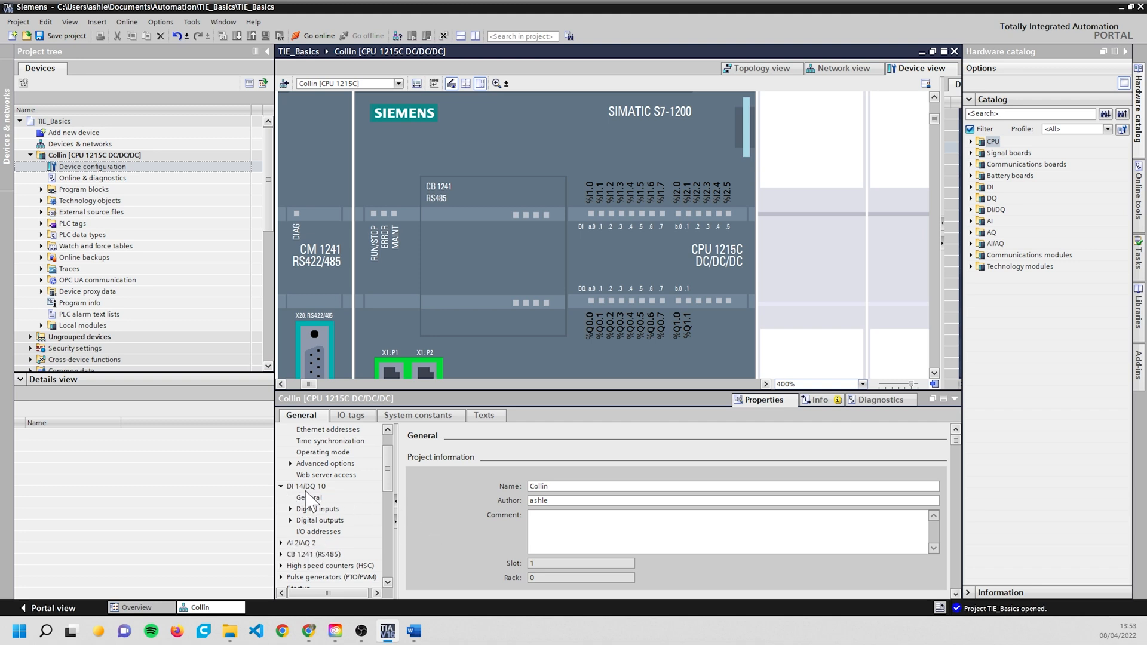
{"action": "left_click", "coordinate": [306, 487]}
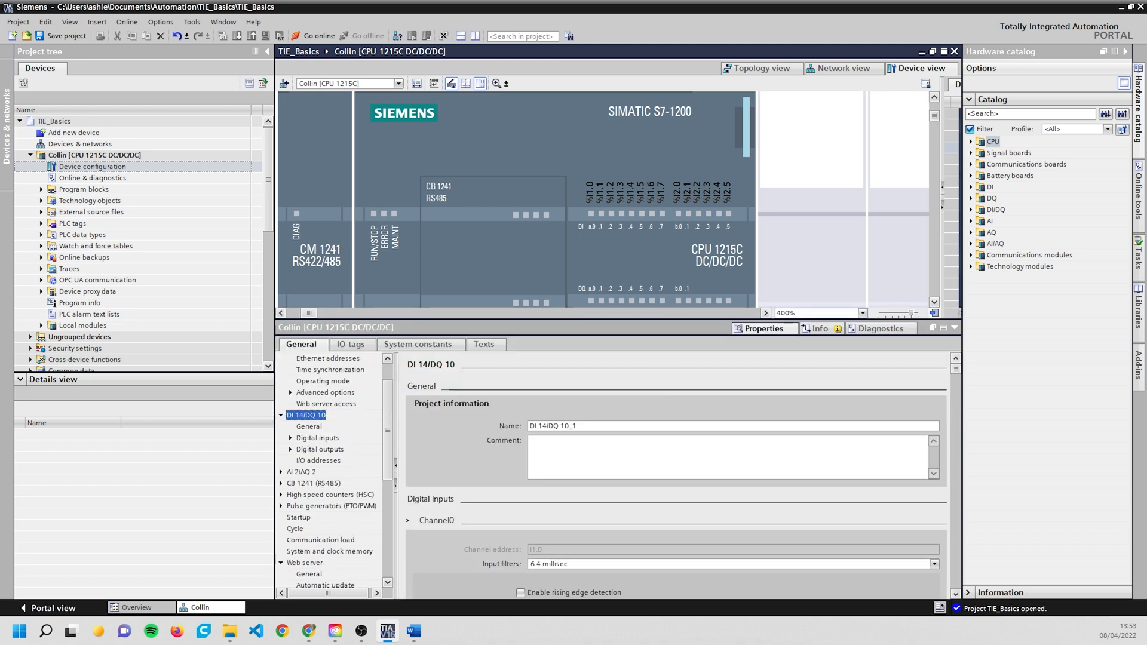
{"action": "scroll", "scroll_direction": "down", "scroll_amount": 3}
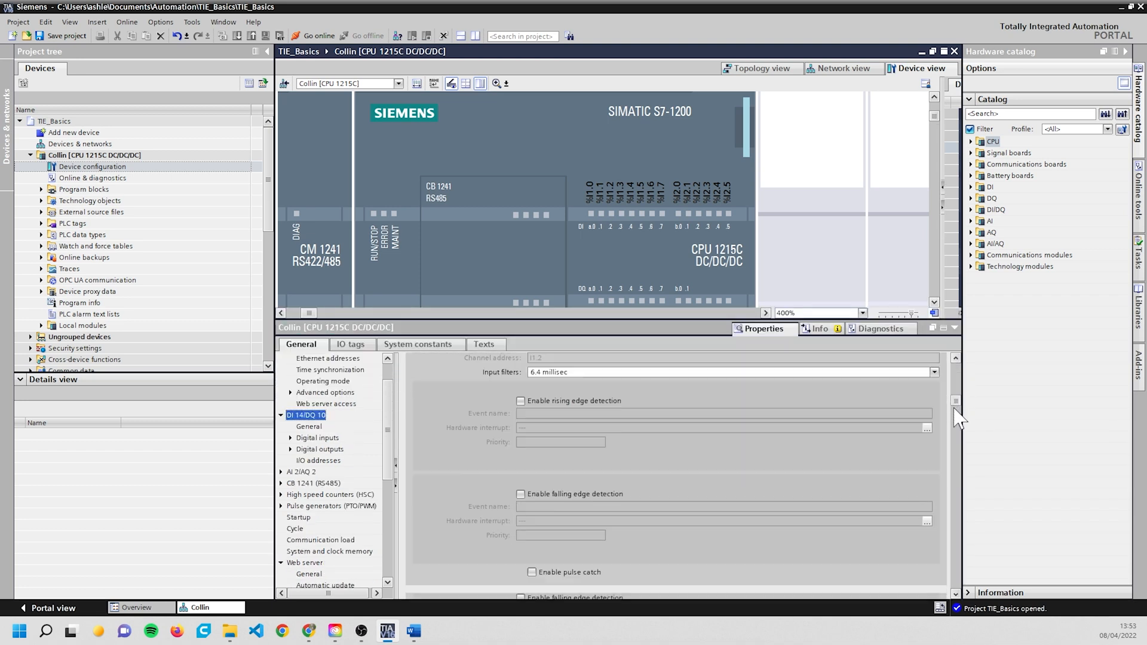
{"action": "scroll", "scroll_direction": "down", "scroll_amount": 3}
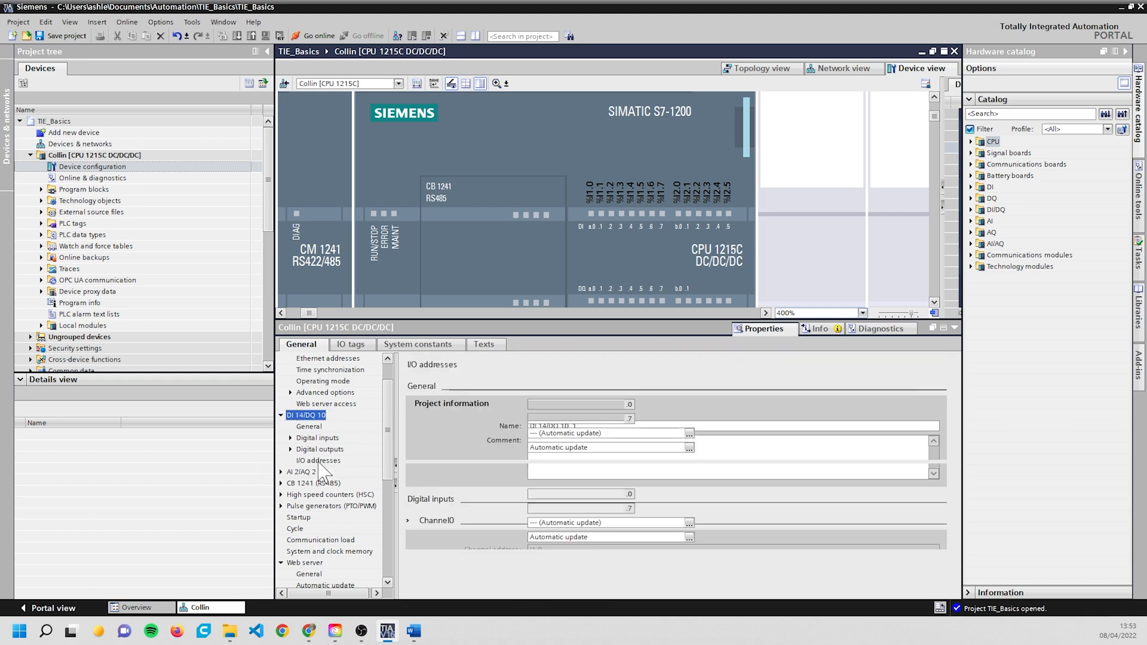
Step: In the DI 14/DQ 10 I/O addresses, try input start address 10, then set it back to 0
{"action": "left_click", "coordinate": [318, 460]}
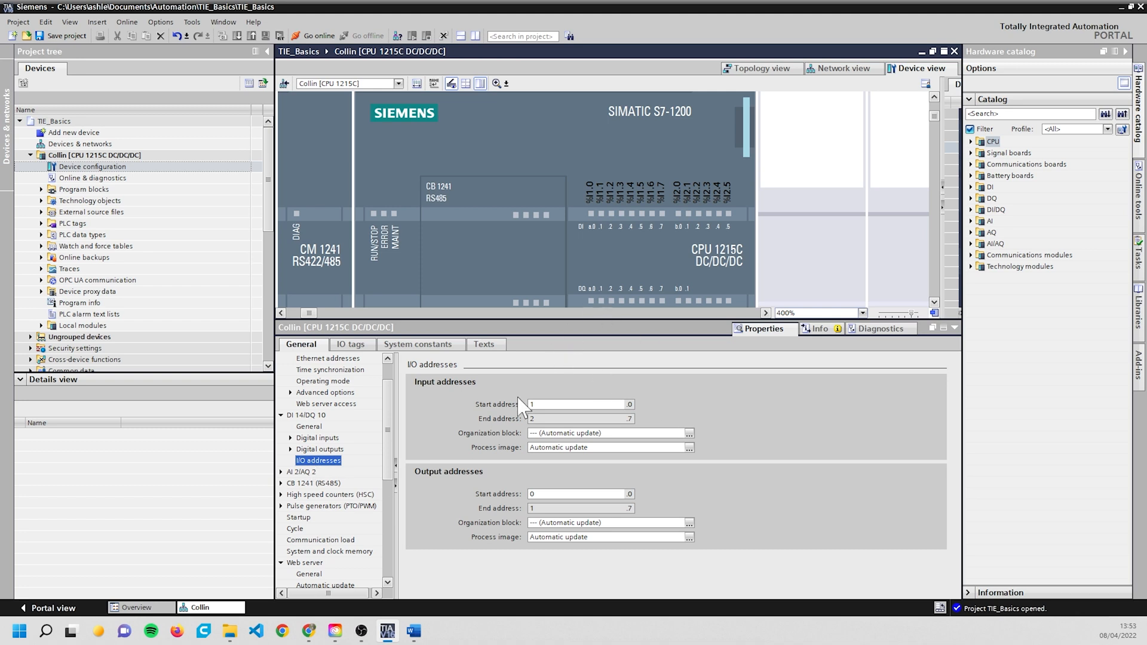
{"action": "mouse_move", "coordinate": [582, 407]}
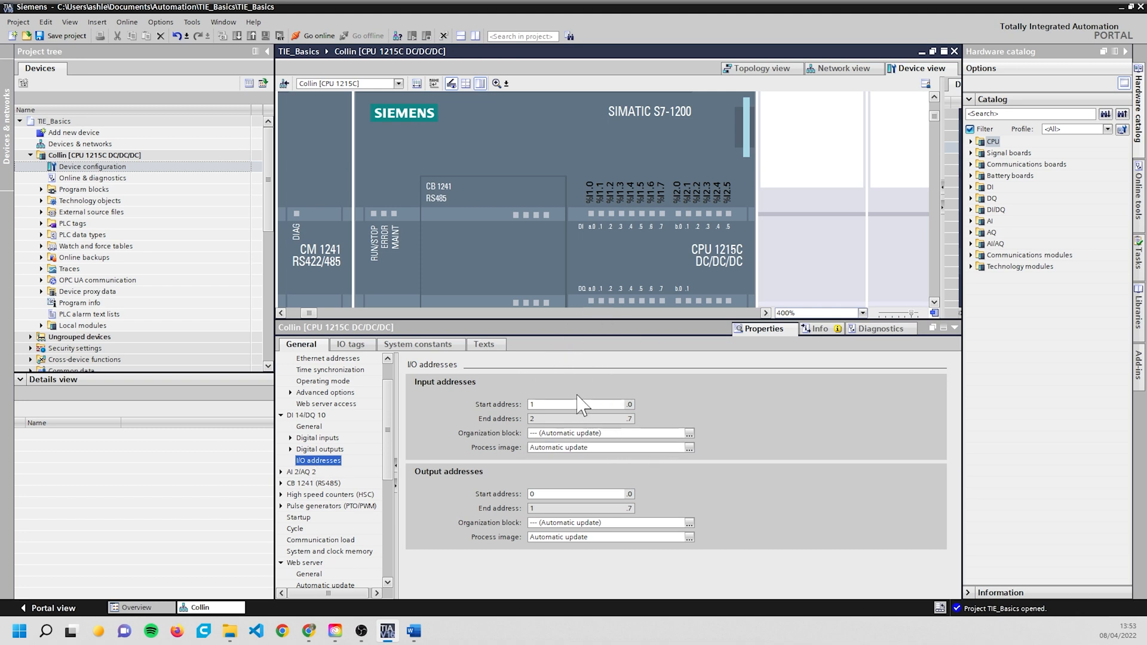
{"action": "left_click", "coordinate": [607, 432]}
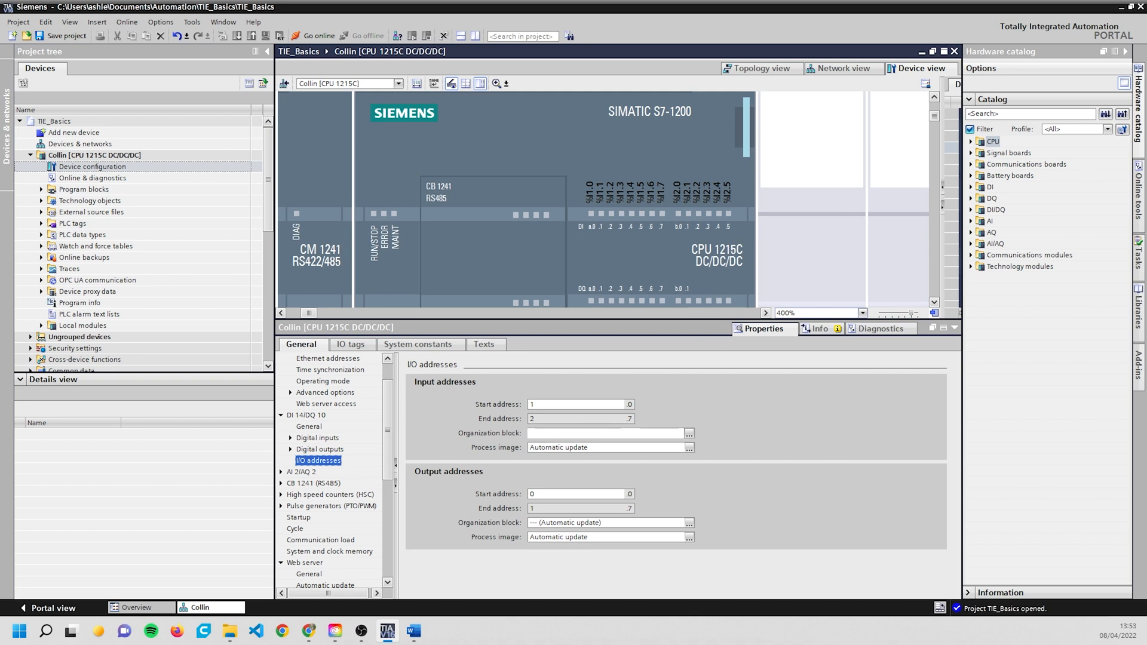
{"action": "mouse_move", "coordinate": [679, 595]}
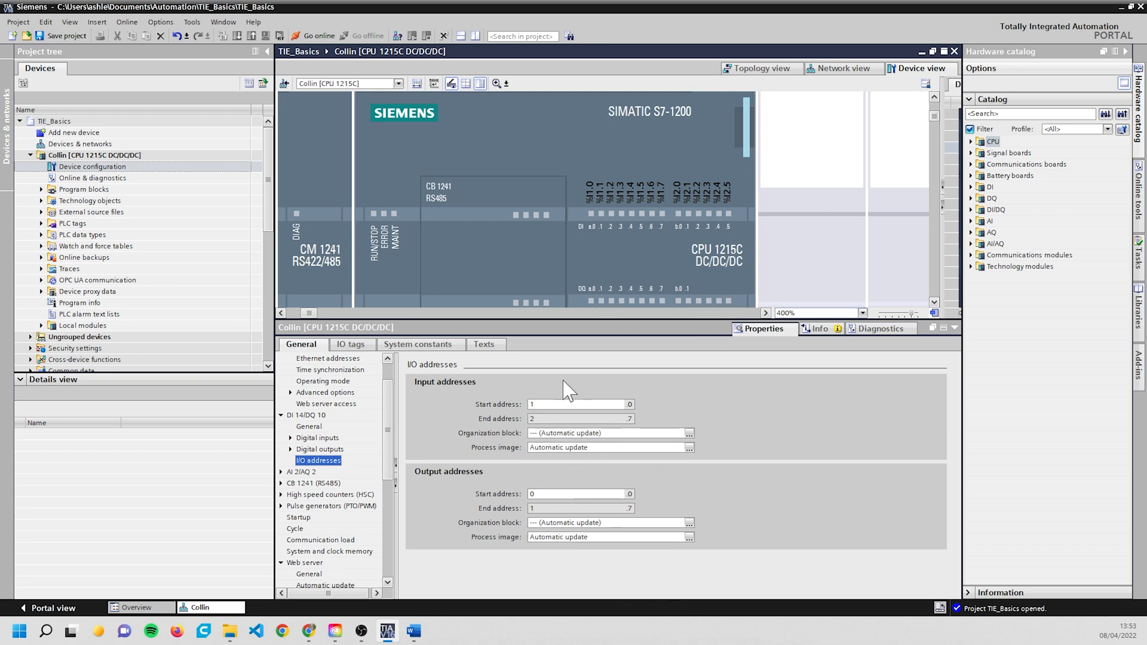
{"action": "left_click", "coordinate": [576, 404]}
{"action": "type", "text": "0"}
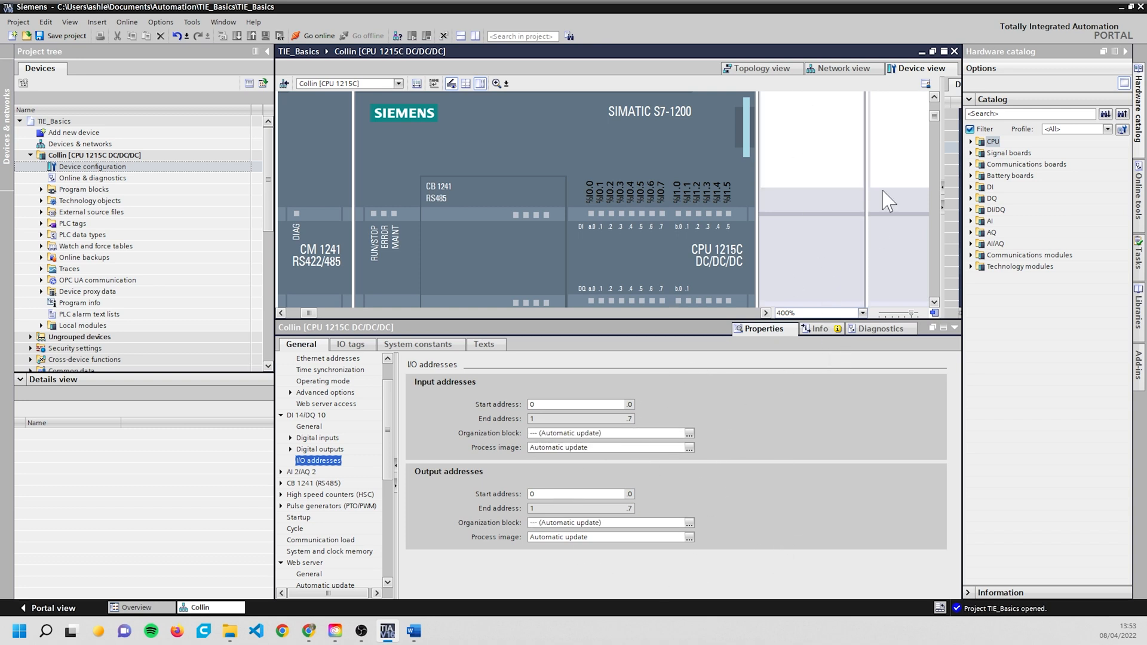
{"action": "mouse_move", "coordinate": [820, 272]}
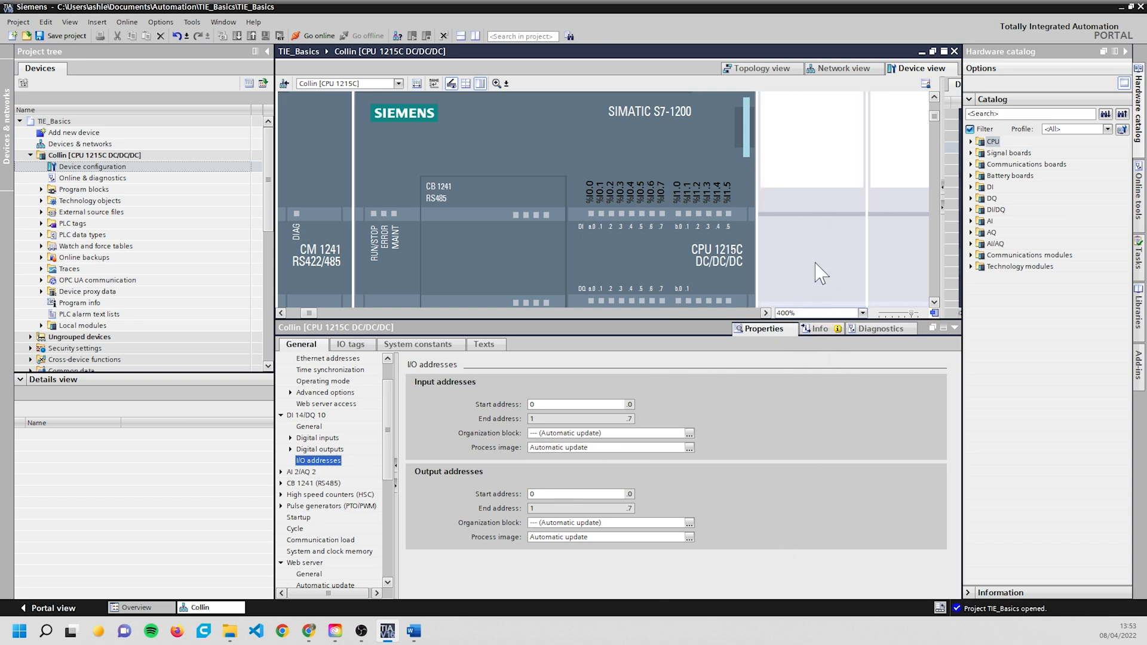
{"action": "mouse_move", "coordinate": [848, 415]}
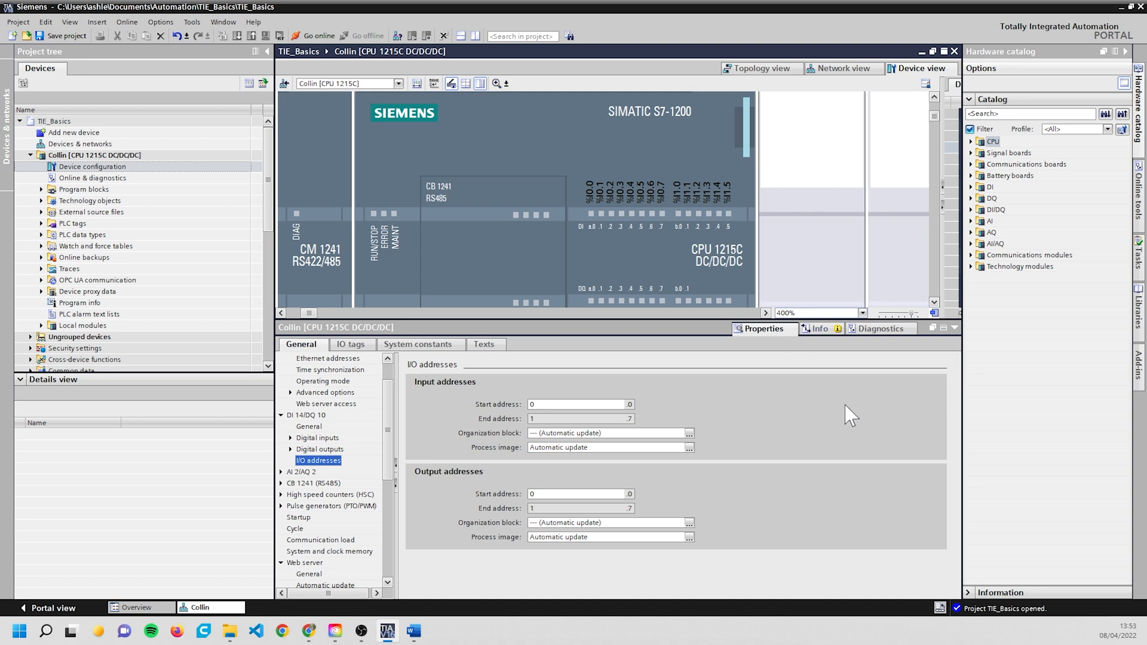
{"action": "mouse_move", "coordinate": [865, 468]}
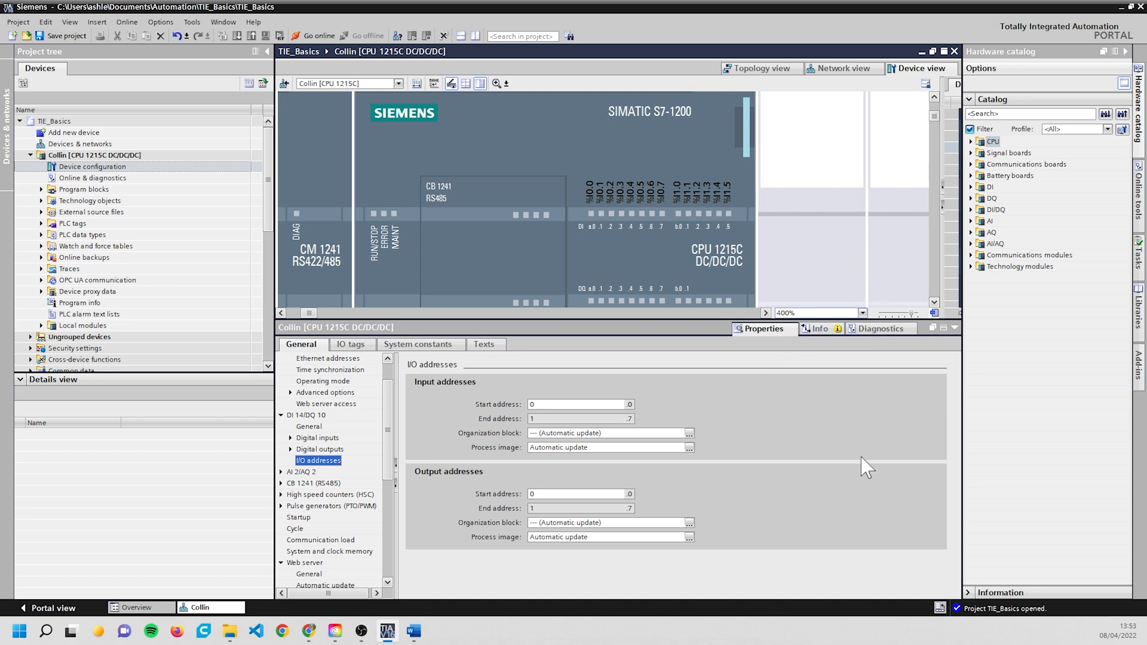
{"action": "mouse_move", "coordinate": [621, 372]}
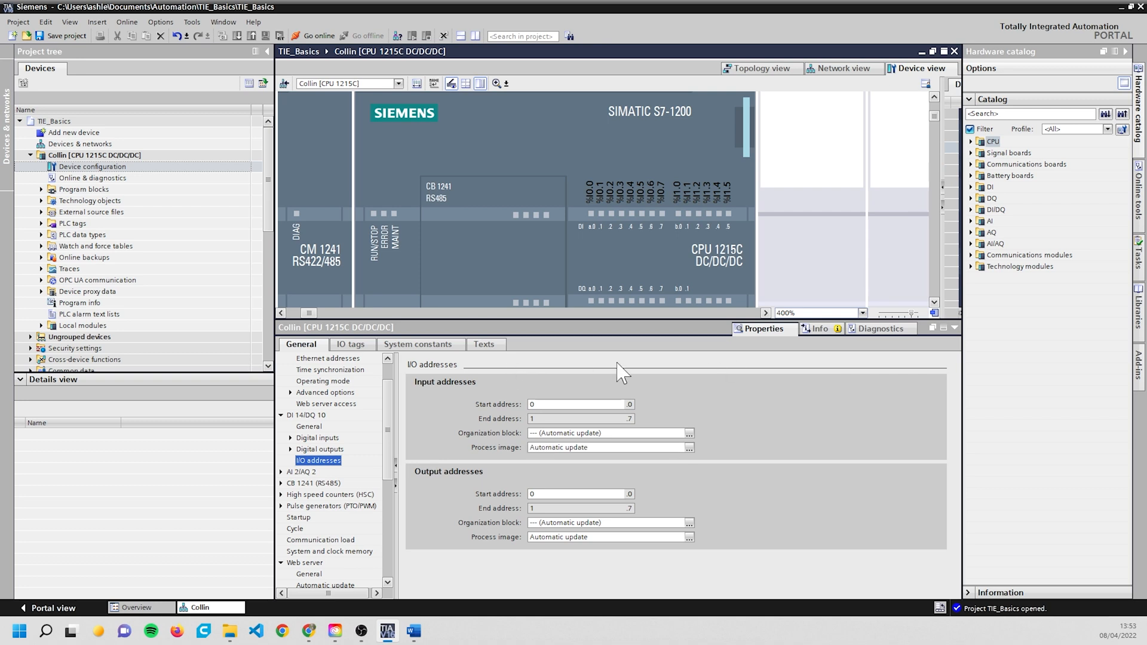
{"action": "mouse_move", "coordinate": [668, 451]}
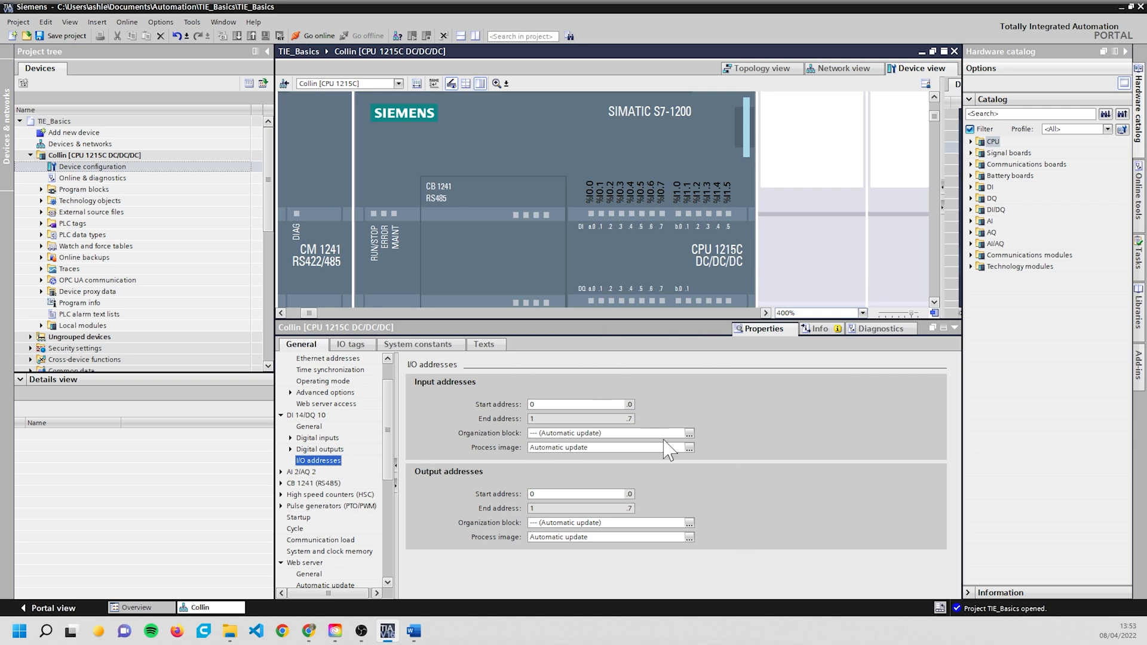
{"action": "mouse_move", "coordinate": [822, 420]}
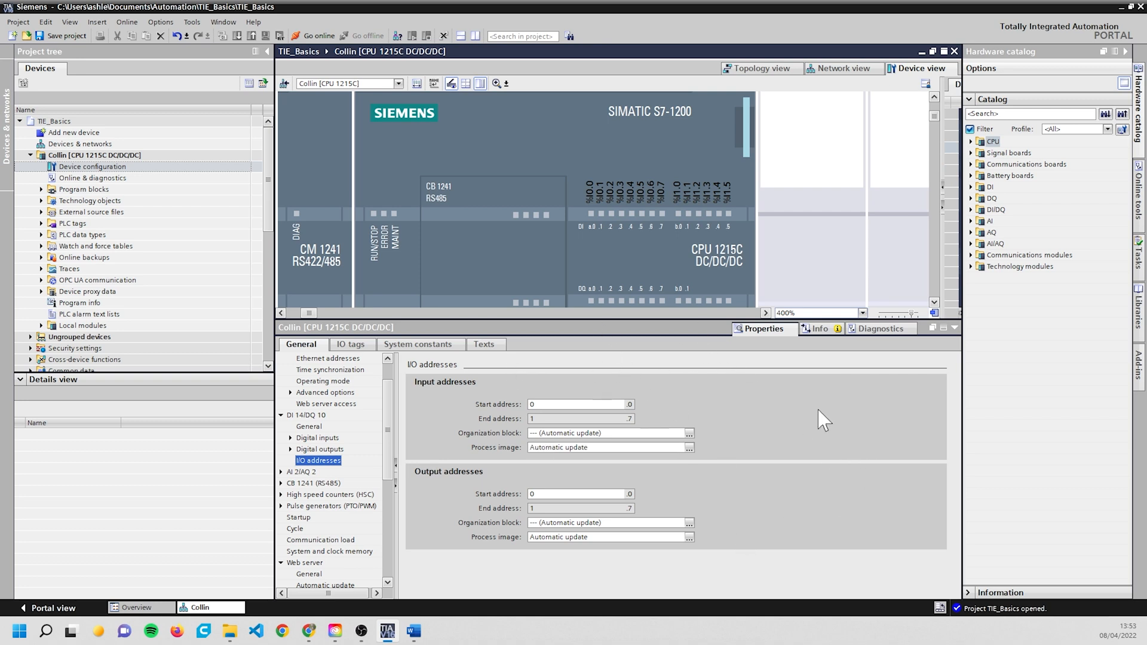
{"action": "mouse_move", "coordinate": [650, 253]}
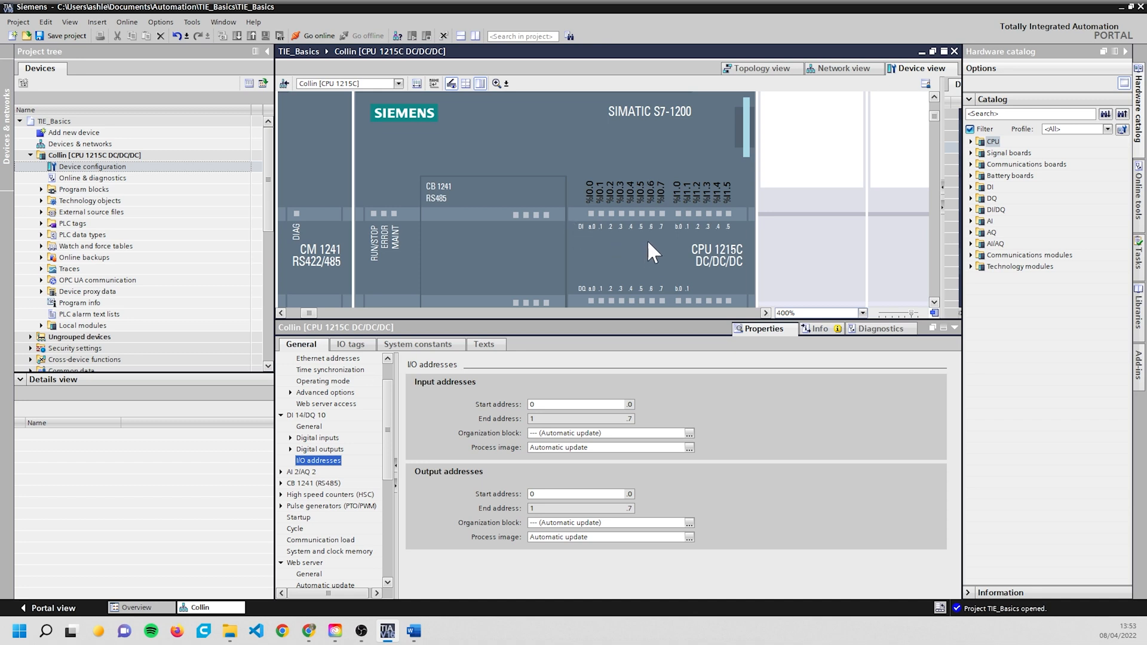
{"action": "mouse_move", "coordinate": [603, 213]}
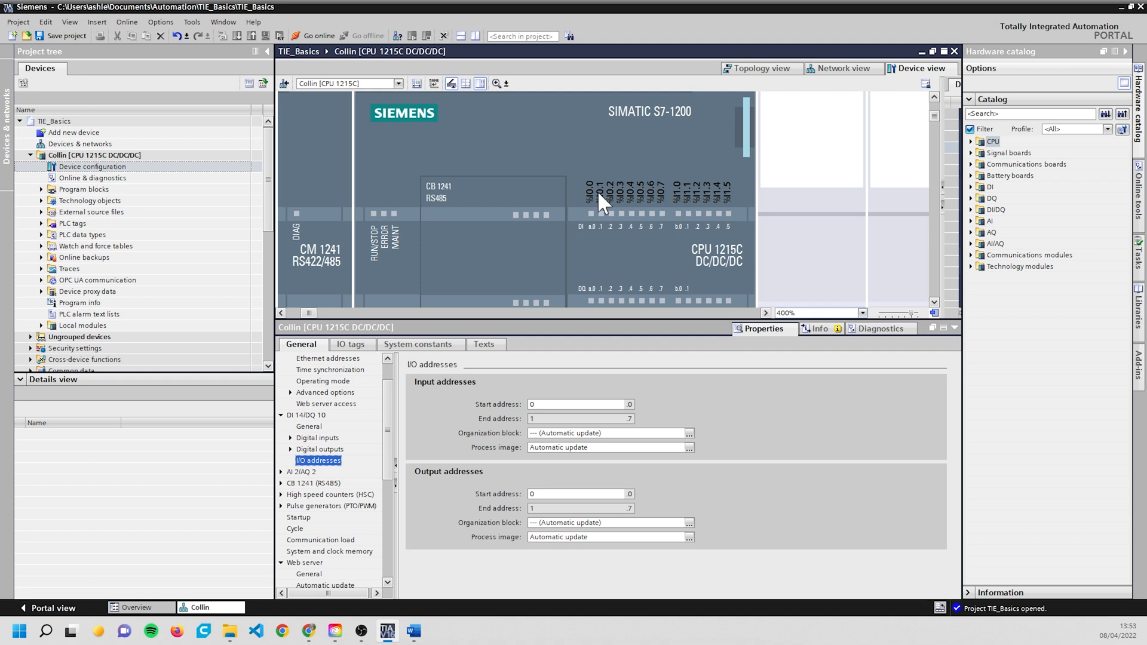
{"action": "mouse_move", "coordinate": [707, 220]}
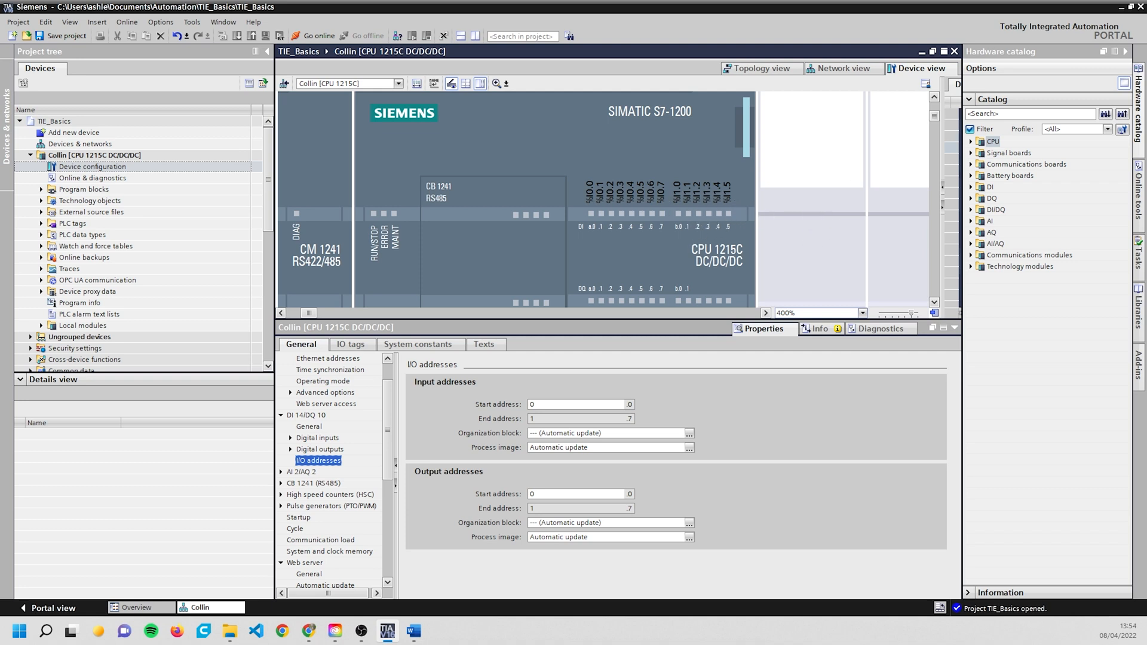
{"action": "mouse_move", "coordinate": [751, 357]}
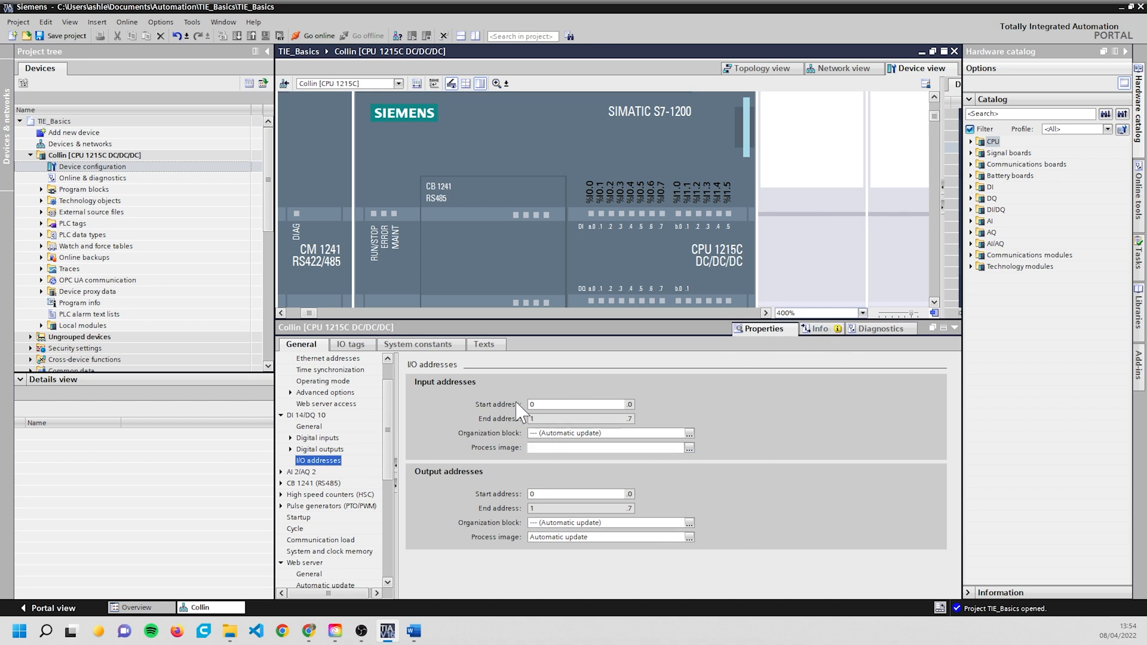
{"action": "left_click", "coordinate": [607, 447]}
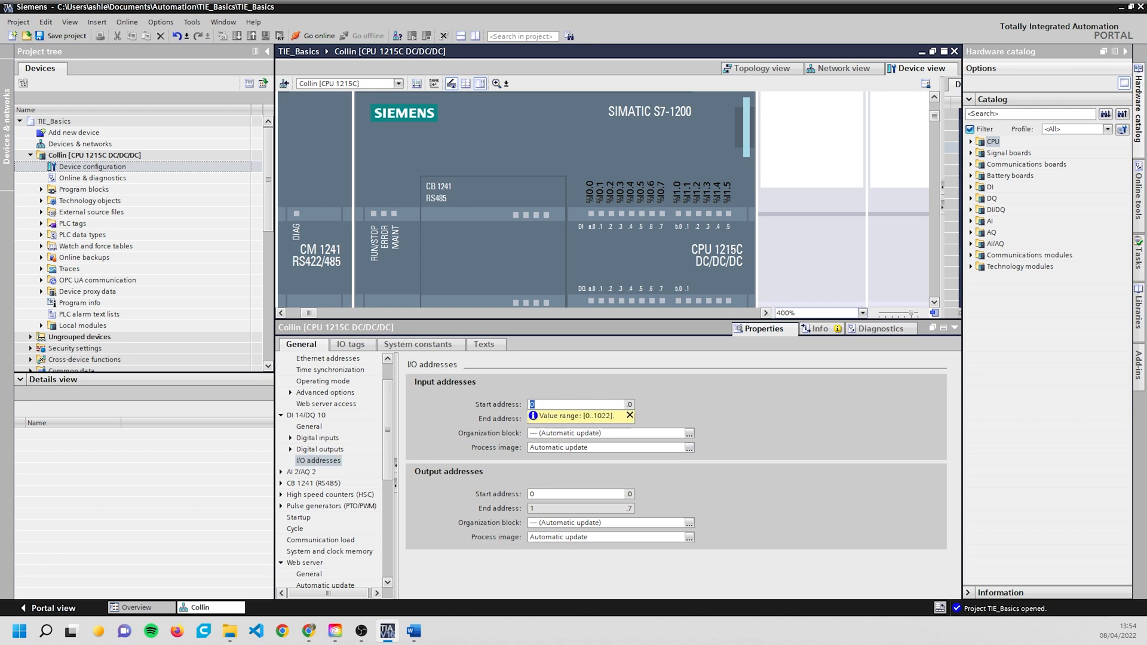
{"action": "type", "text": "10"}
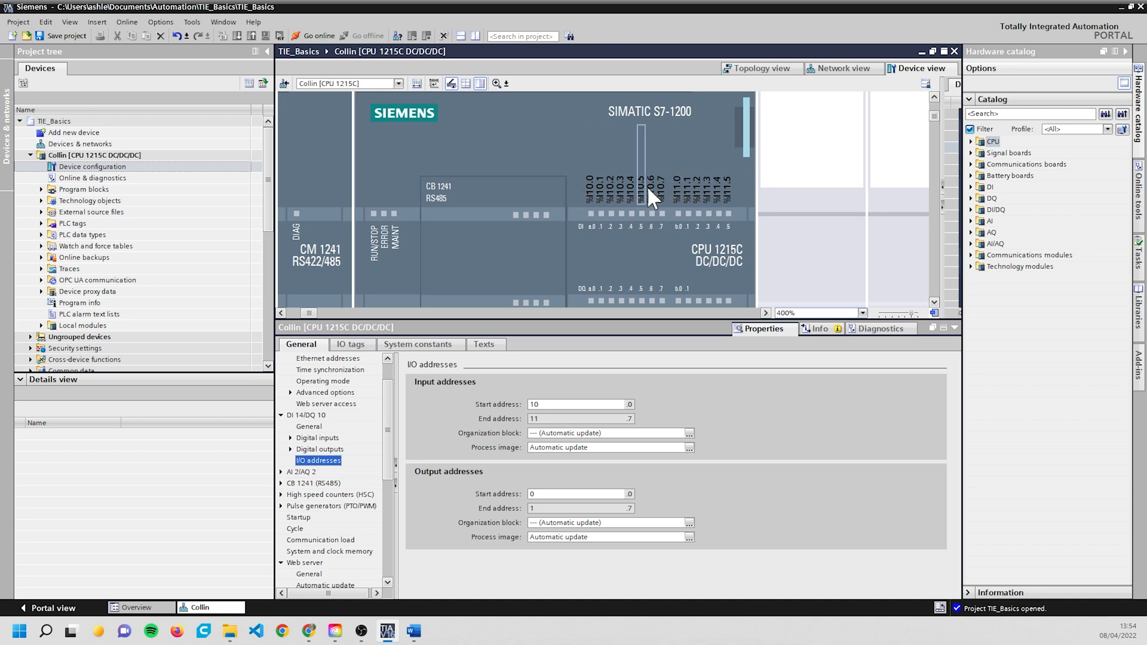
{"action": "mouse_move", "coordinate": [695, 245]}
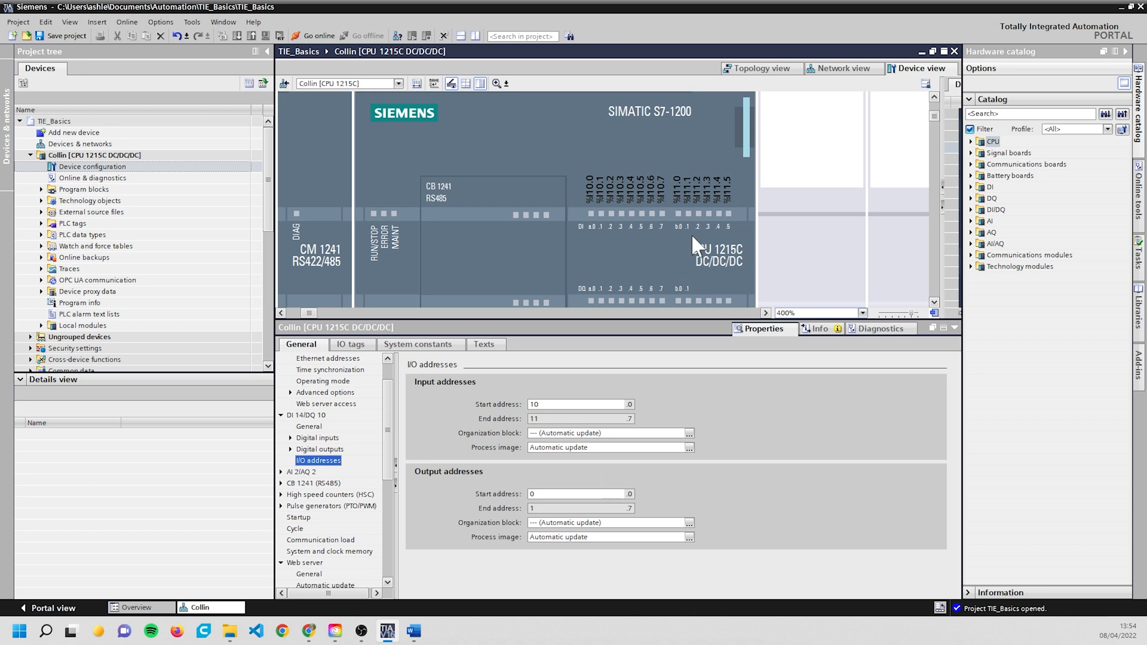
{"action": "type", "text": "0"}
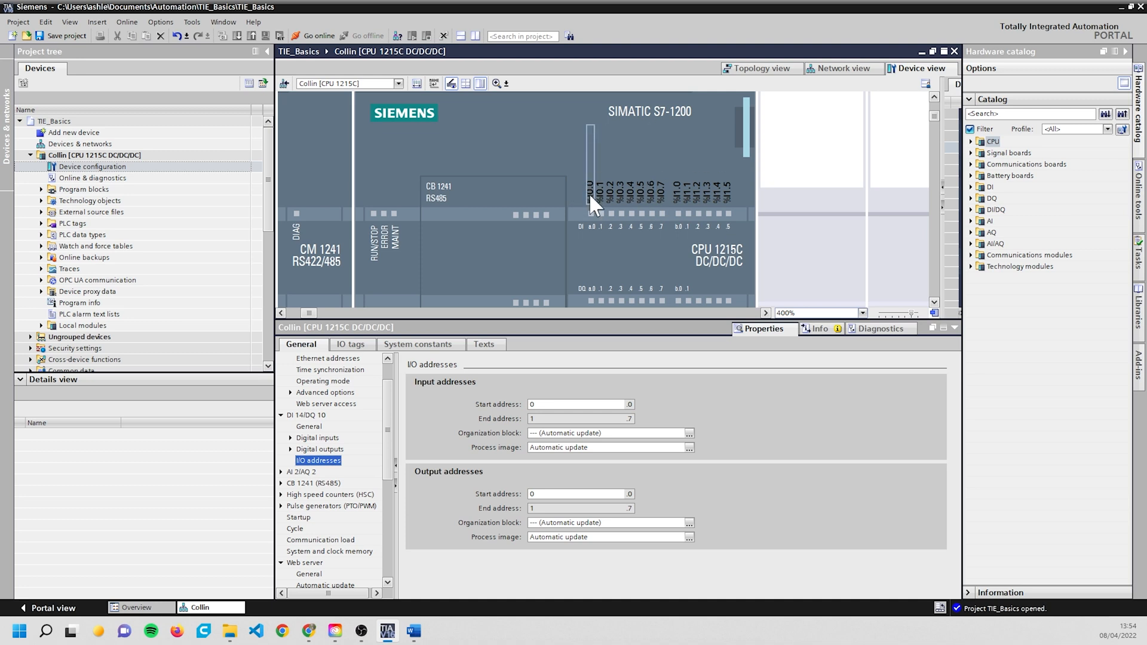
{"action": "mouse_move", "coordinate": [841, 187]}
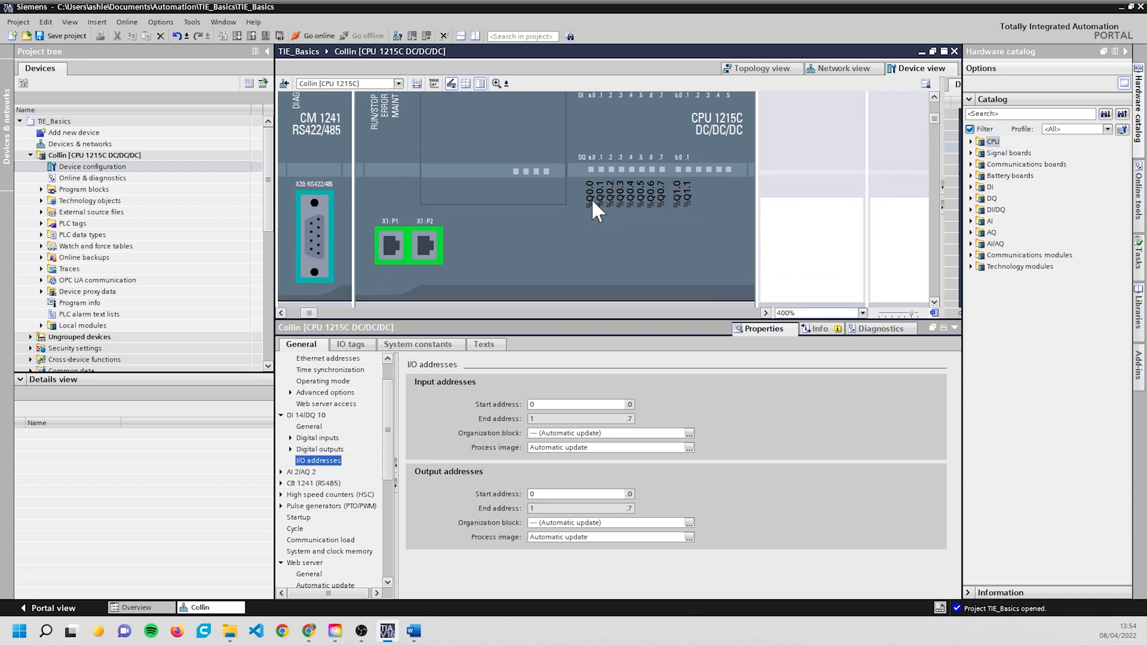
{"action": "mouse_move", "coordinate": [604, 248]}
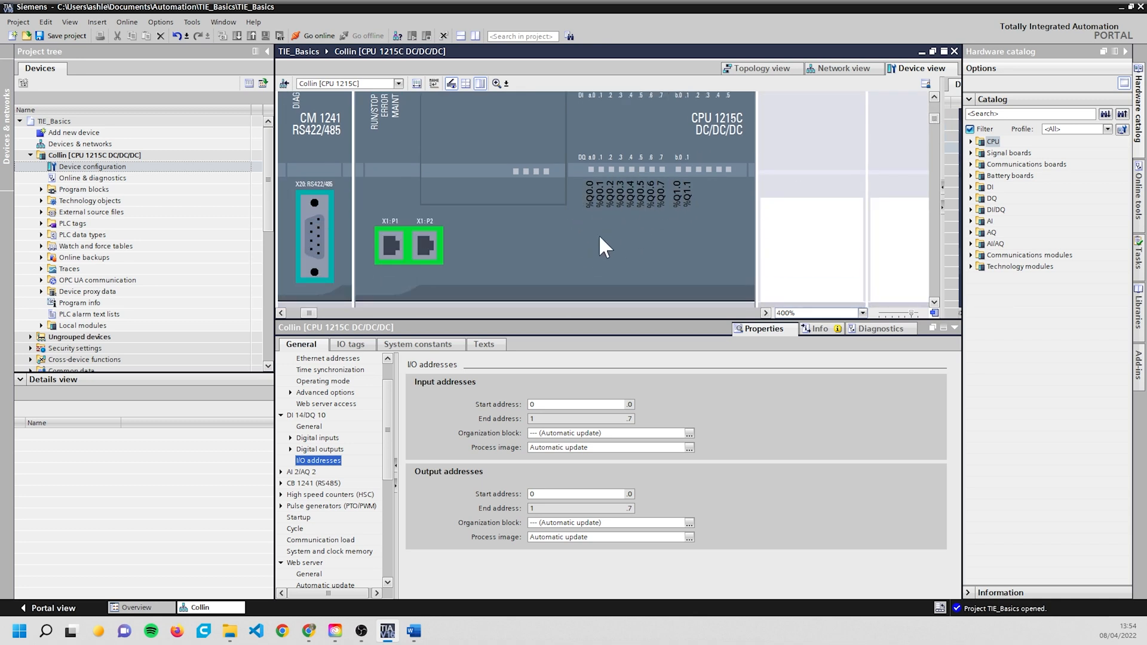
{"action": "mouse_move", "coordinate": [621, 234]}
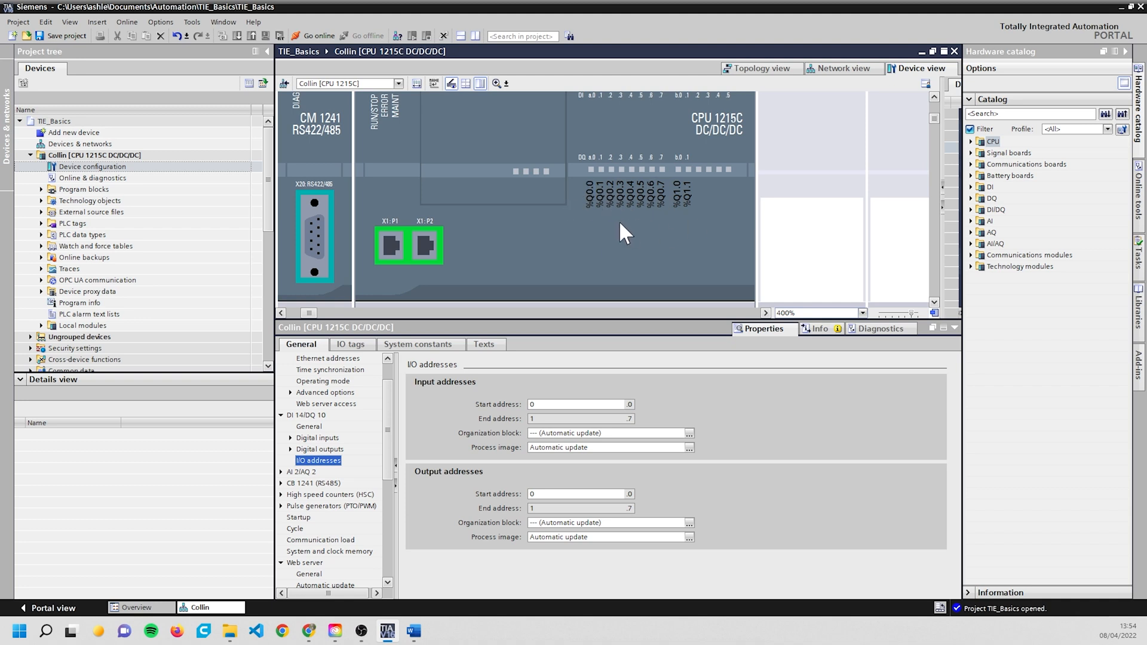
{"action": "mouse_move", "coordinate": [595, 258]}
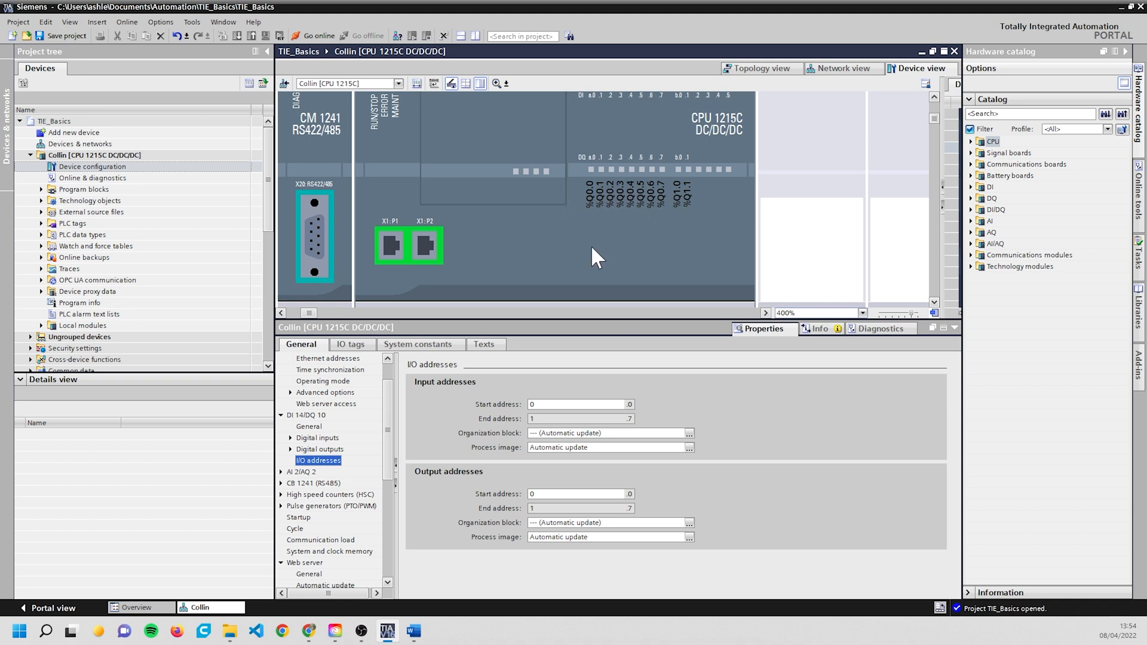
{"action": "mouse_move", "coordinate": [751, 248]}
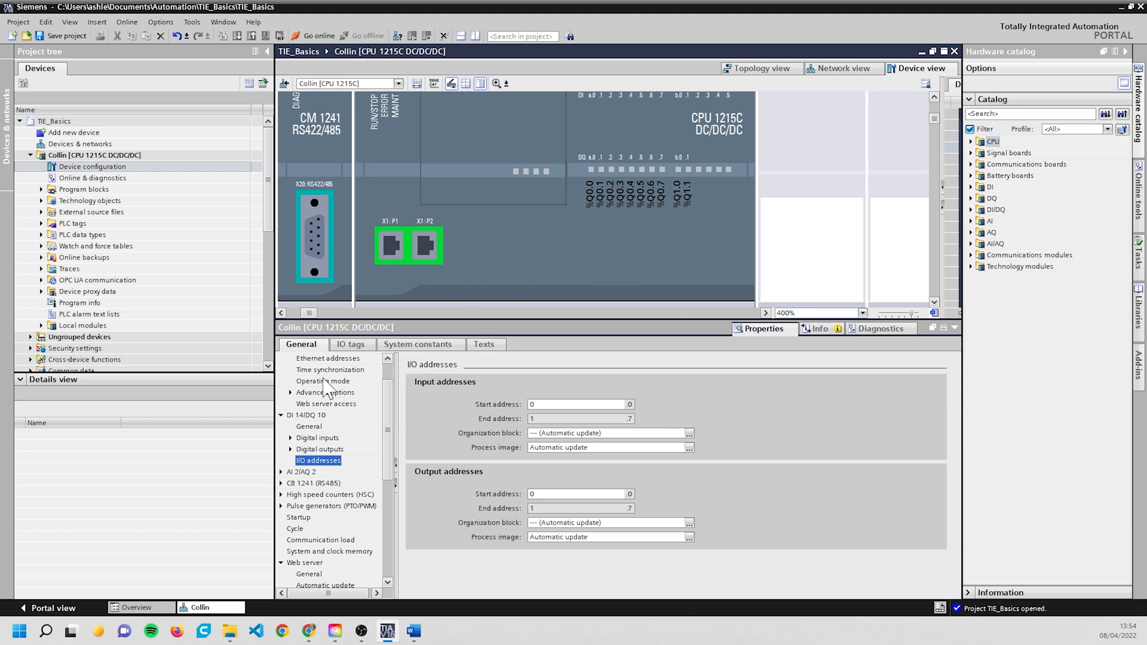
{"action": "left_click", "coordinate": [350, 344]}
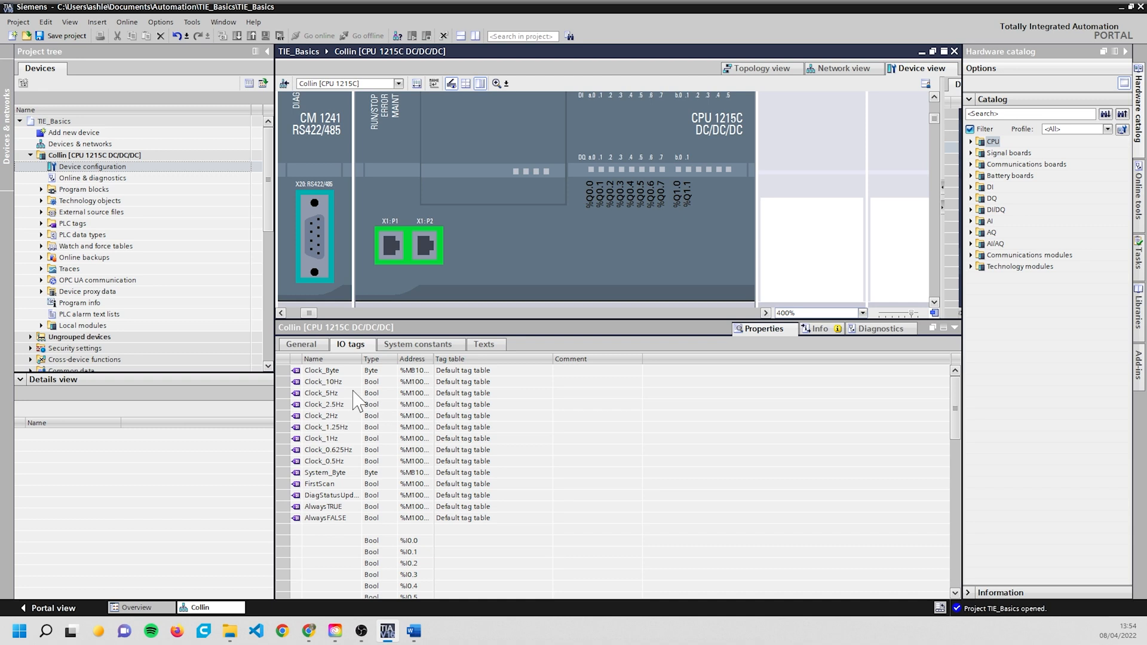
{"action": "mouse_move", "coordinate": [311, 427]}
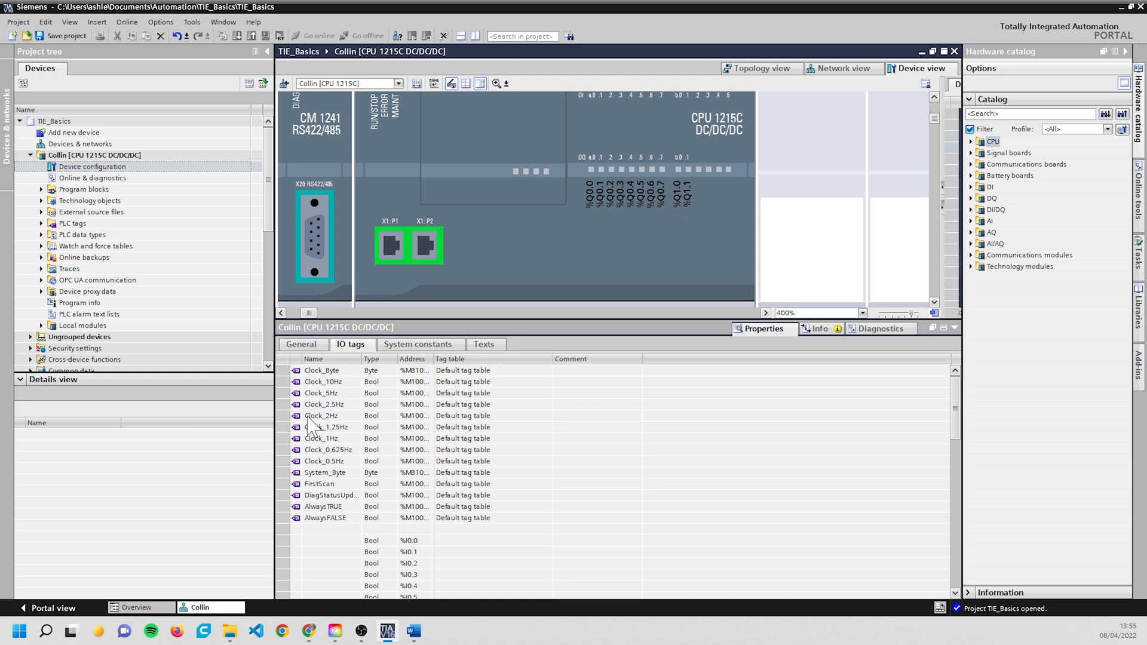
{"action": "mouse_move", "coordinate": [536, 386]}
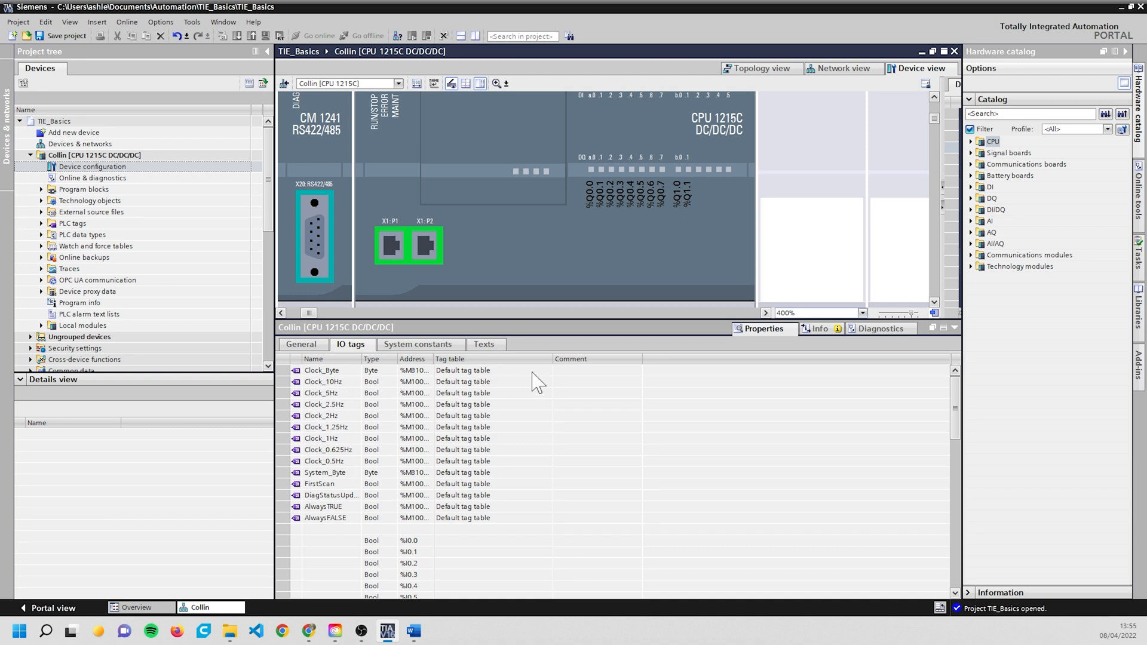
{"action": "left_click", "coordinate": [593, 406]}
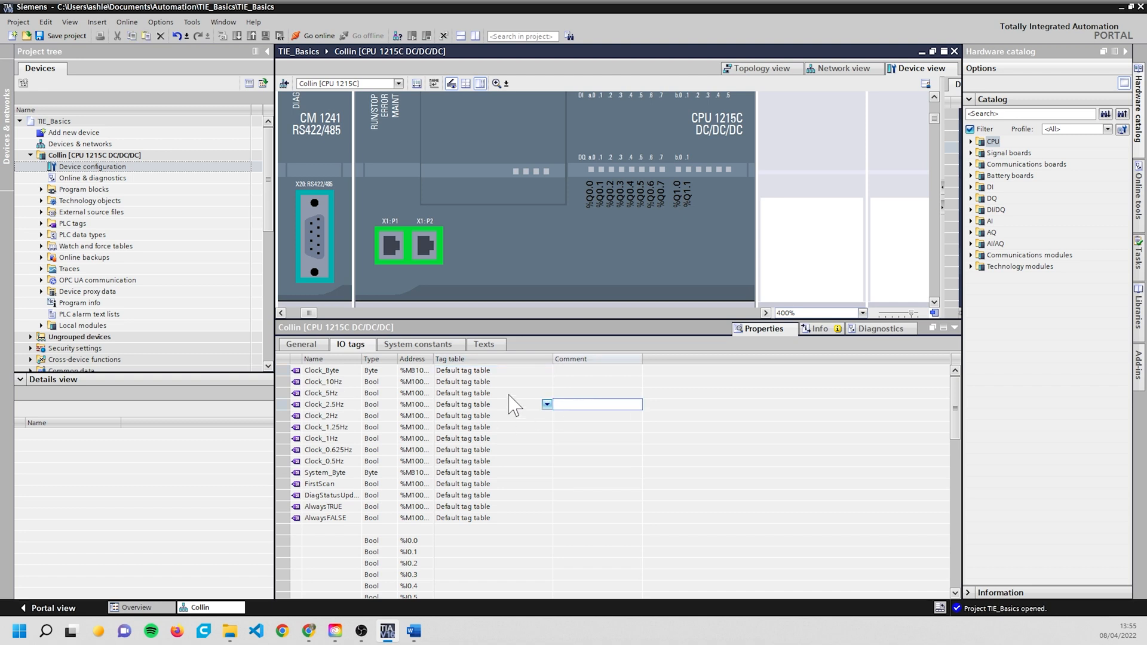
{"action": "scroll", "scroll_direction": "down", "scroll_amount": 3}
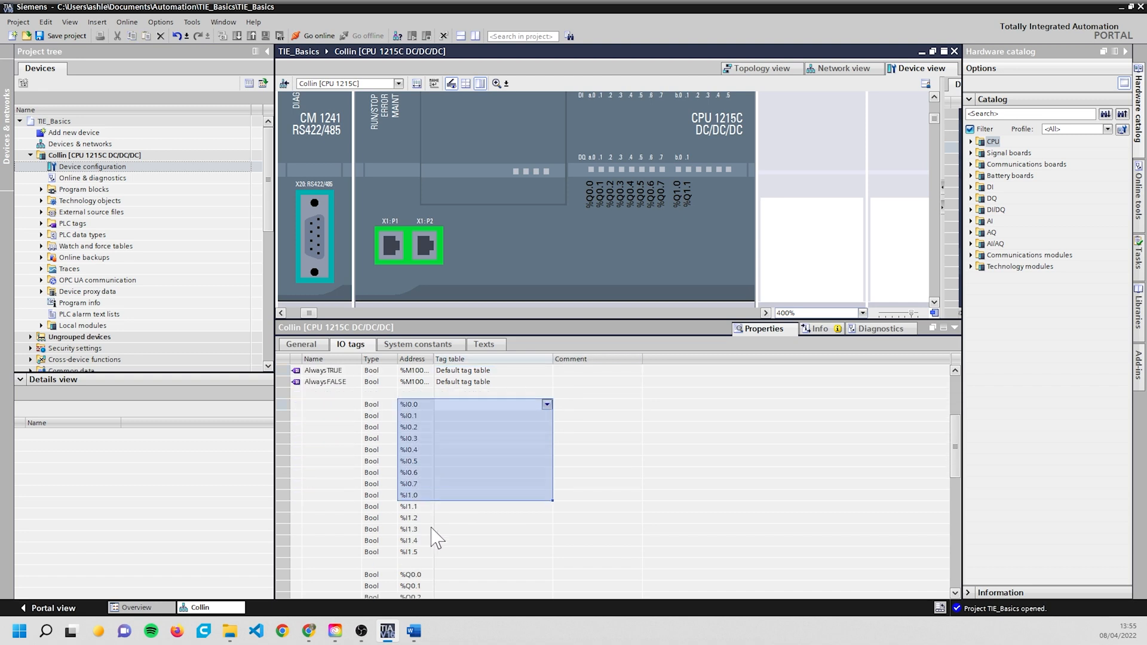
{"action": "scroll", "scroll_direction": "down", "scroll_amount": 3}
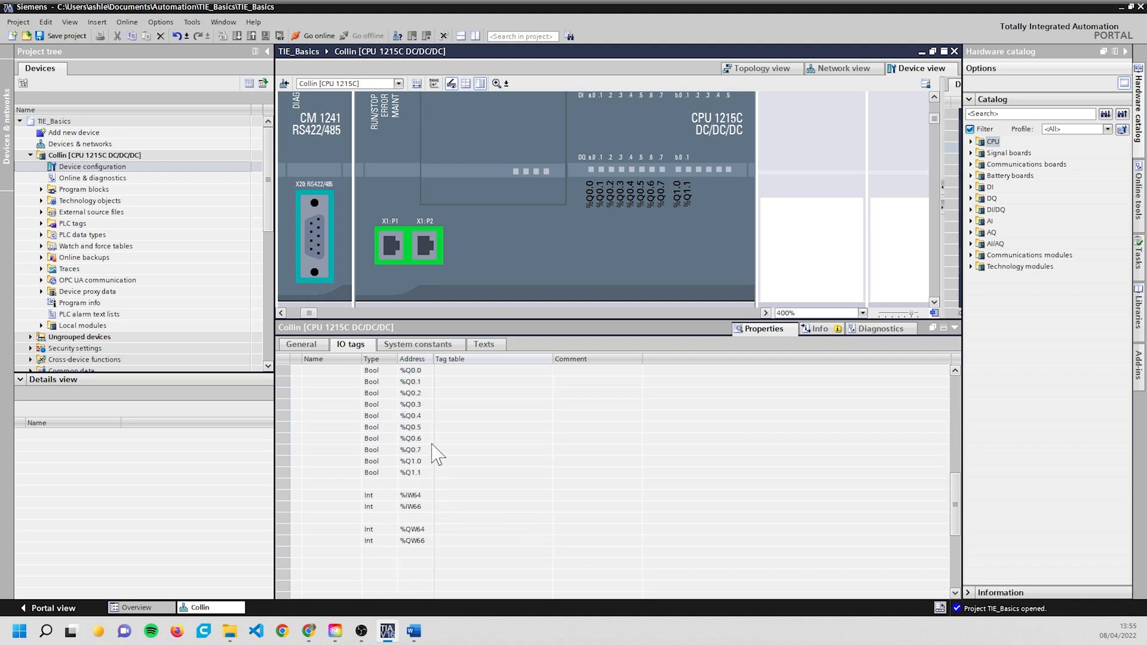
{"action": "left_click", "coordinate": [491, 370]}
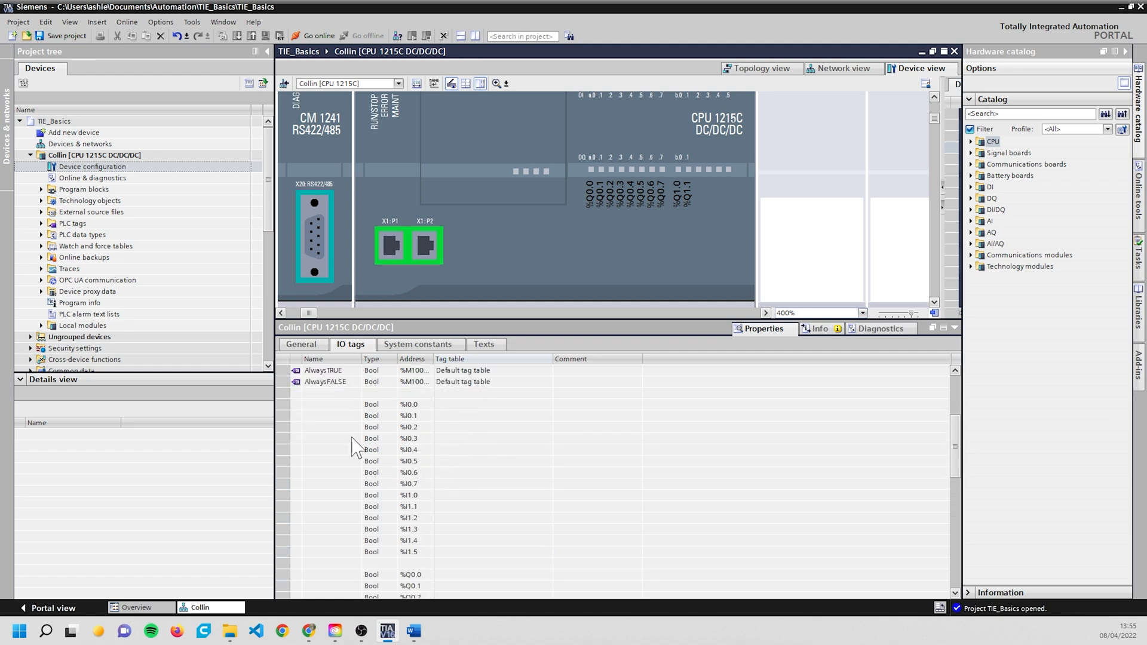
{"action": "mouse_move", "coordinate": [330, 513]}
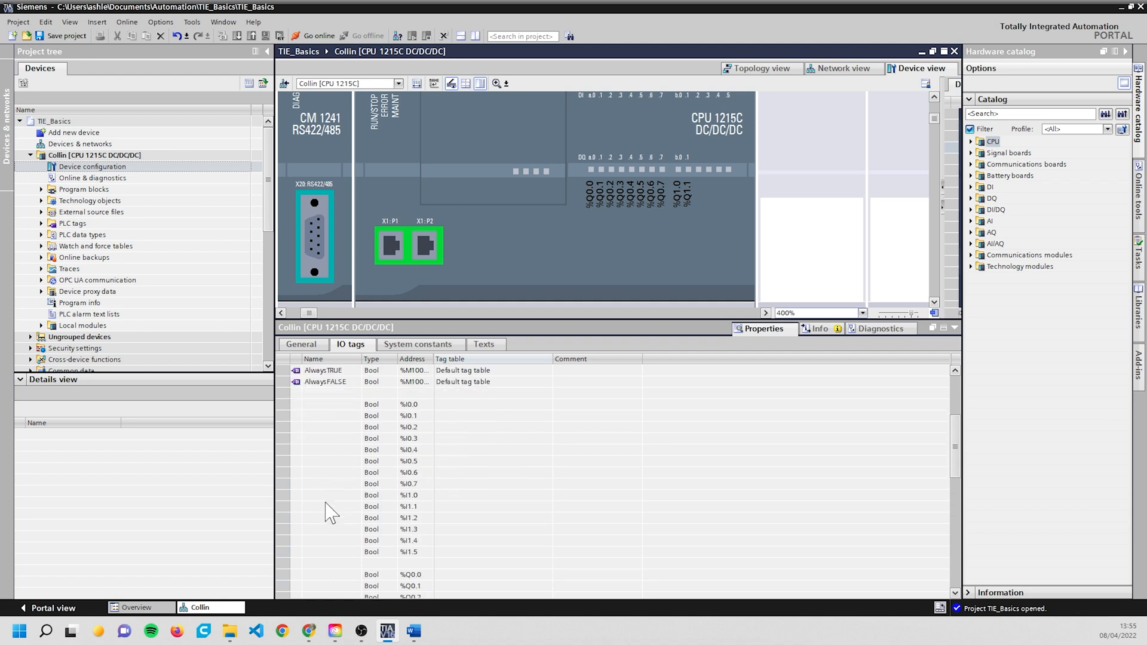
{"action": "mouse_move", "coordinate": [414, 504]}
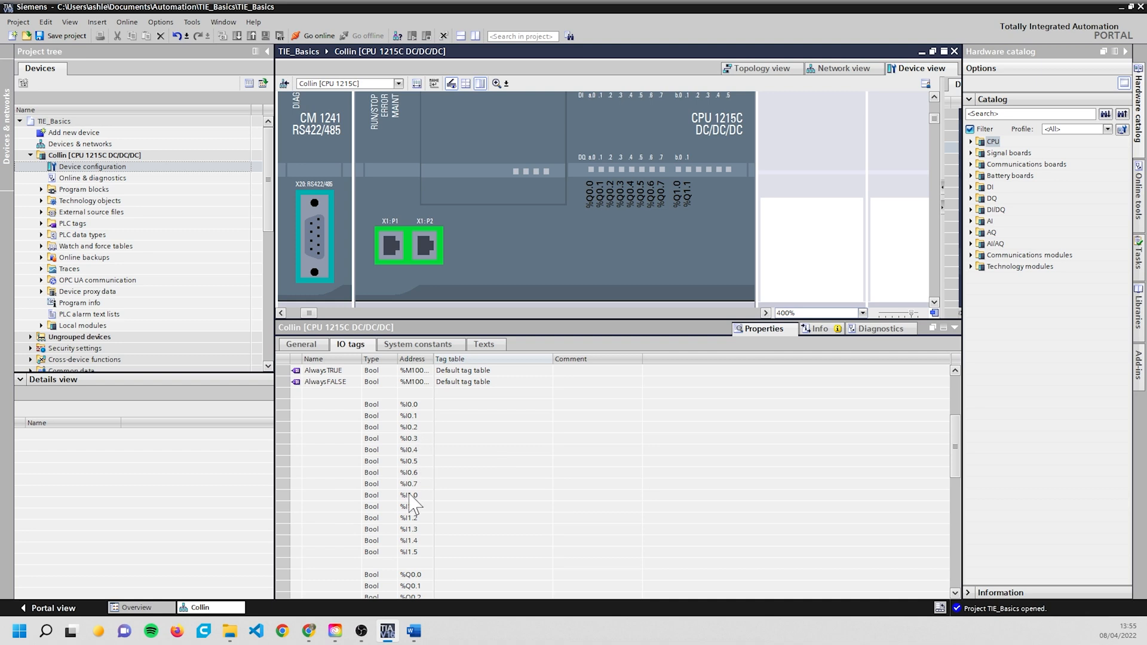
{"action": "mouse_move", "coordinate": [431, 444]}
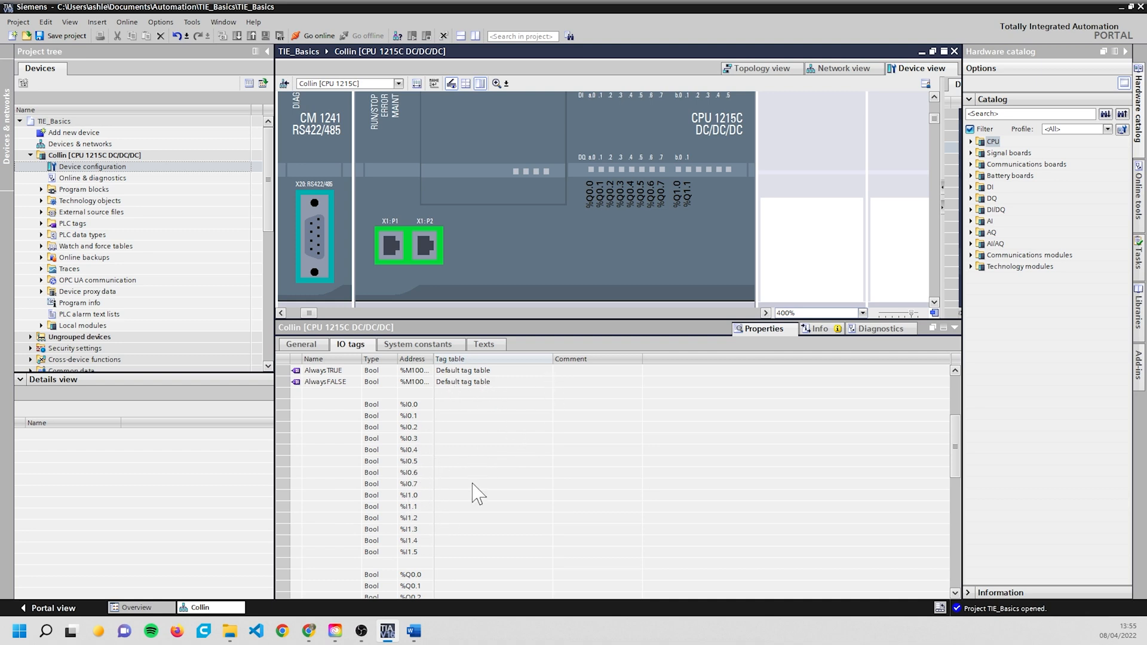
{"action": "mouse_move", "coordinate": [387, 402]}
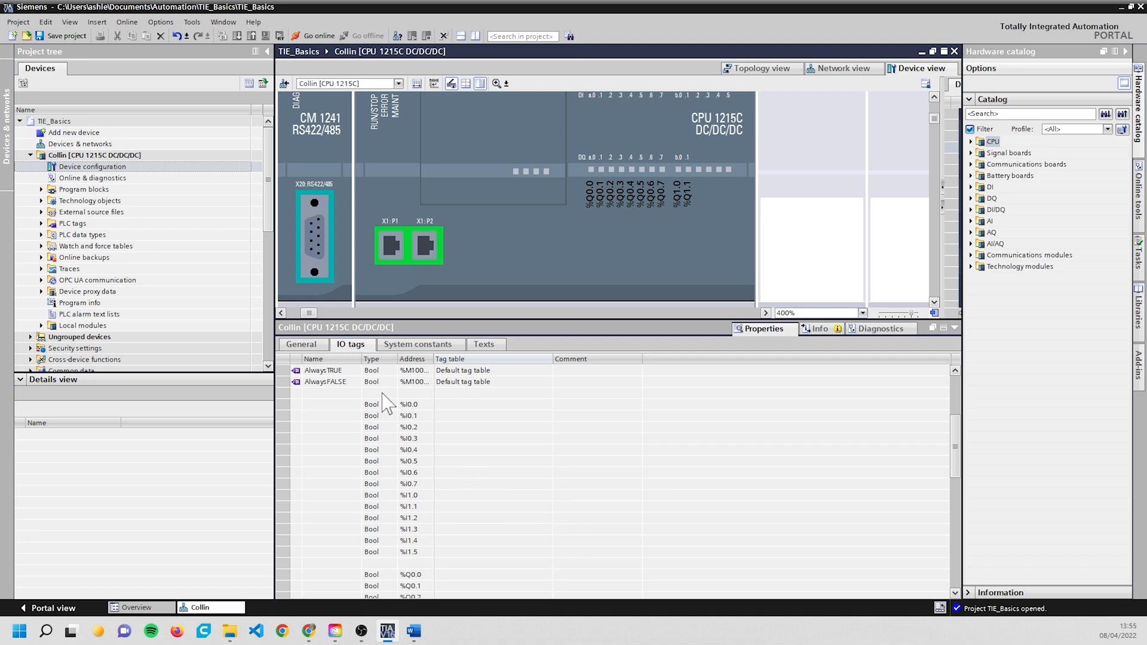
{"action": "mouse_move", "coordinate": [928, 159]}
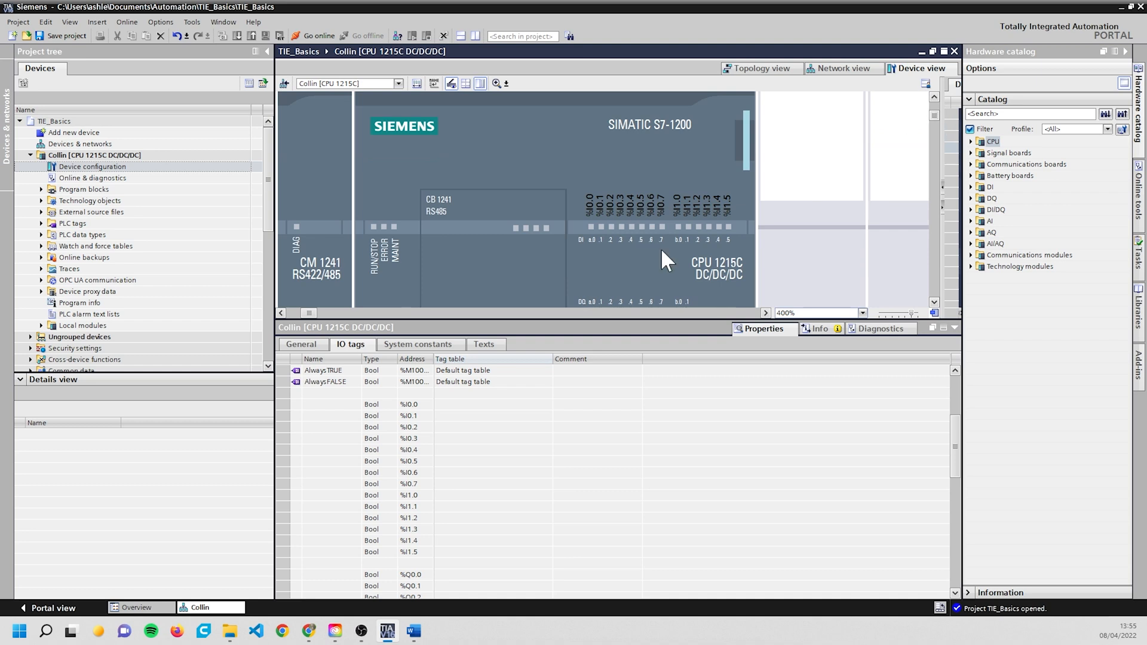
{"action": "mouse_move", "coordinate": [350, 440]}
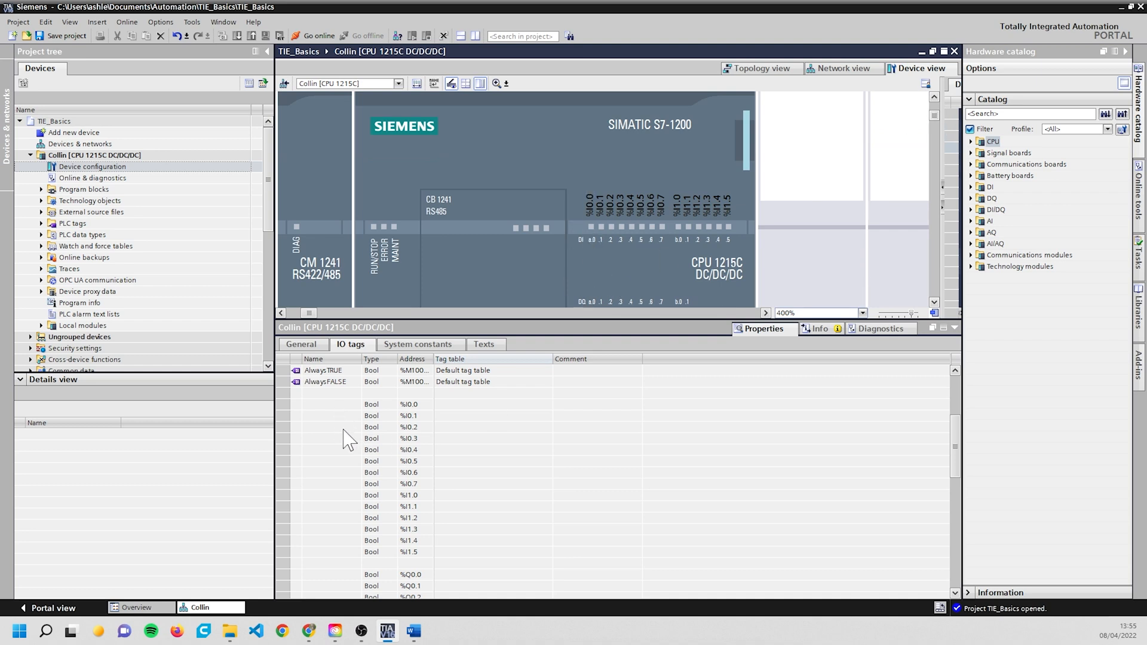
{"action": "mouse_move", "coordinate": [334, 430]}
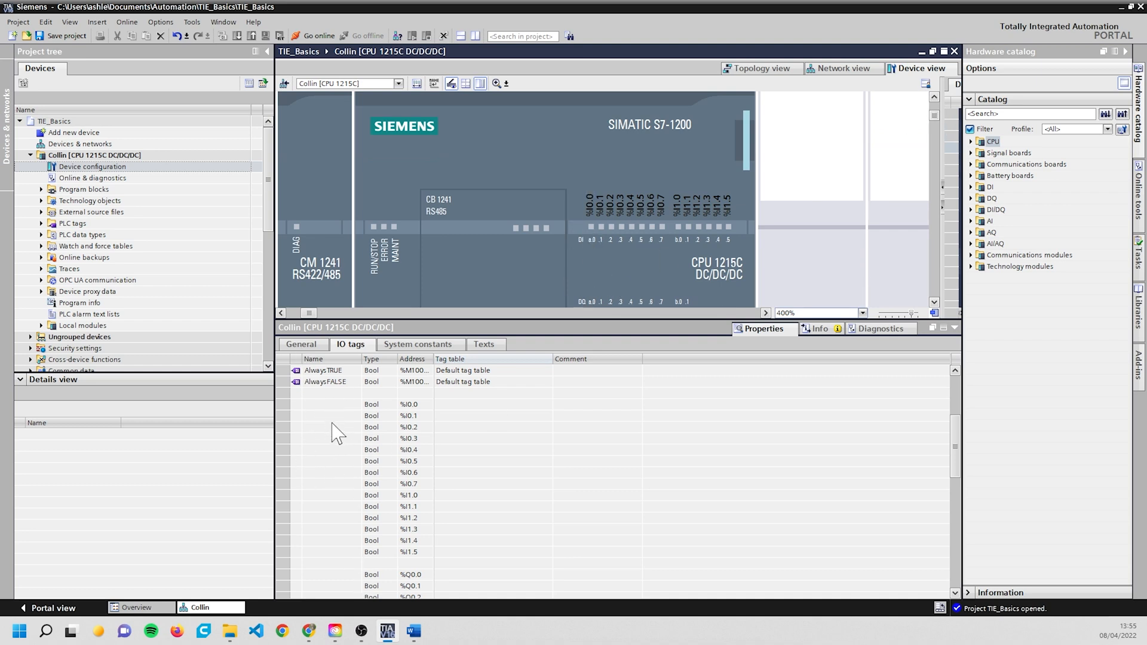
{"action": "mouse_move", "coordinate": [383, 451]}
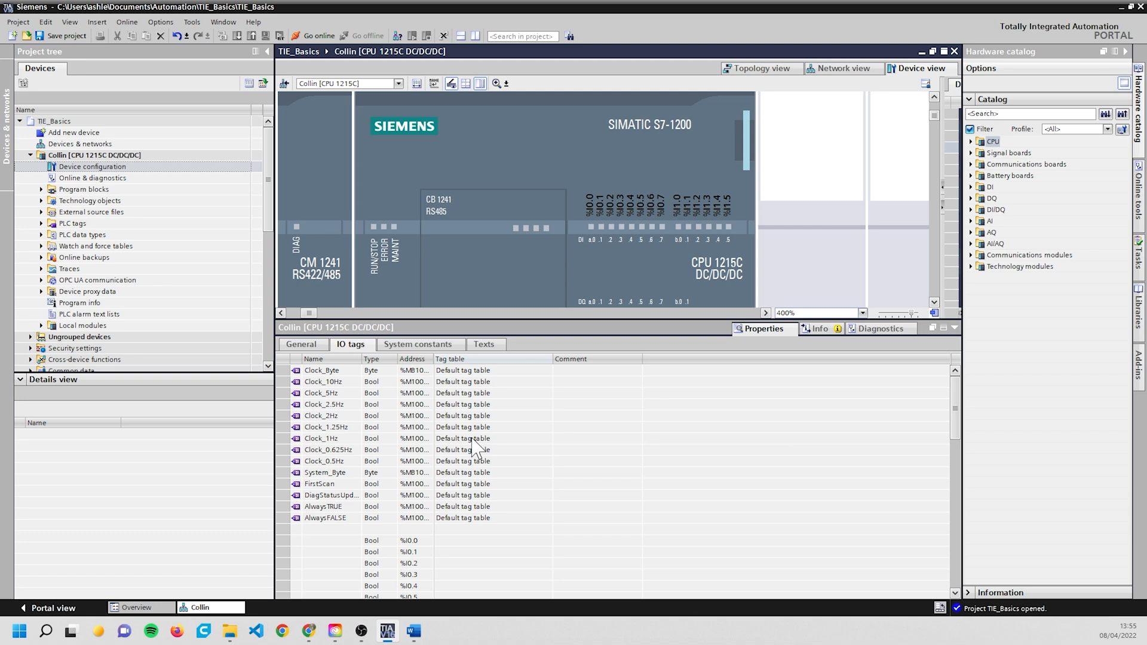
{"action": "mouse_move", "coordinate": [476, 448]}
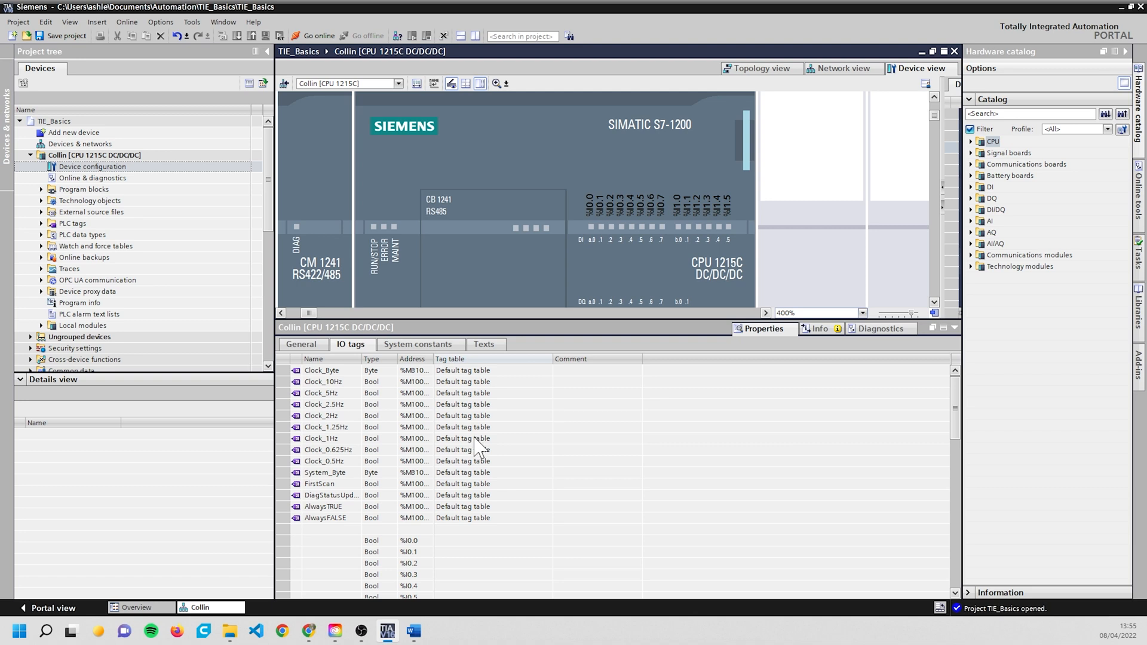
{"action": "mouse_move", "coordinate": [549, 435]}
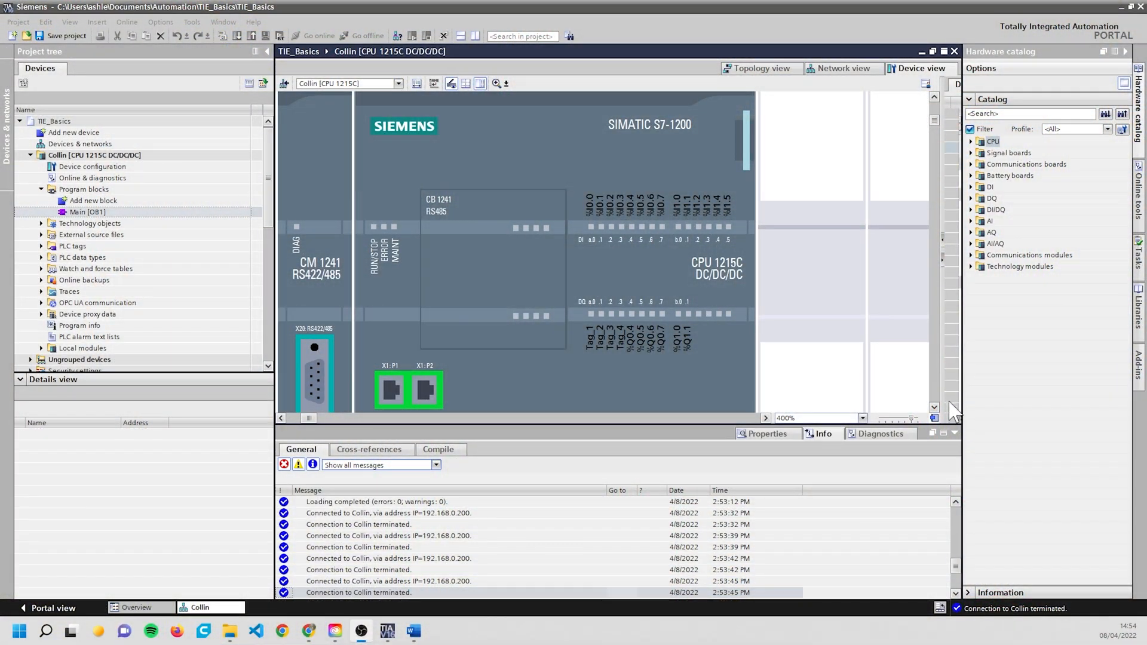
{"action": "mouse_move", "coordinate": [1010, 314]}
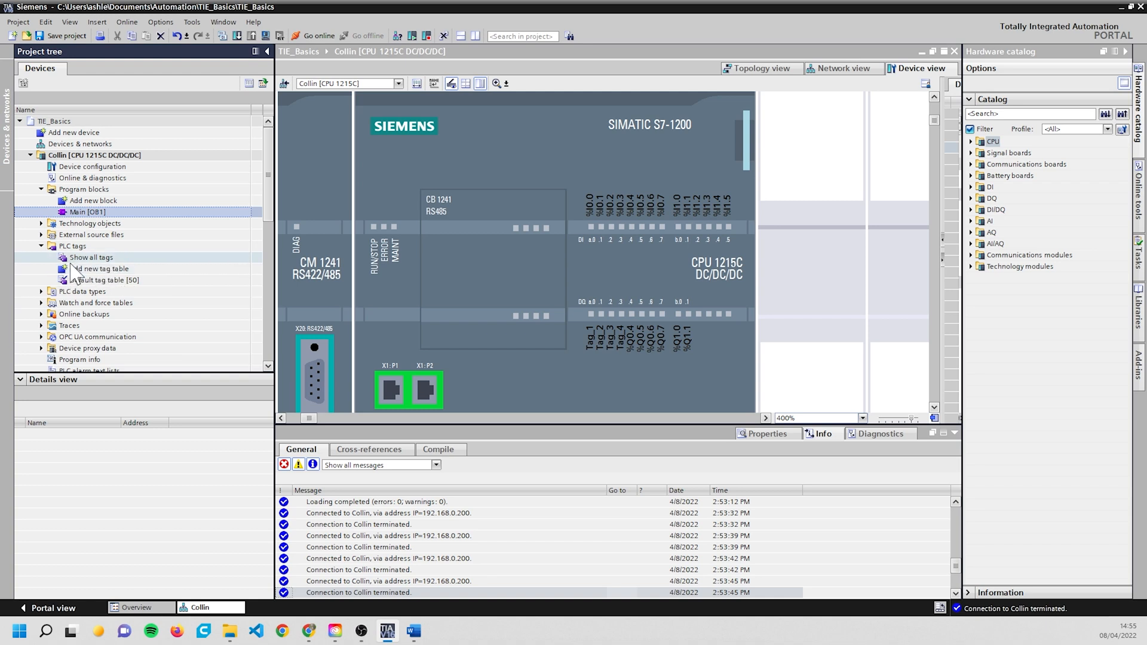
Step: Open the Default tag table with its 50 tags from the PLC tags folder
{"action": "double_click", "coordinate": [106, 279]}
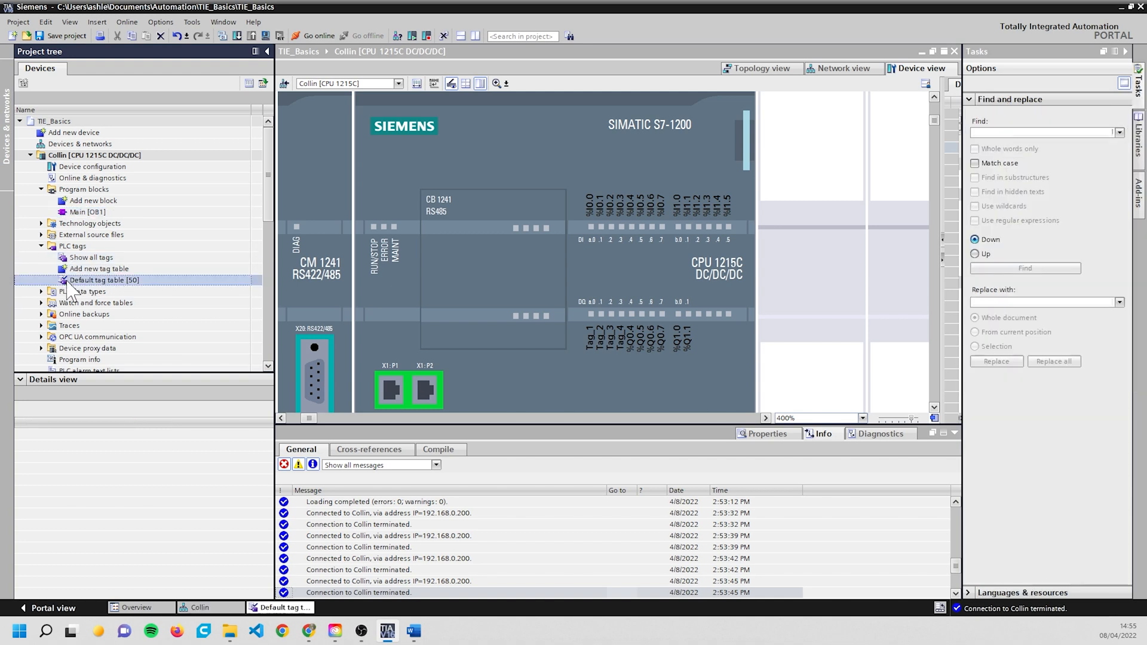
Step: Add a new tag table, rename it IO and open it
{"action": "double_click", "coordinate": [105, 280]}
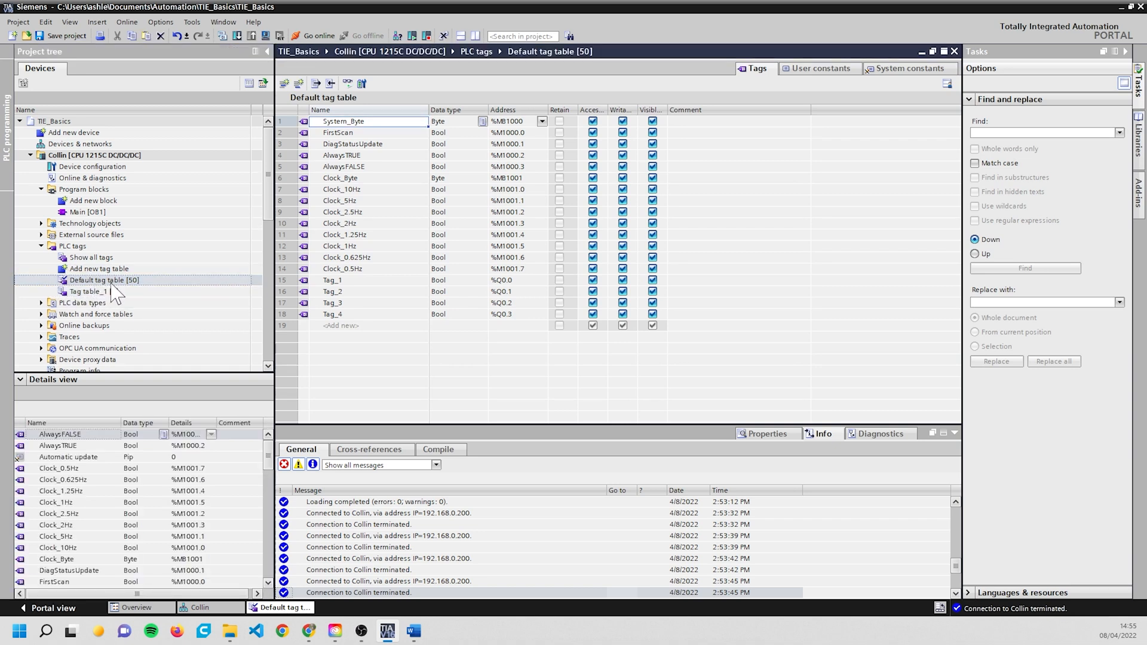
{"action": "left_click", "coordinate": [86, 291]}
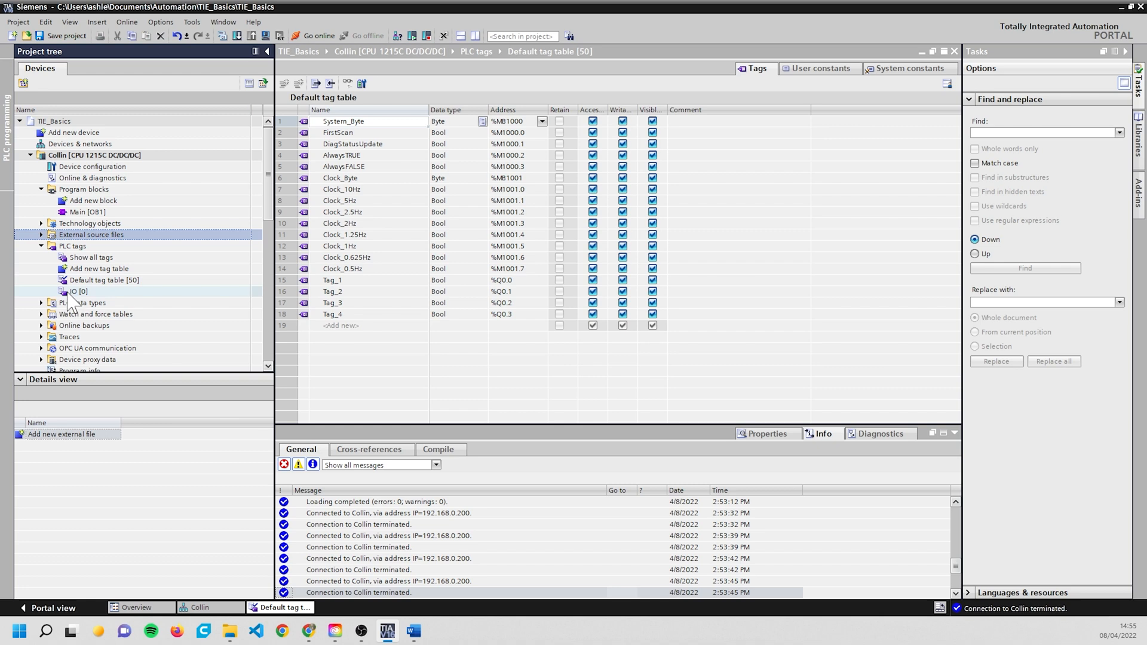
{"action": "double_click", "coordinate": [78, 291]}
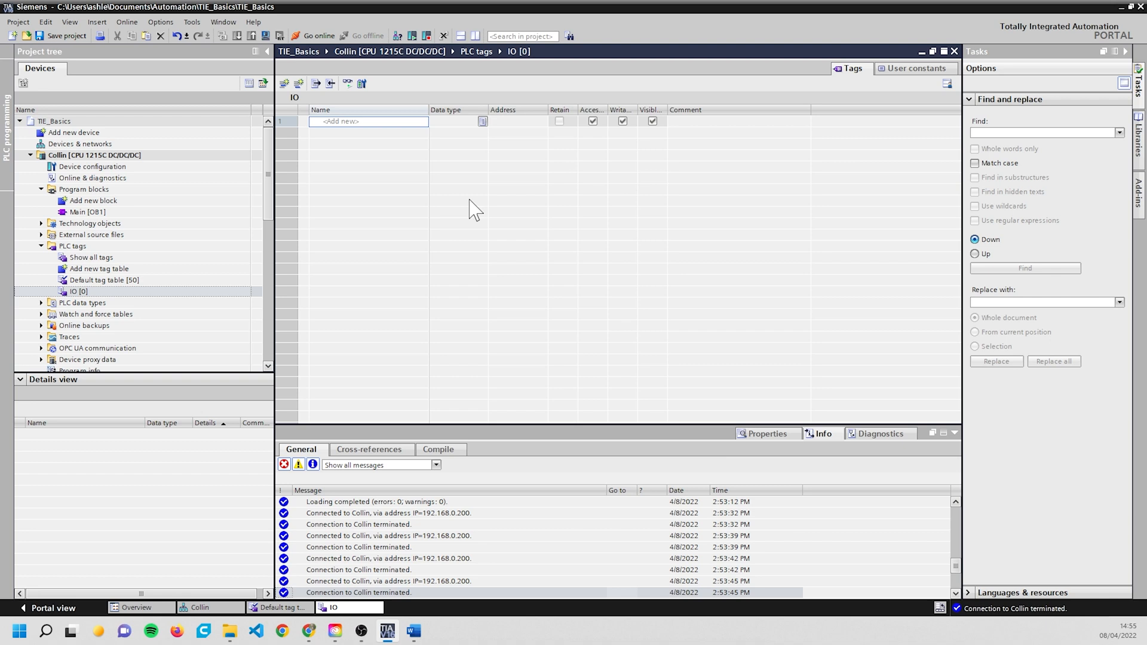
{"action": "mouse_move", "coordinate": [394, 135]}
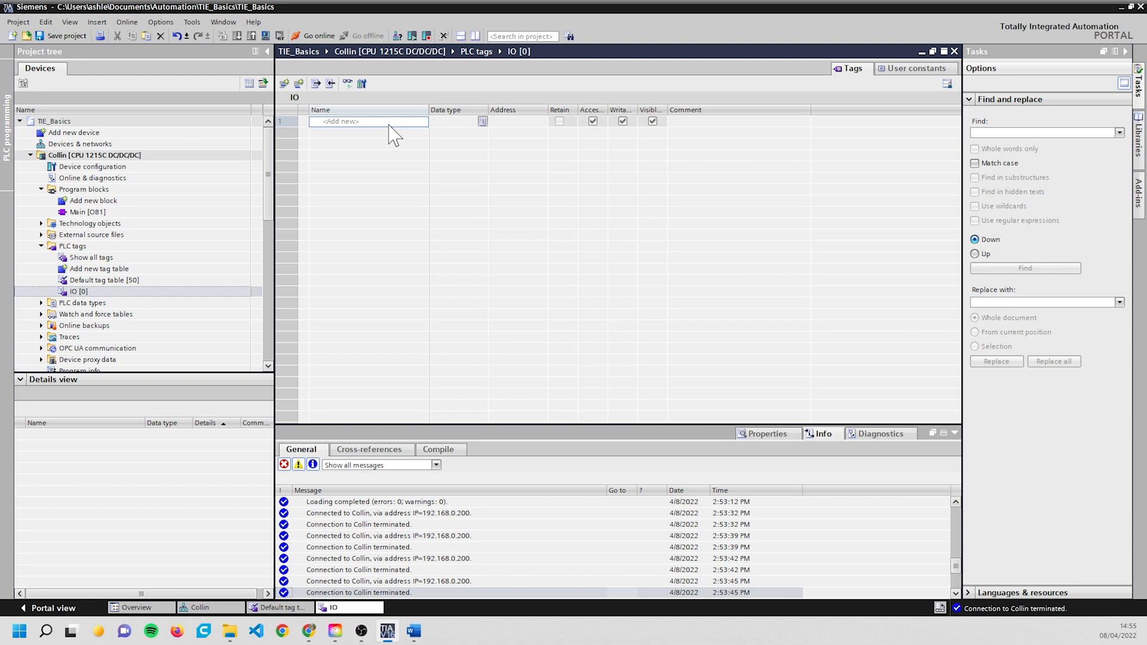
Step: Enter the first Bool tag Switch 1 at %I0.0 in the IO table
{"action": "left_click", "coordinate": [369, 121]}
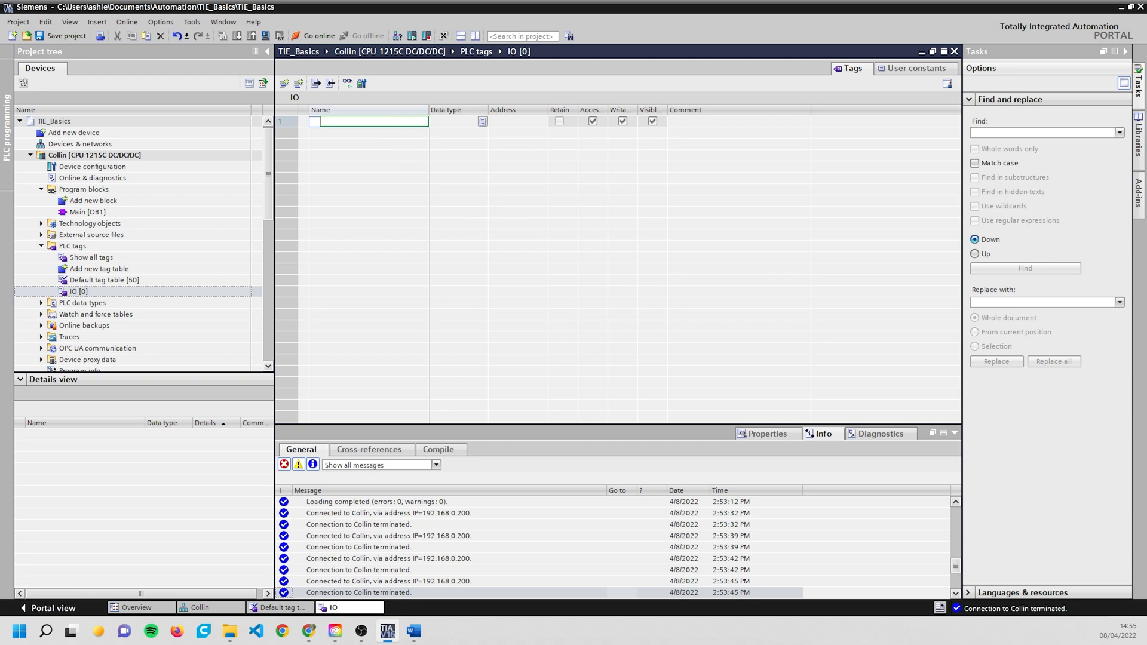
{"action": "type", "text": "Sw"}
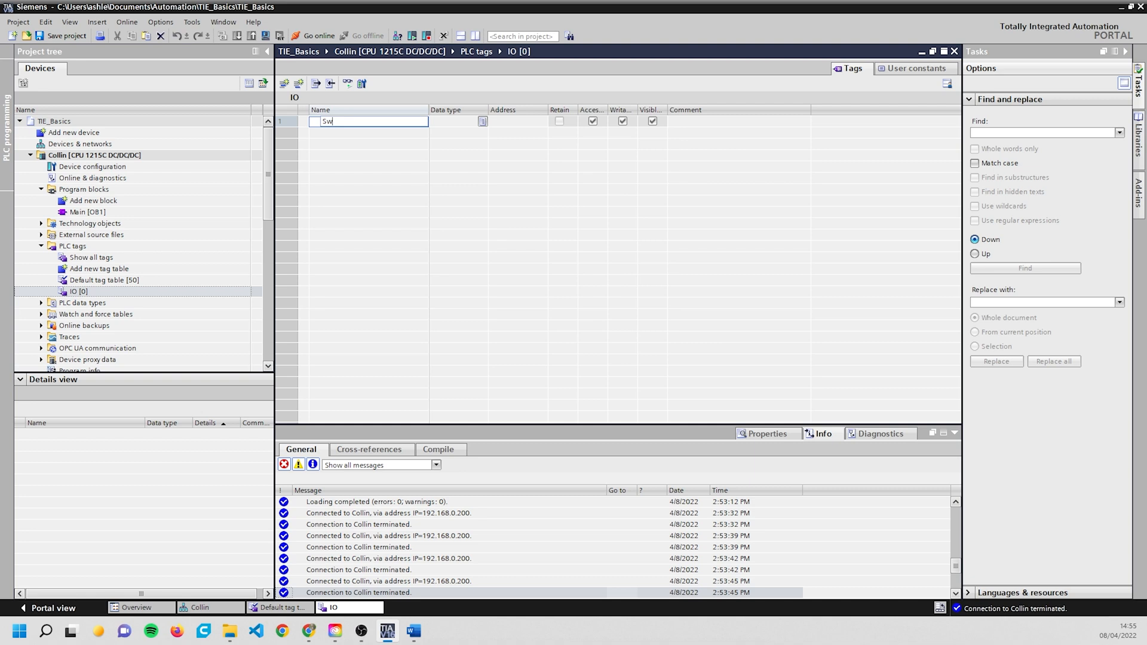
{"action": "type", "text": "Switch 1"}
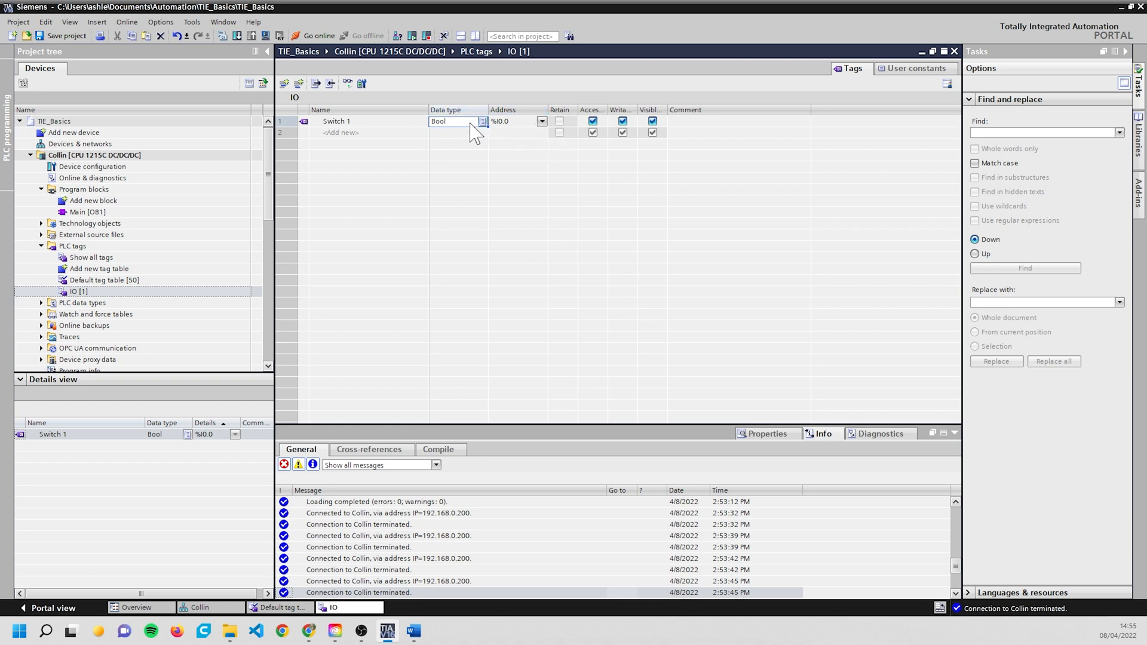
{"action": "mouse_move", "coordinate": [489, 138]}
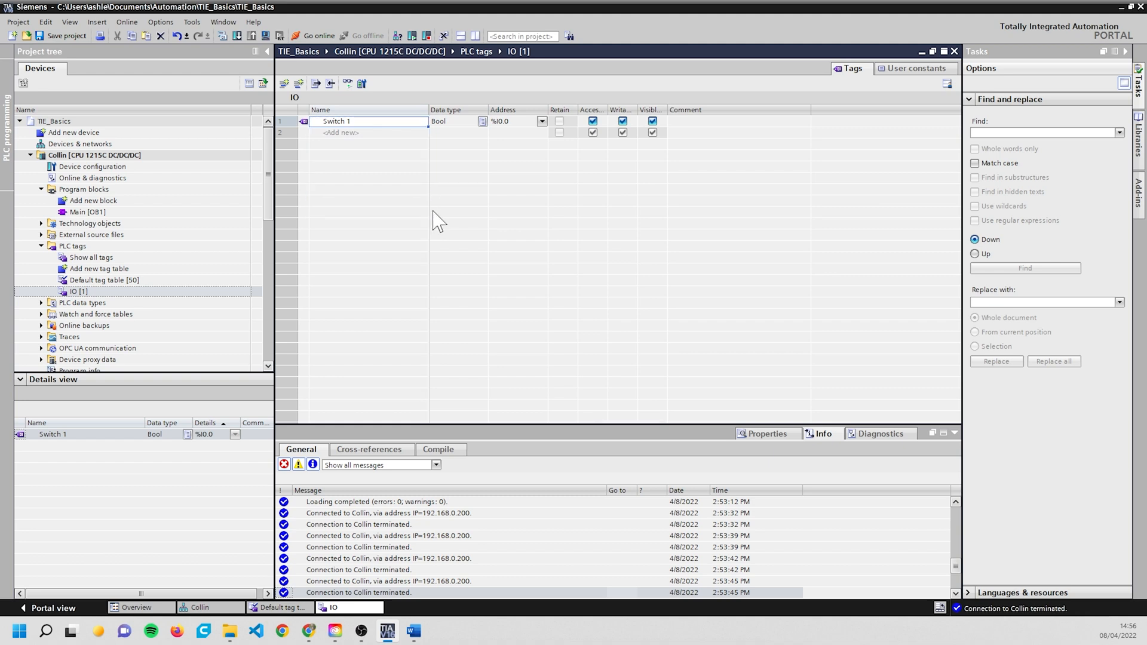
{"action": "mouse_move", "coordinate": [396, 150]}
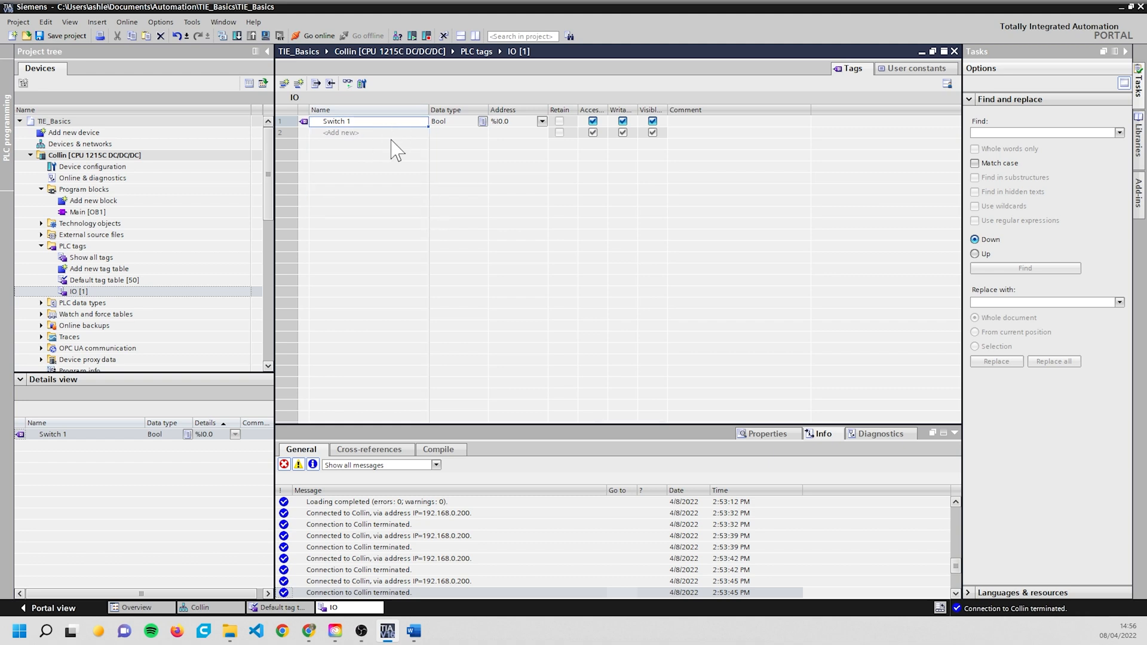
{"action": "mouse_move", "coordinate": [428, 129]}
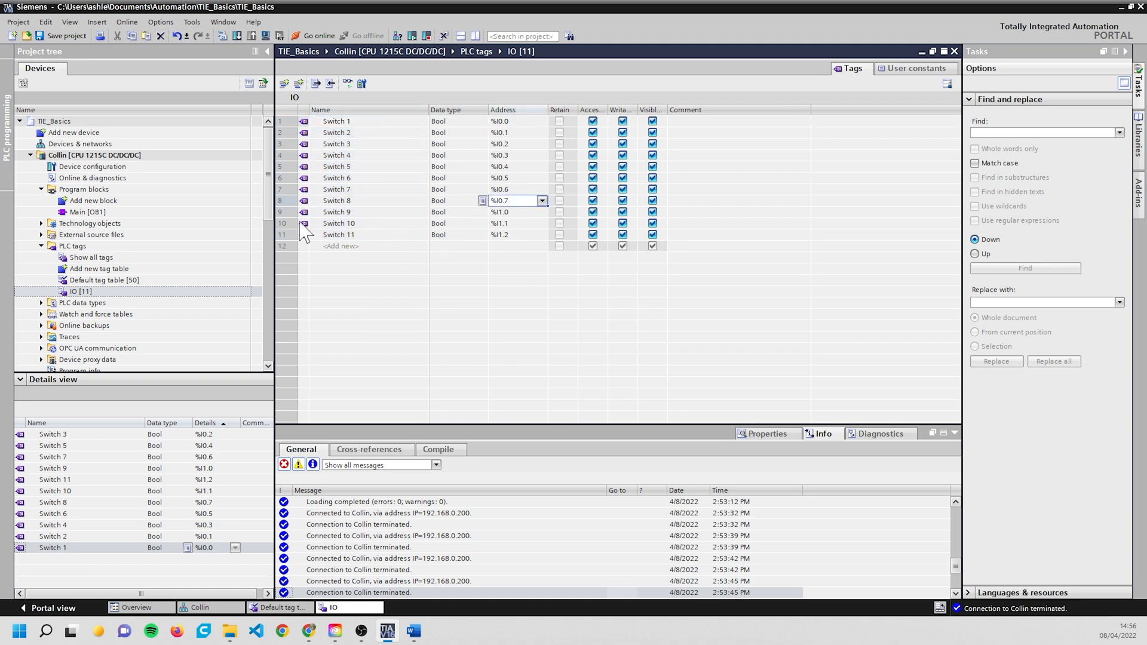
Step: Delete the surplus switch rows and turn the ninth tag into Light 1 at output %Q0.0
{"action": "left_click", "coordinate": [652, 236]}
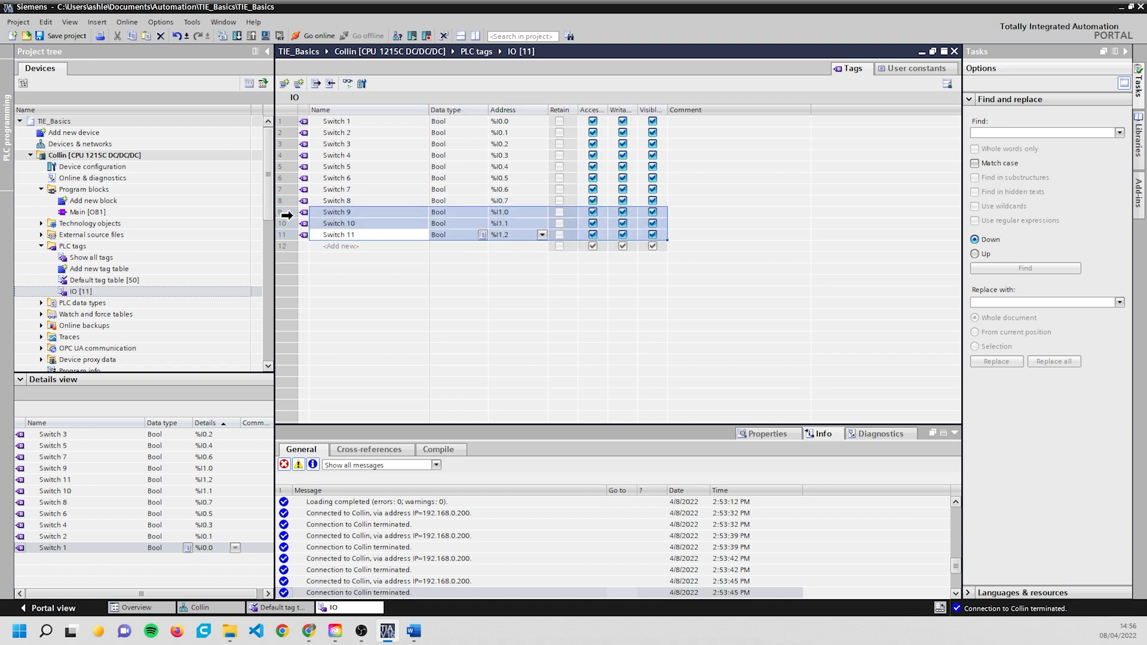
{"action": "right_click", "coordinate": [337, 224]}
{"action": "type", "text": "Light 1"}
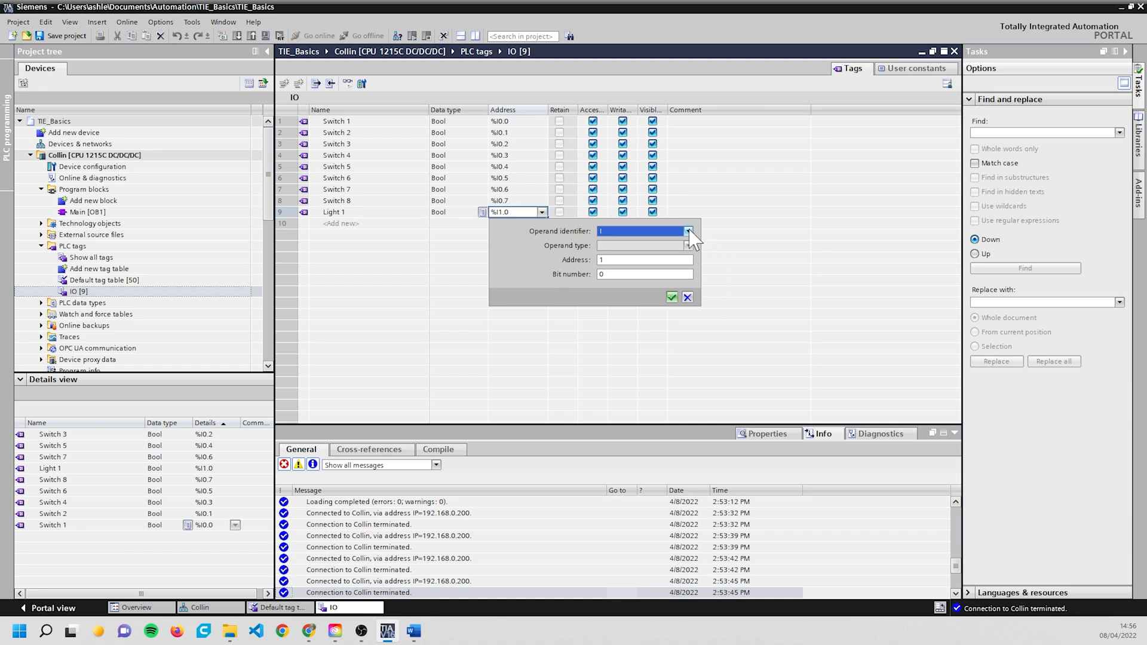
{"action": "left_click", "coordinate": [686, 230]}
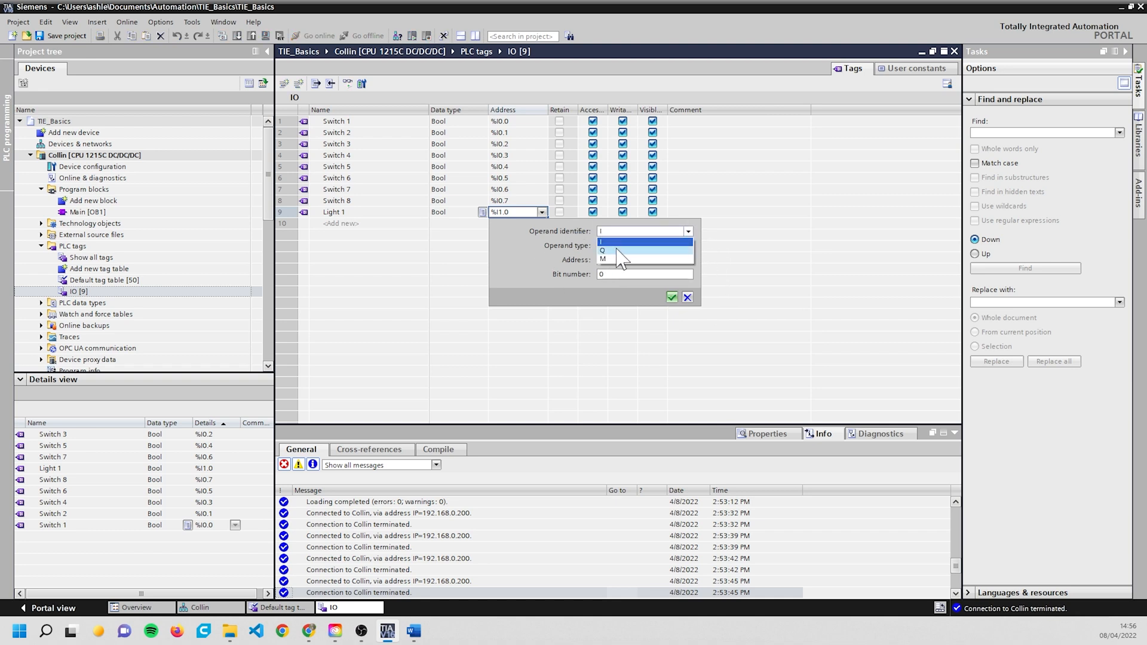
{"action": "left_click", "coordinate": [603, 249]}
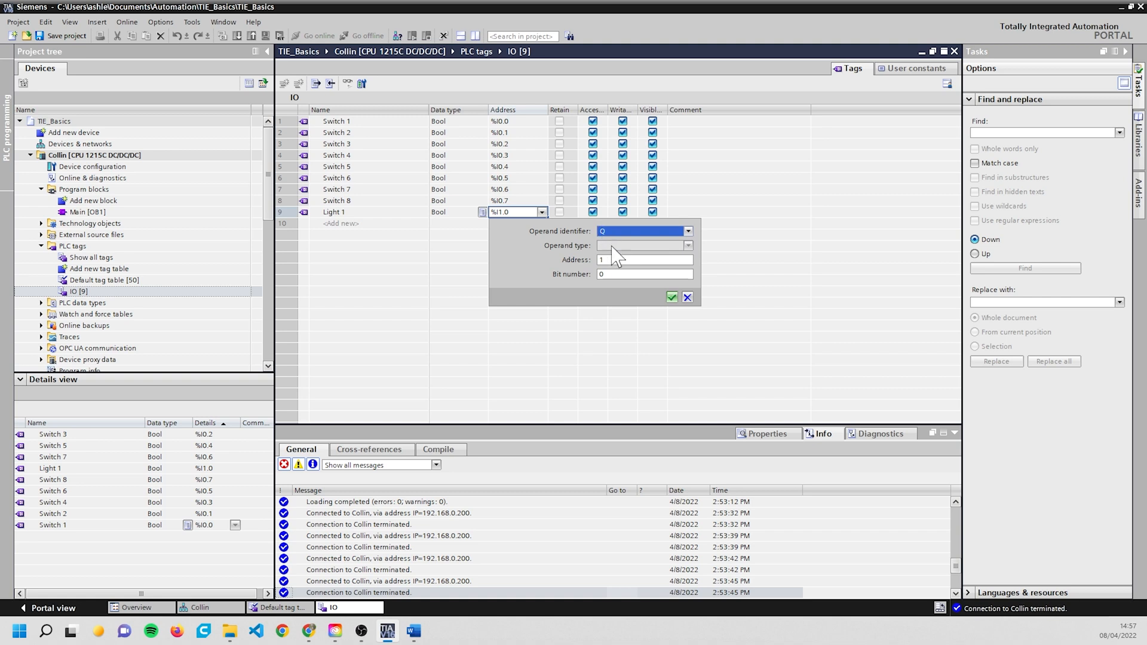
{"action": "mouse_move", "coordinate": [638, 276]}
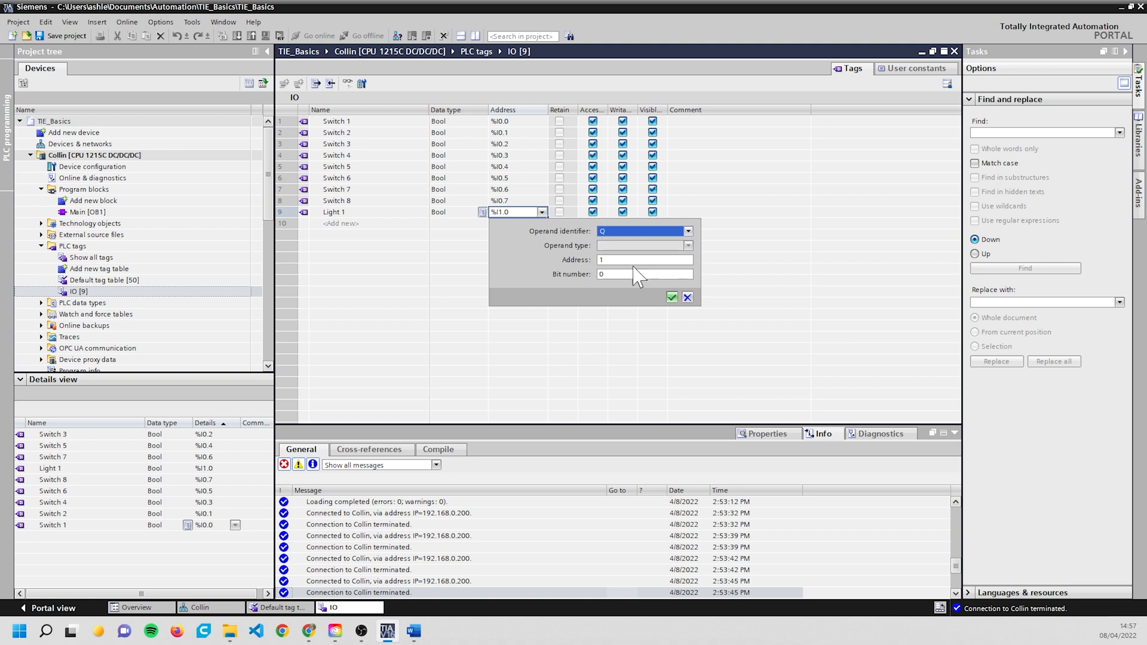
{"action": "mouse_move", "coordinate": [526, 136]}
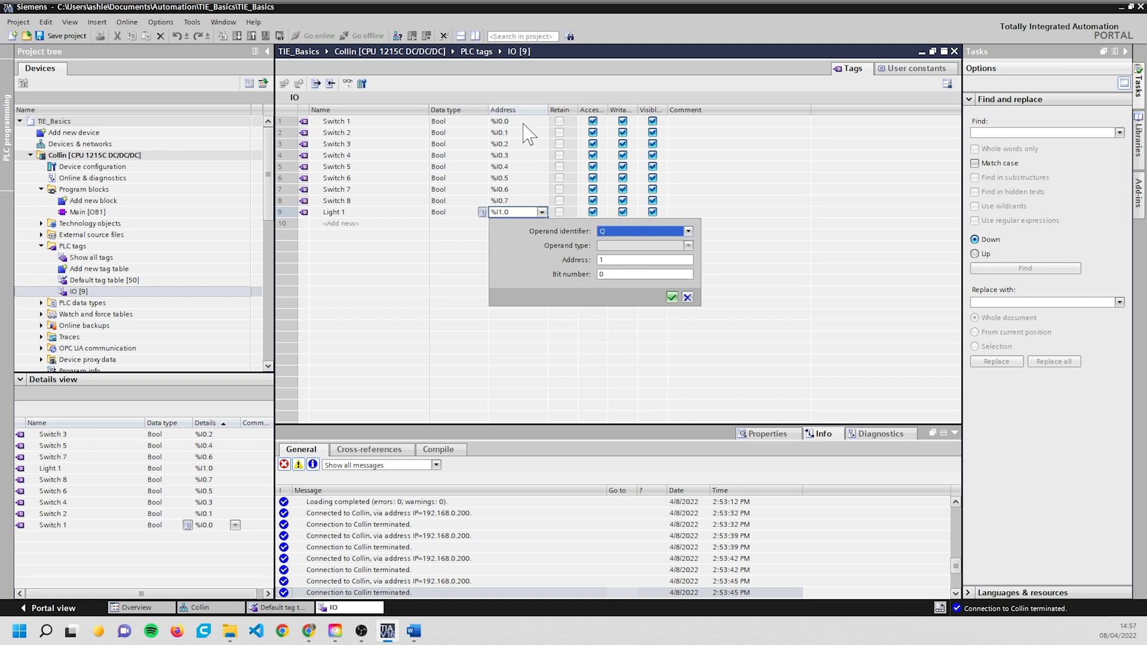
{"action": "left_click", "coordinate": [643, 259]}
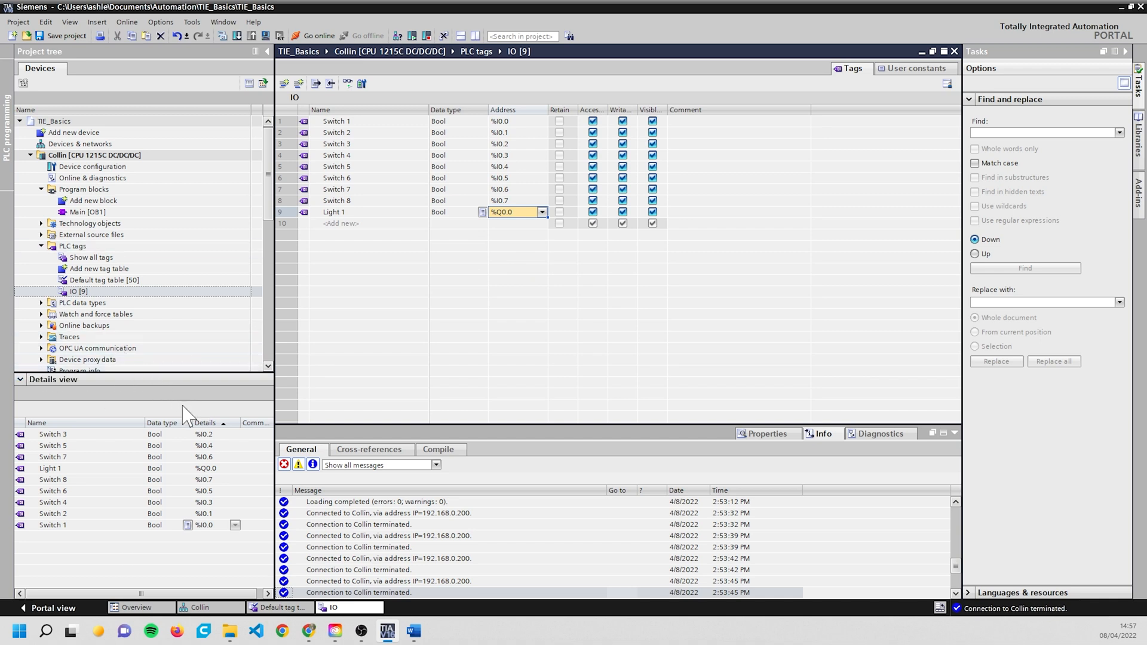
Step: Delete Tag_1–Tag_4 from the Default table and start the Light 2 row in IO
{"action": "right_click", "coordinate": [333, 280]}
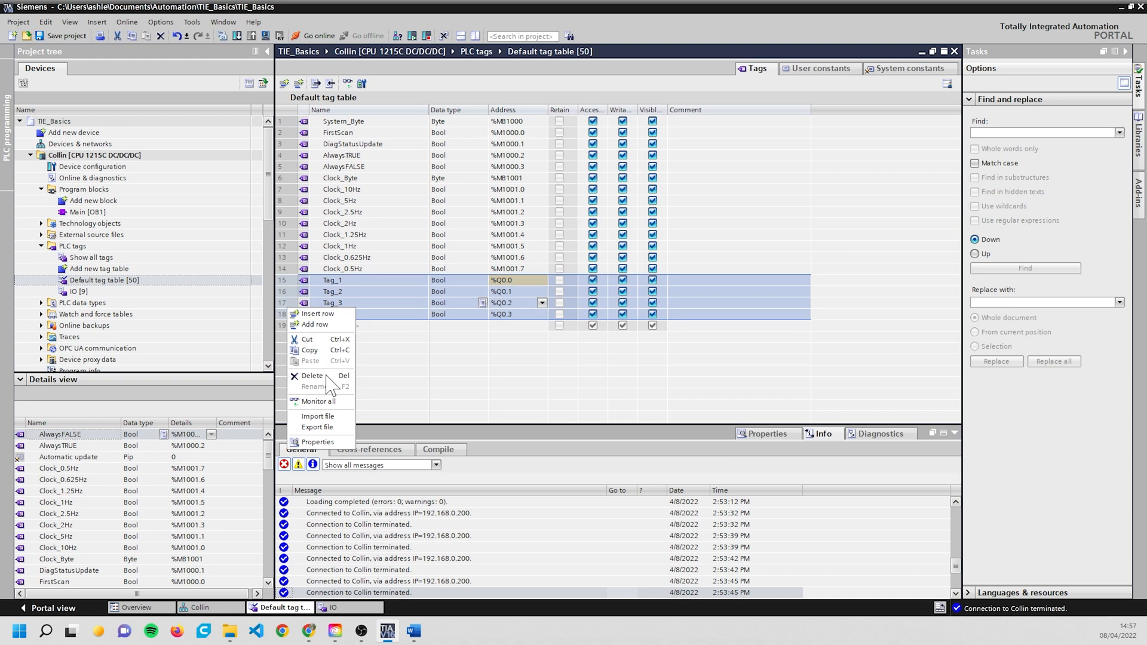
{"action": "left_click", "coordinate": [75, 291]}
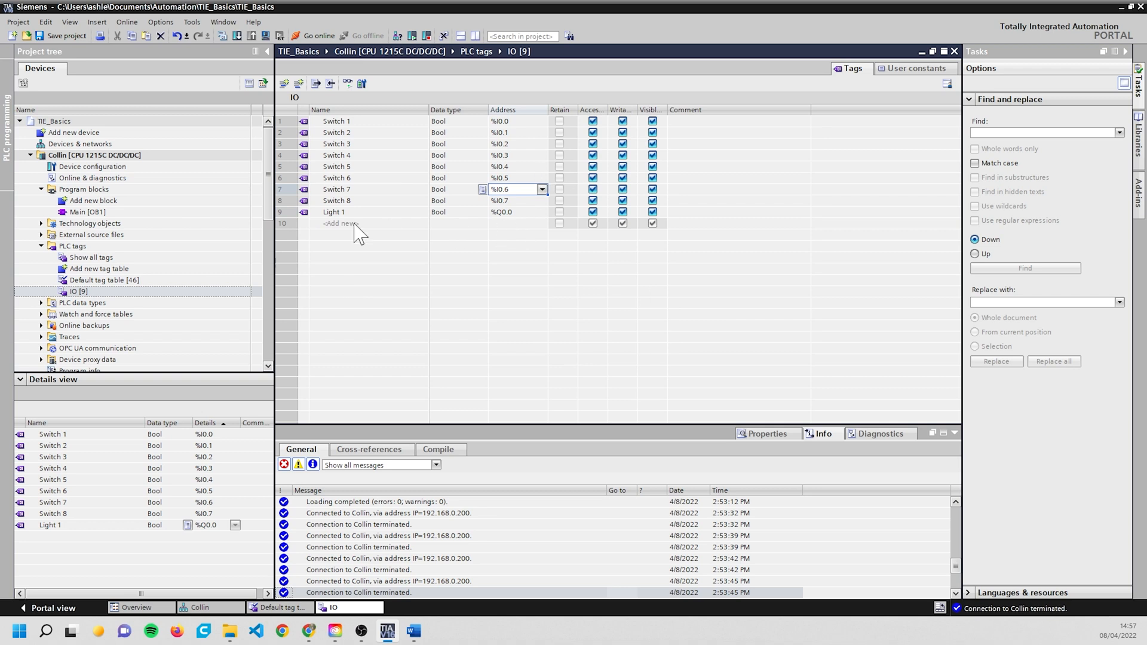
{"action": "left_click", "coordinate": [334, 213]}
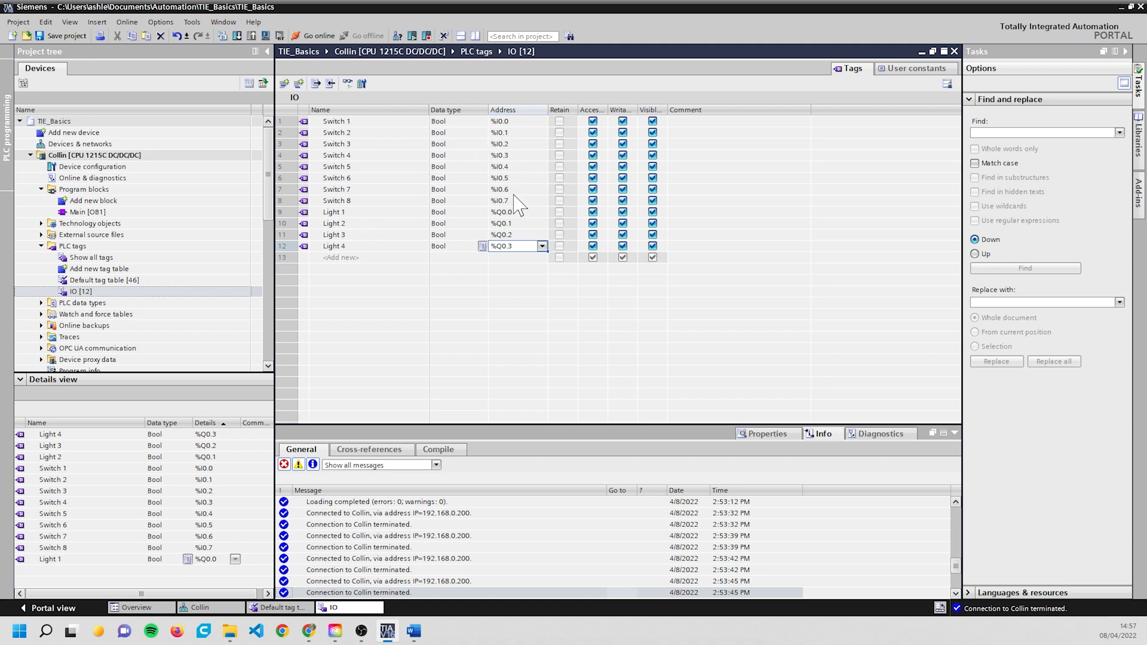
{"action": "mouse_move", "coordinate": [496, 235]}
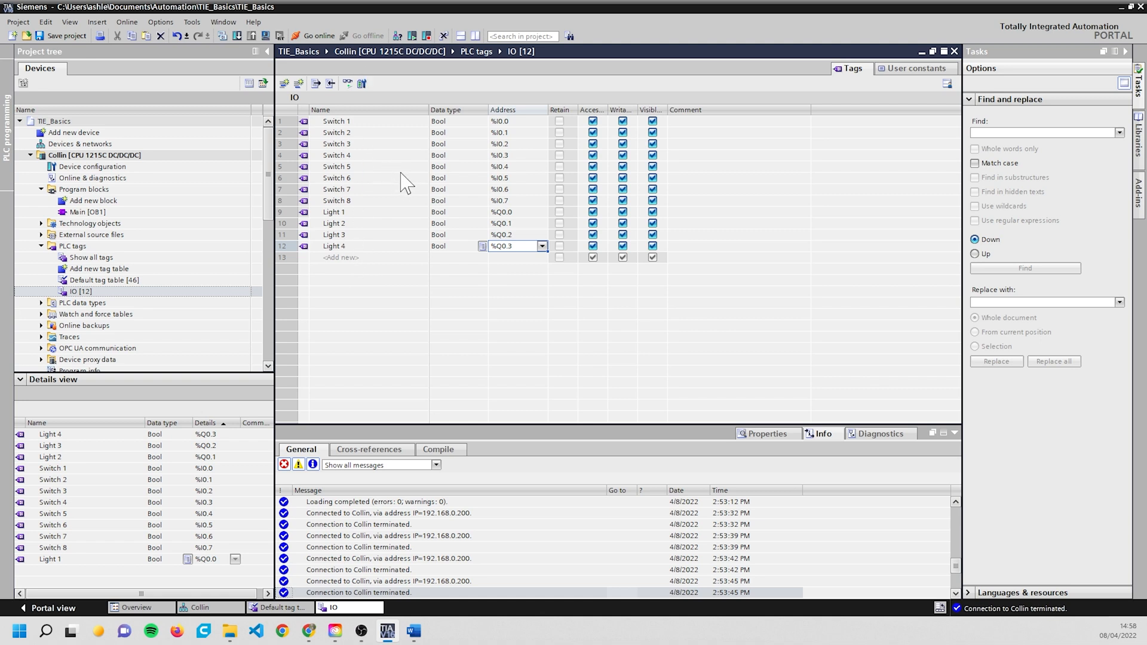
{"action": "mouse_move", "coordinate": [405, 178]}
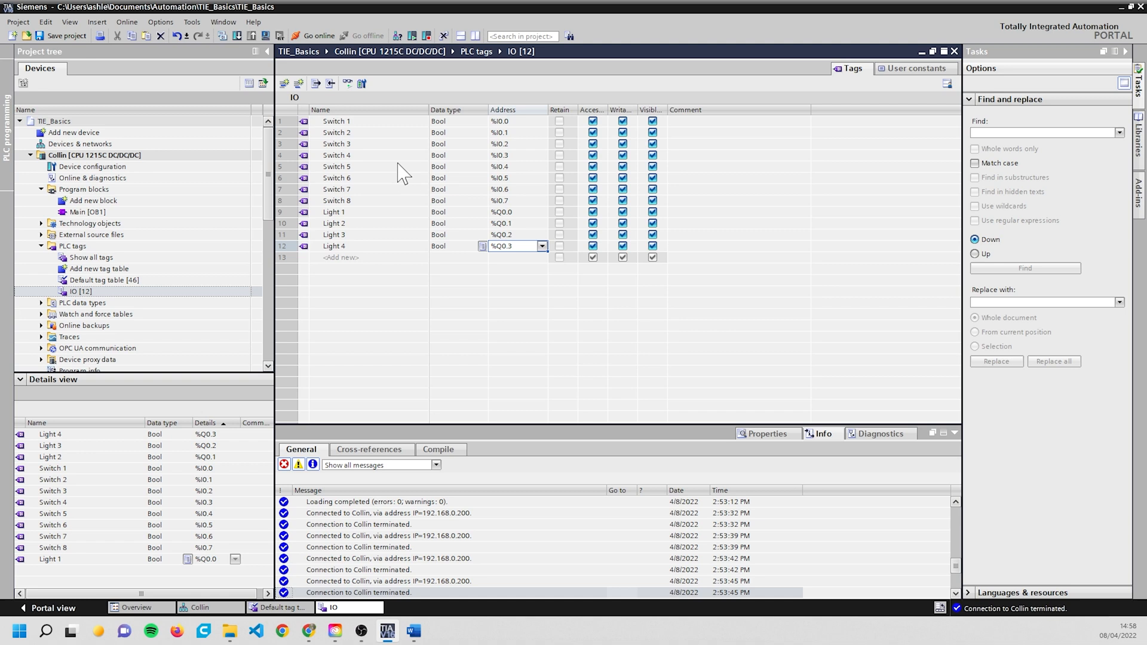
{"action": "mouse_move", "coordinate": [408, 174]}
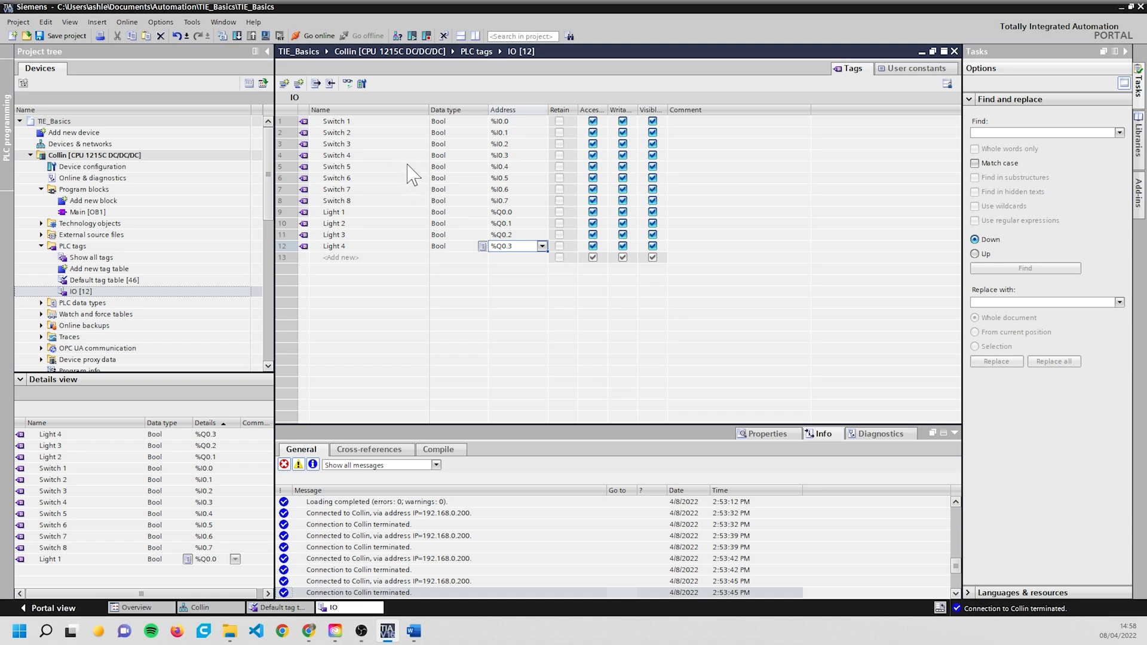
{"action": "mouse_move", "coordinate": [509, 293]}
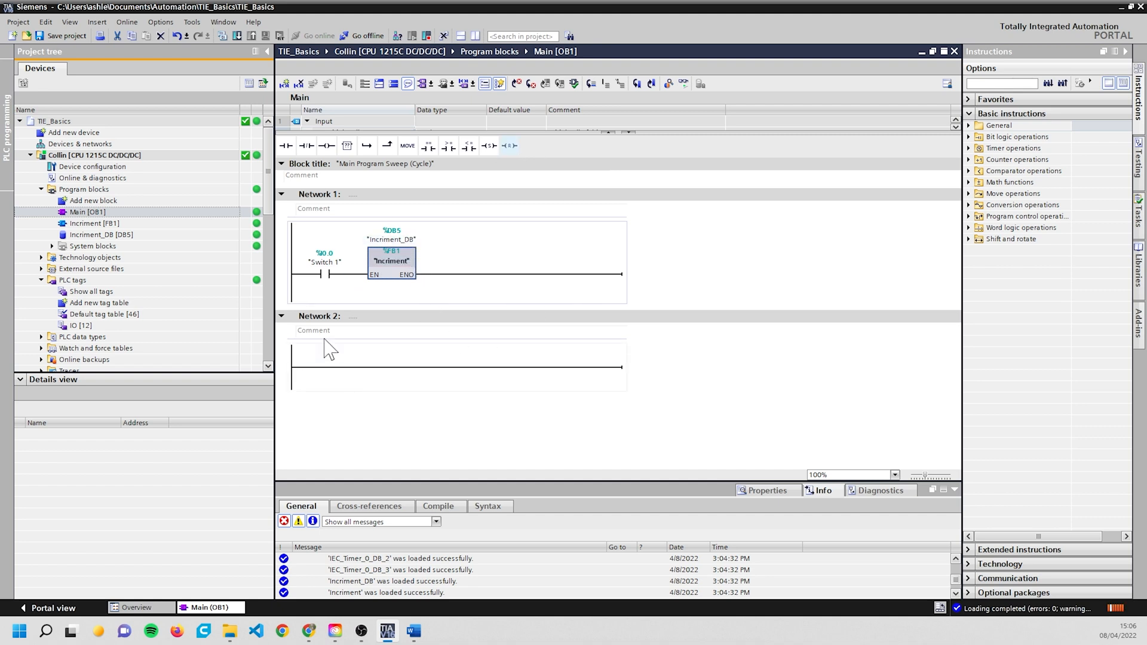
Step: Open Main [OB1] showing Switch 1 at %I0.0 enabling the Incriment block
{"action": "left_click", "coordinate": [318, 316]}
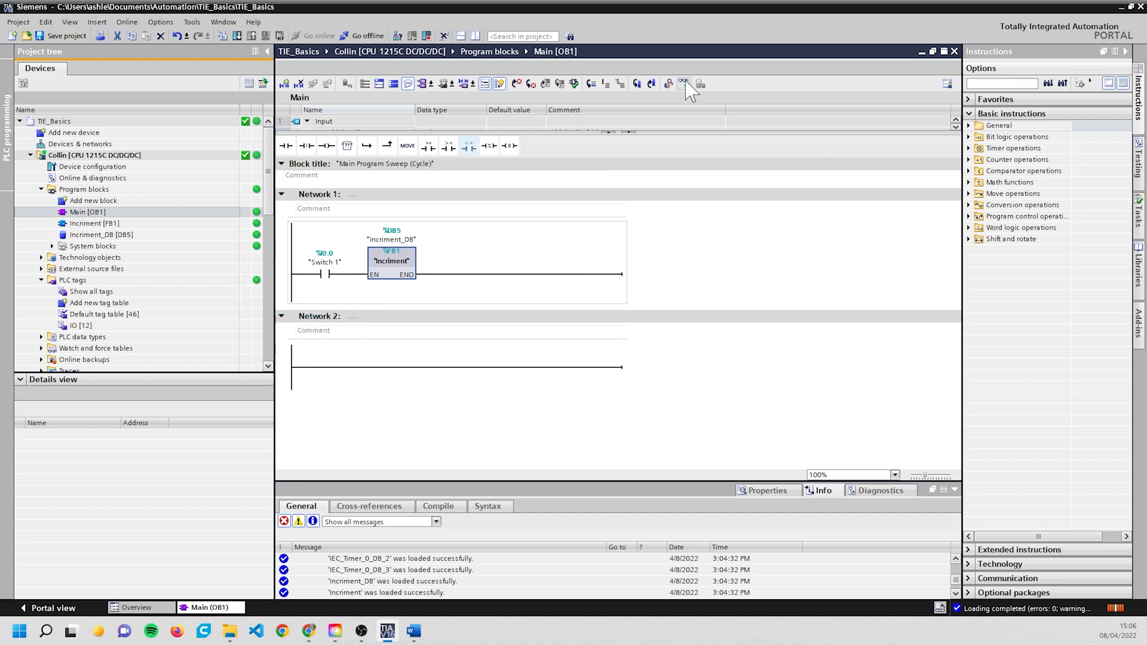
Step: Monitor Main and Incriment [FB1] live, watching the counter step through the Light 1–4 rungs
{"action": "left_click", "coordinate": [680, 83]}
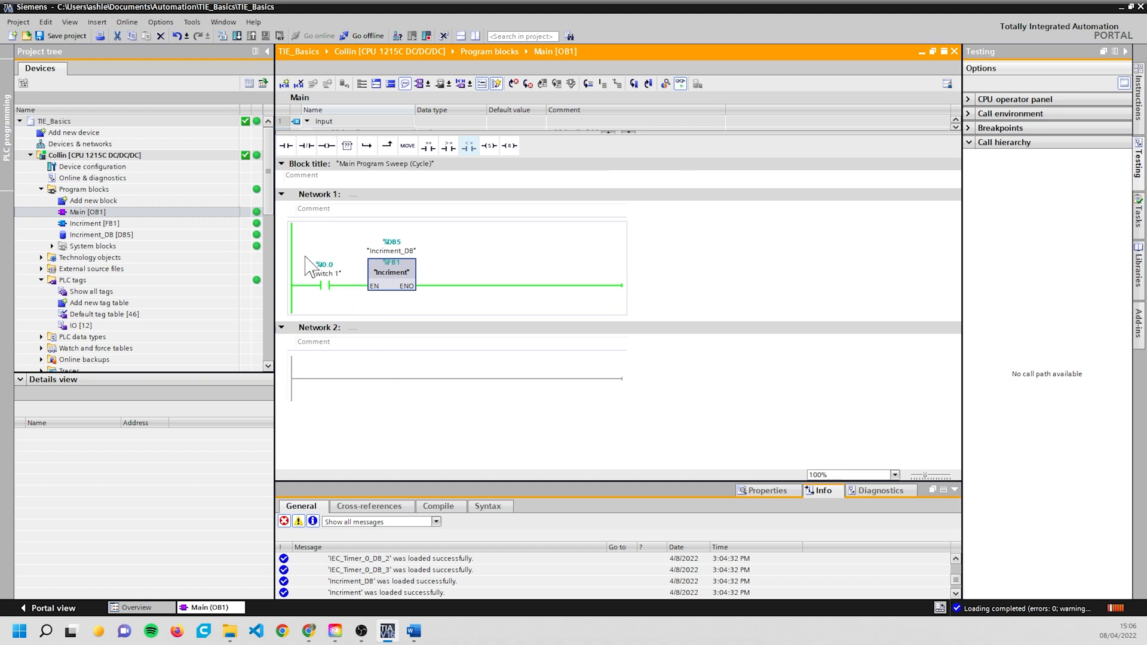
{"action": "mouse_move", "coordinate": [397, 292]}
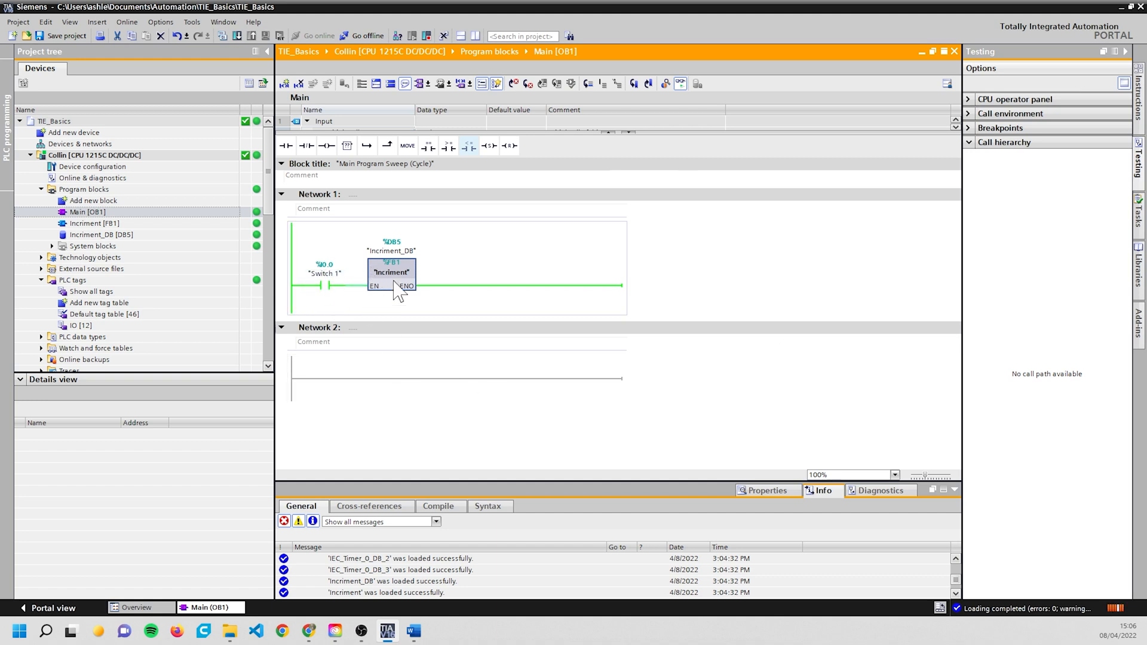
{"action": "mouse_move", "coordinate": [386, 302]}
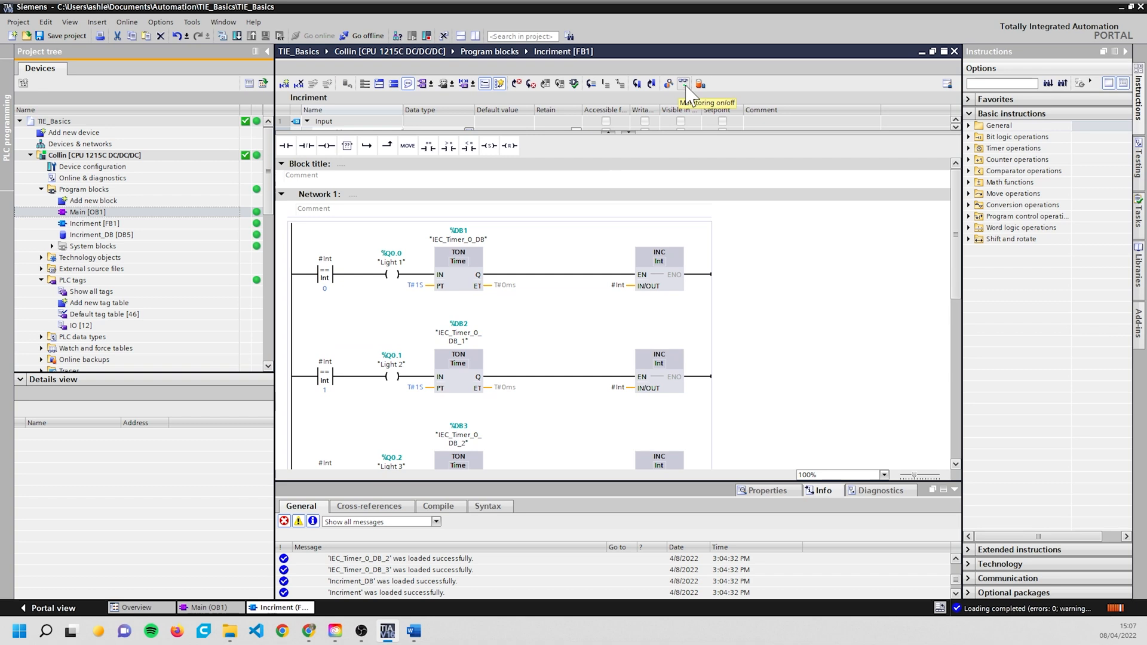
{"action": "left_click", "coordinate": [683, 82]}
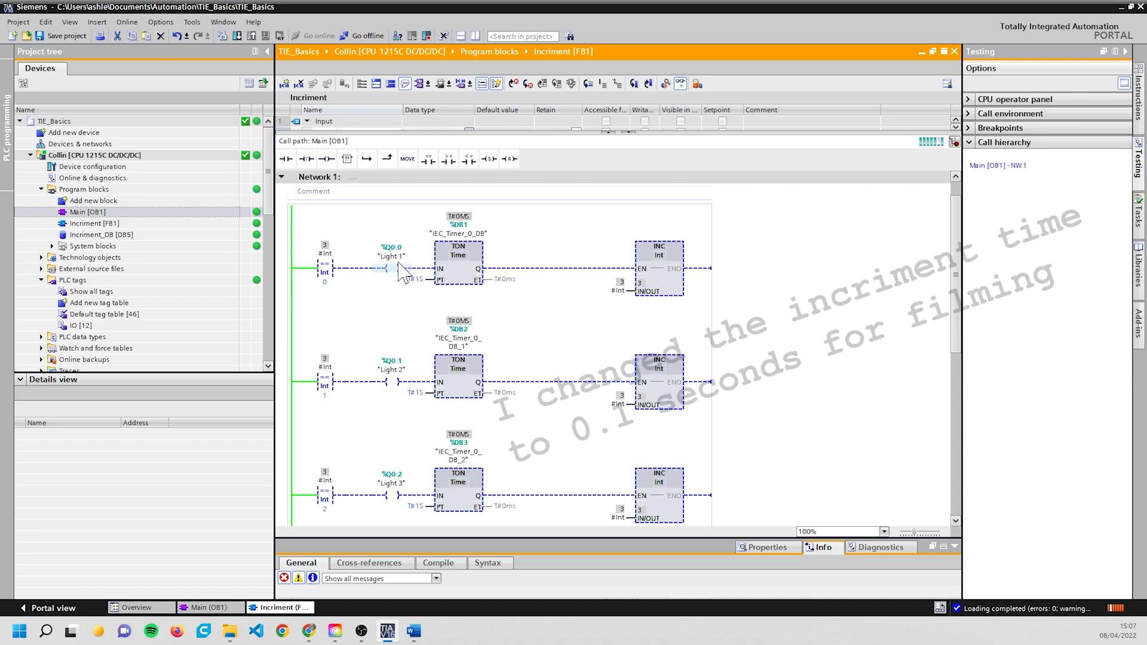
{"action": "scroll", "scroll_direction": "down", "scroll_amount": 3}
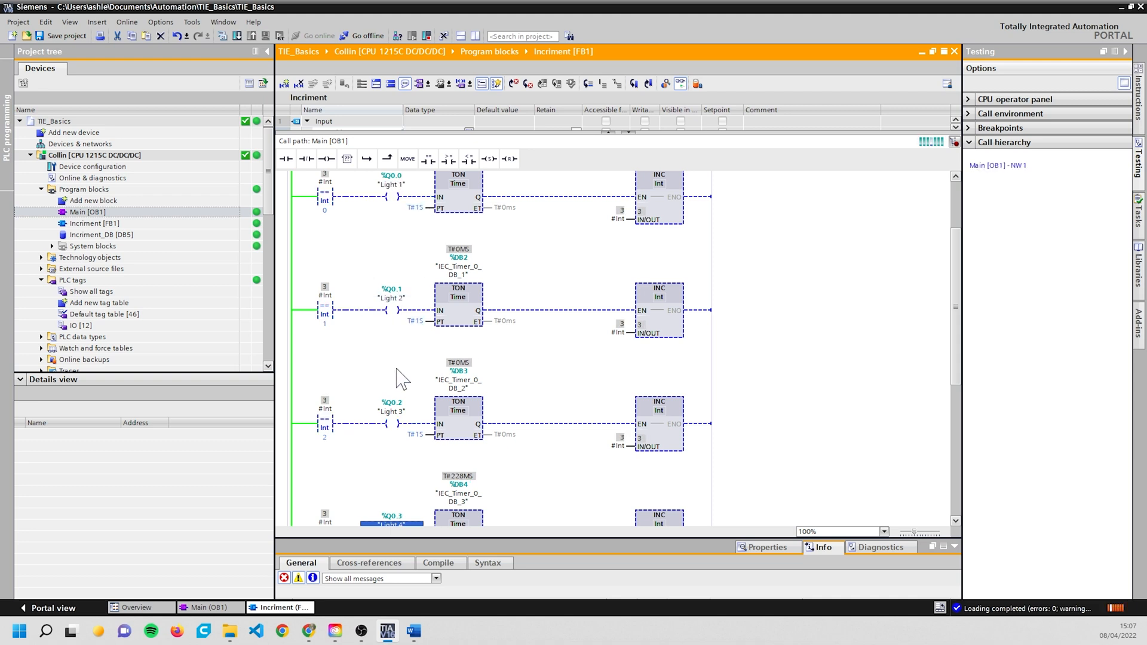
{"action": "scroll", "scroll_direction": "down", "scroll_amount": 3}
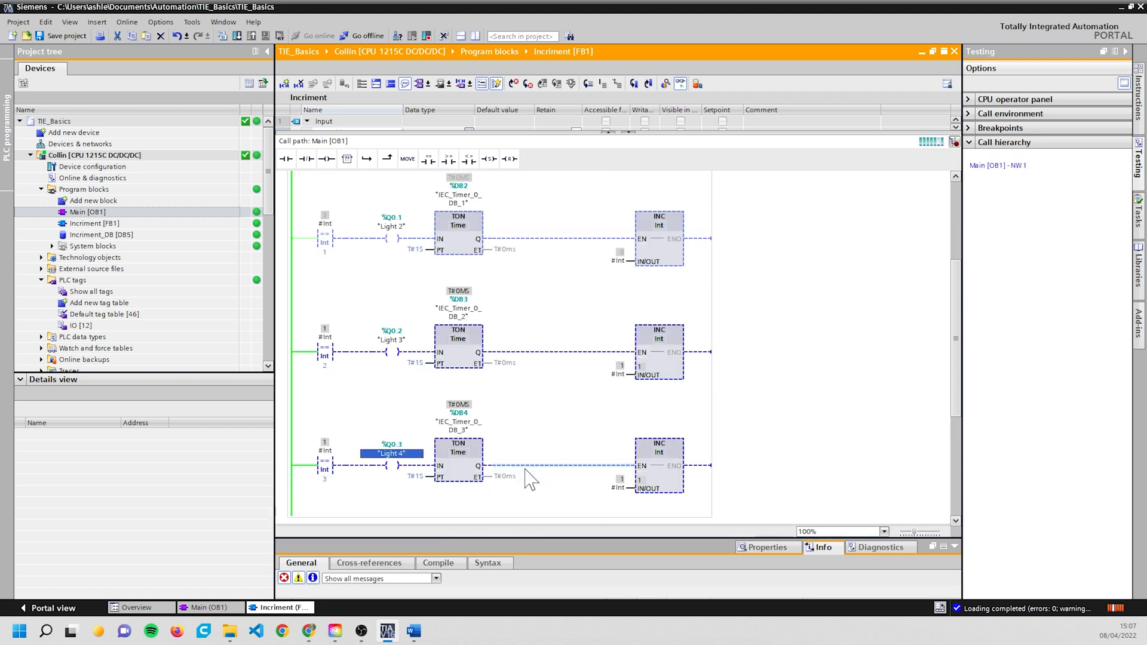
{"action": "scroll", "scroll_direction": "up", "scroll_amount": 3}
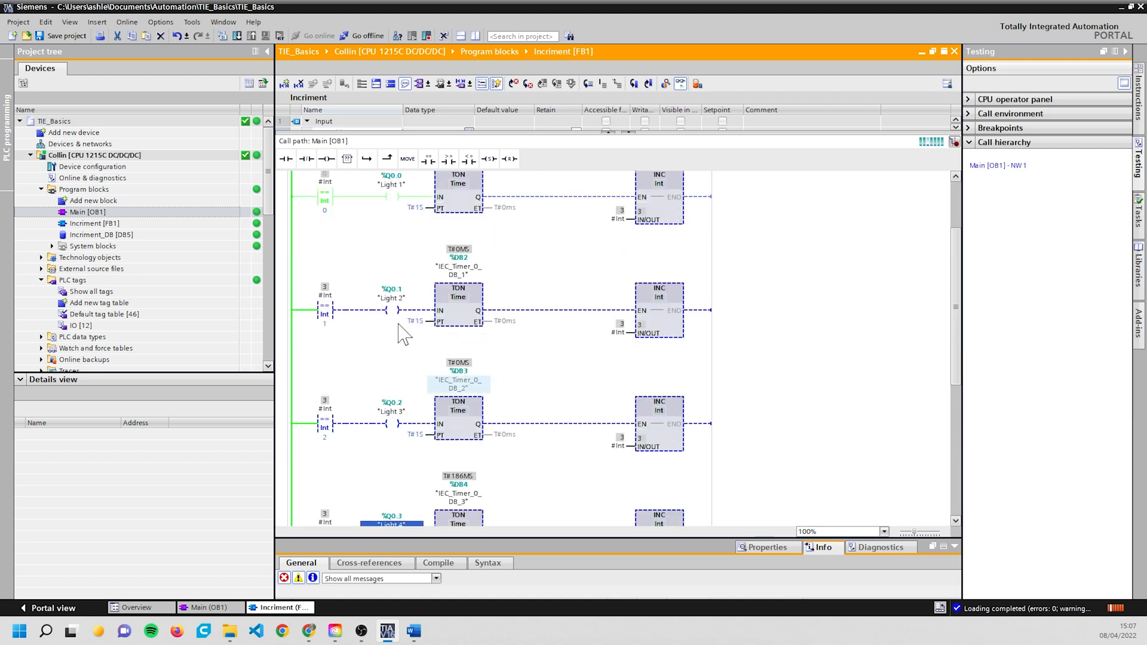